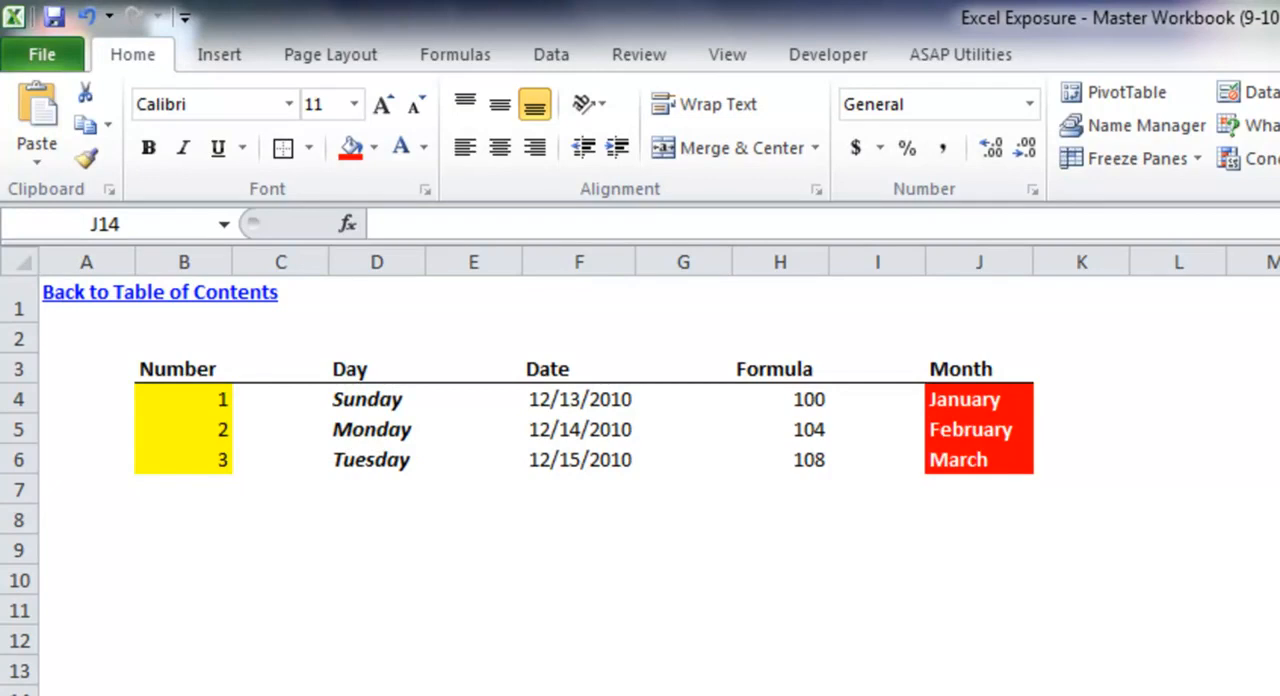
pyautogui.moveTo(1014, 658)
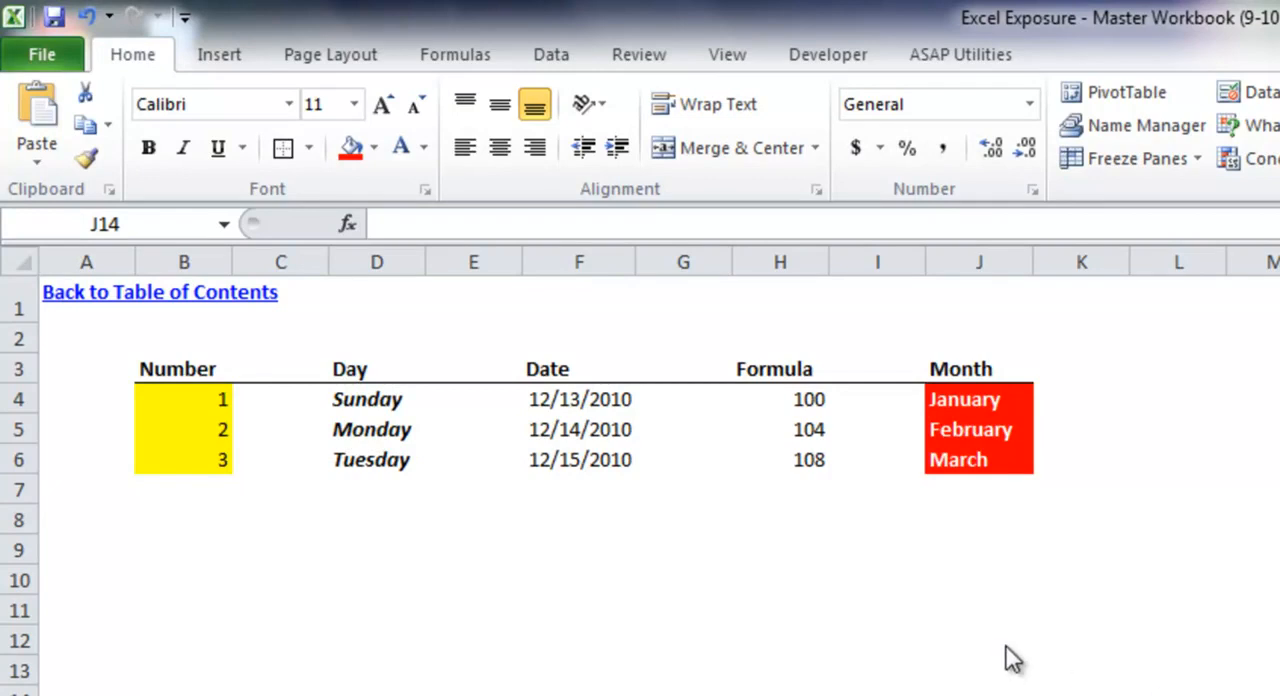
pyautogui.moveTo(570, 582)
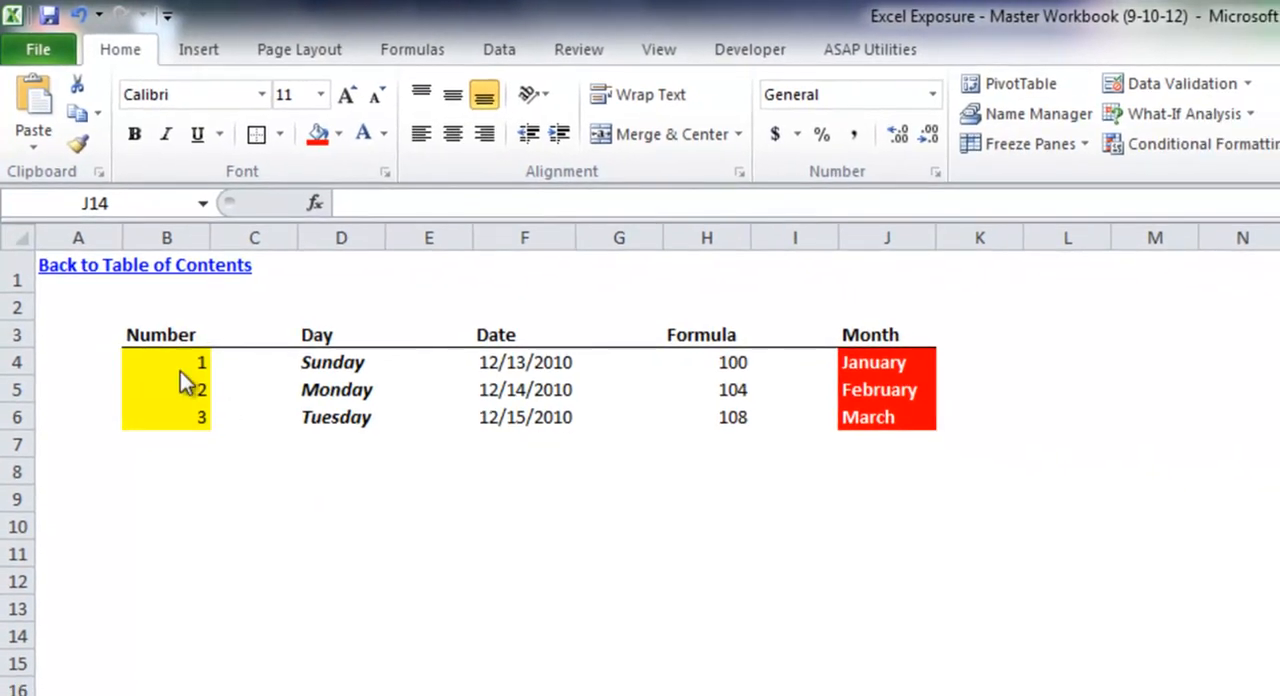
# Auto-fill the Number column from the 1-2-3 seed down to 14 in row 17
pyautogui.click(166, 388)
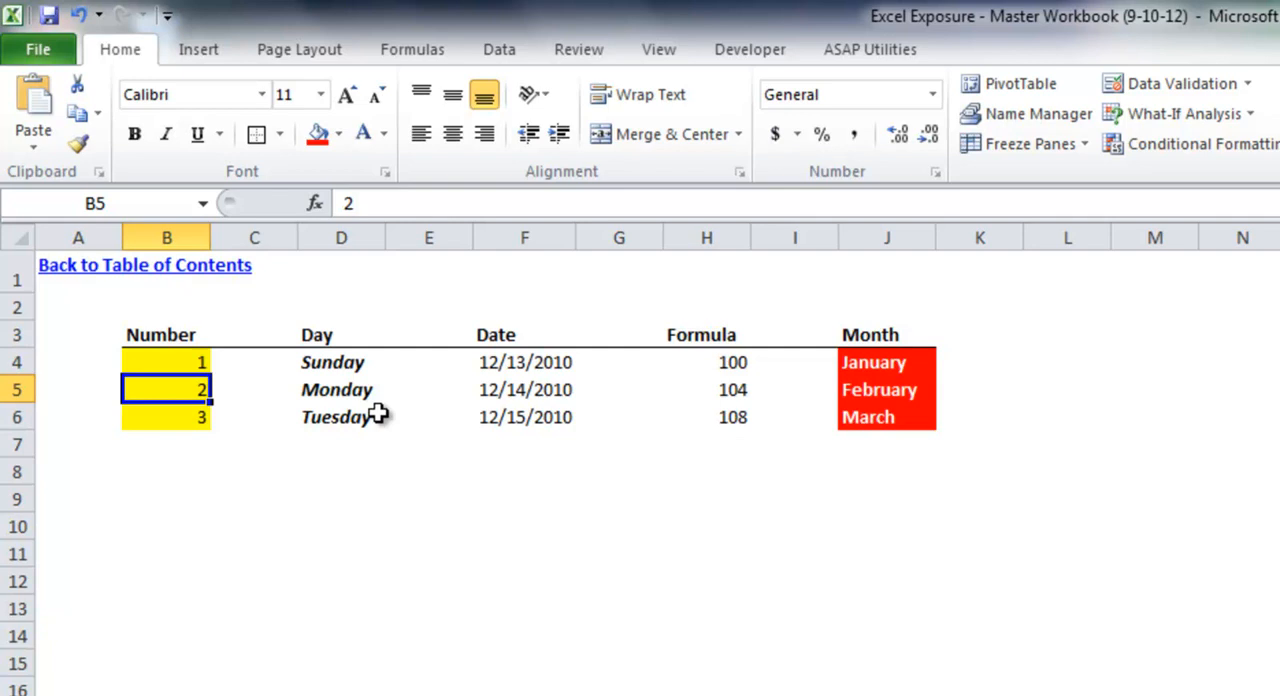
pyautogui.moveTo(212, 366)
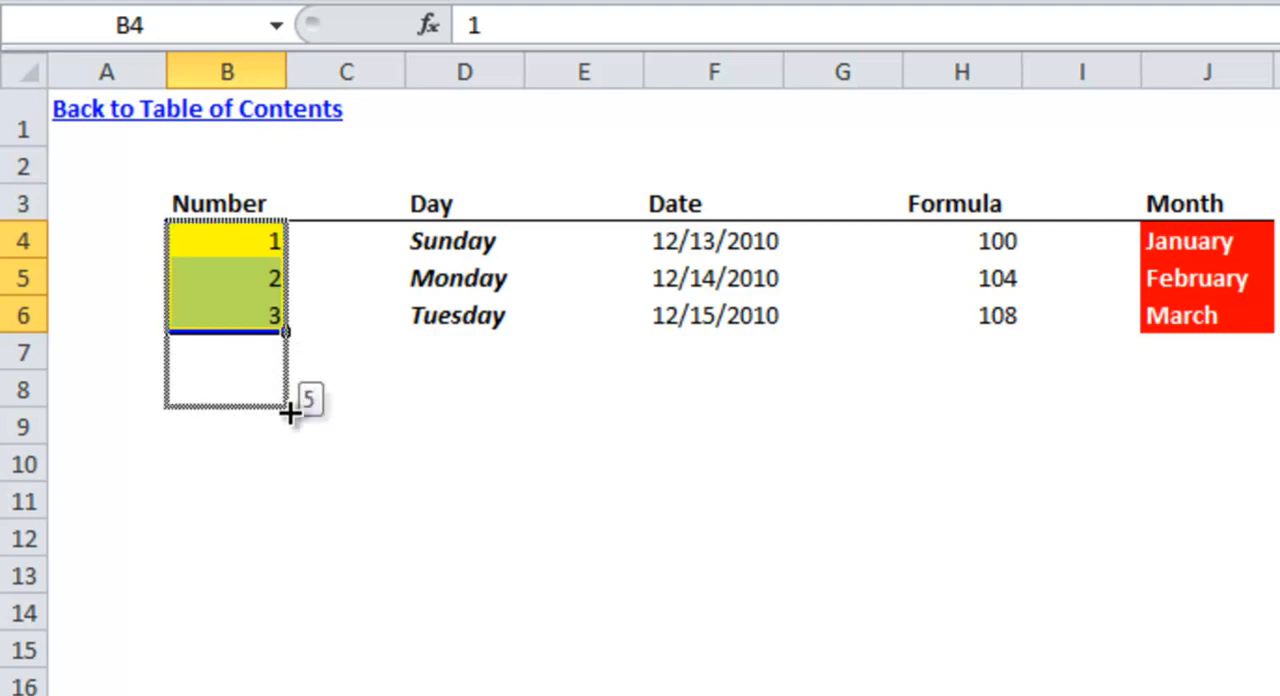
pyautogui.moveTo(290, 410); pyautogui.dragTo(304, 664)
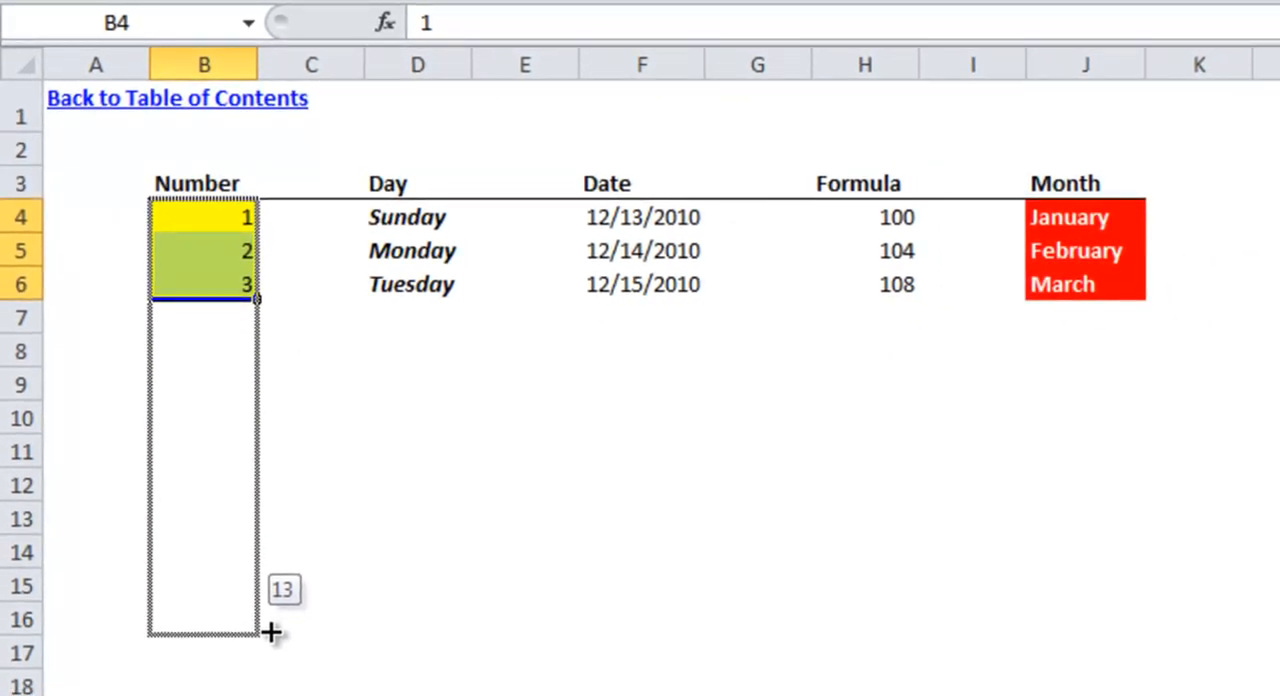
pyautogui.moveTo(256, 300); pyautogui.dragTo(270, 660)
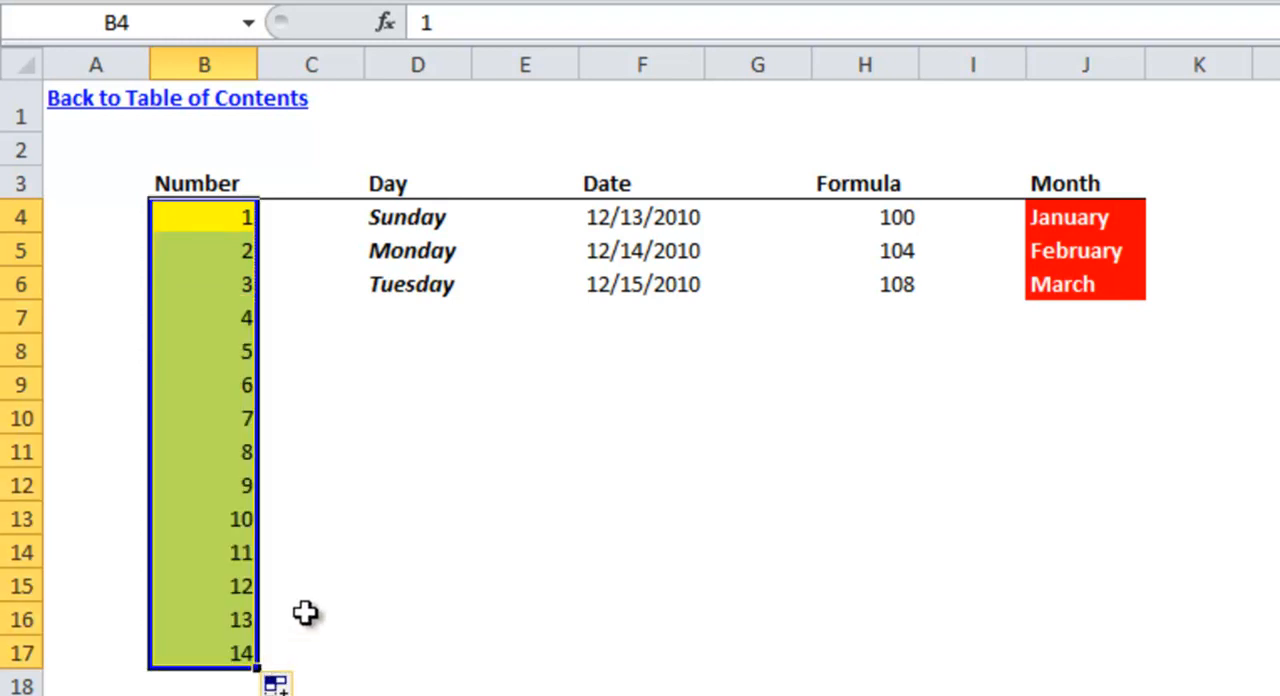
pyautogui.moveTo(356, 572)
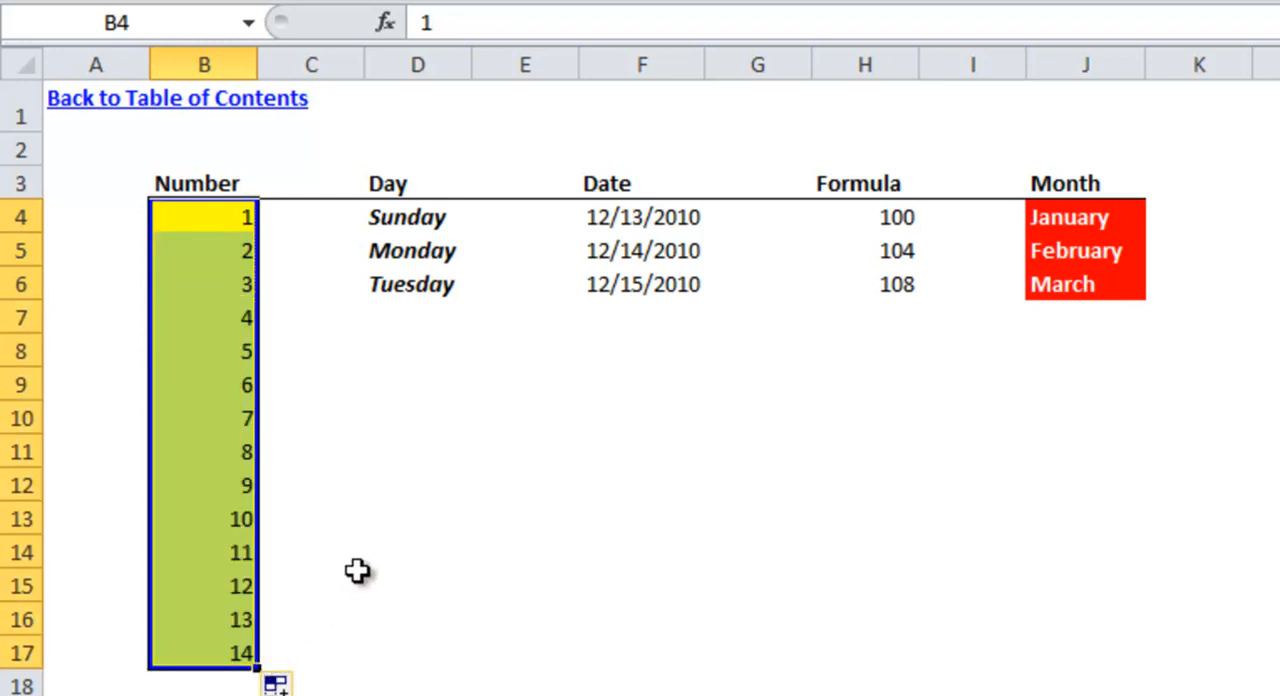
pyautogui.moveTo(468, 224)
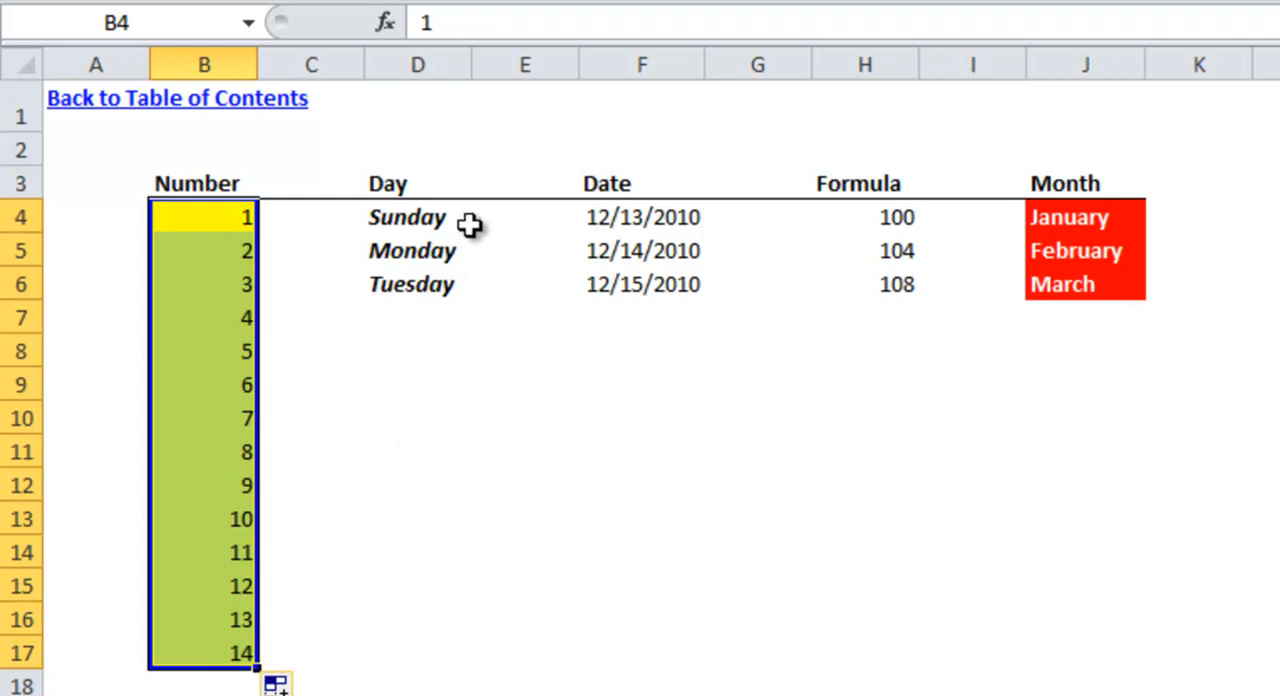
# Auto-fill the Day column from Sunday-Tuesday down to row 17, ending on Saturday
pyautogui.moveTo(408, 218); pyautogui.dragTo(408, 284)
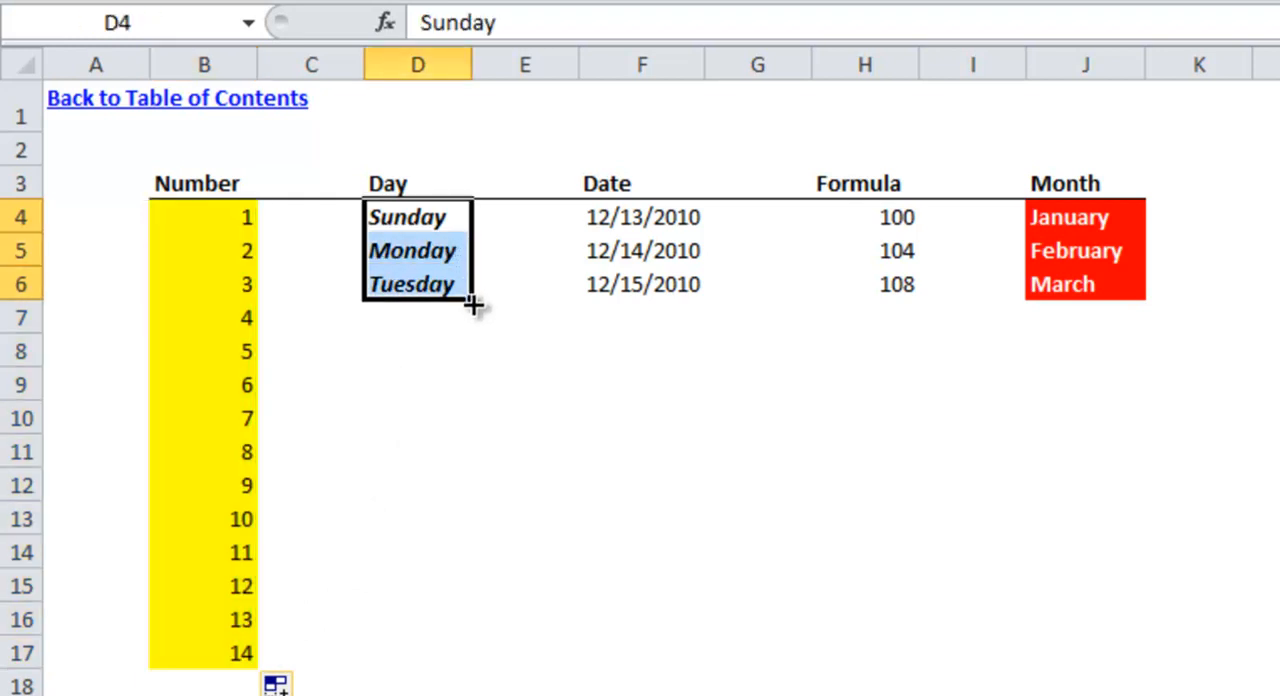
pyautogui.moveTo(472, 296); pyautogui.dragTo(472, 564)
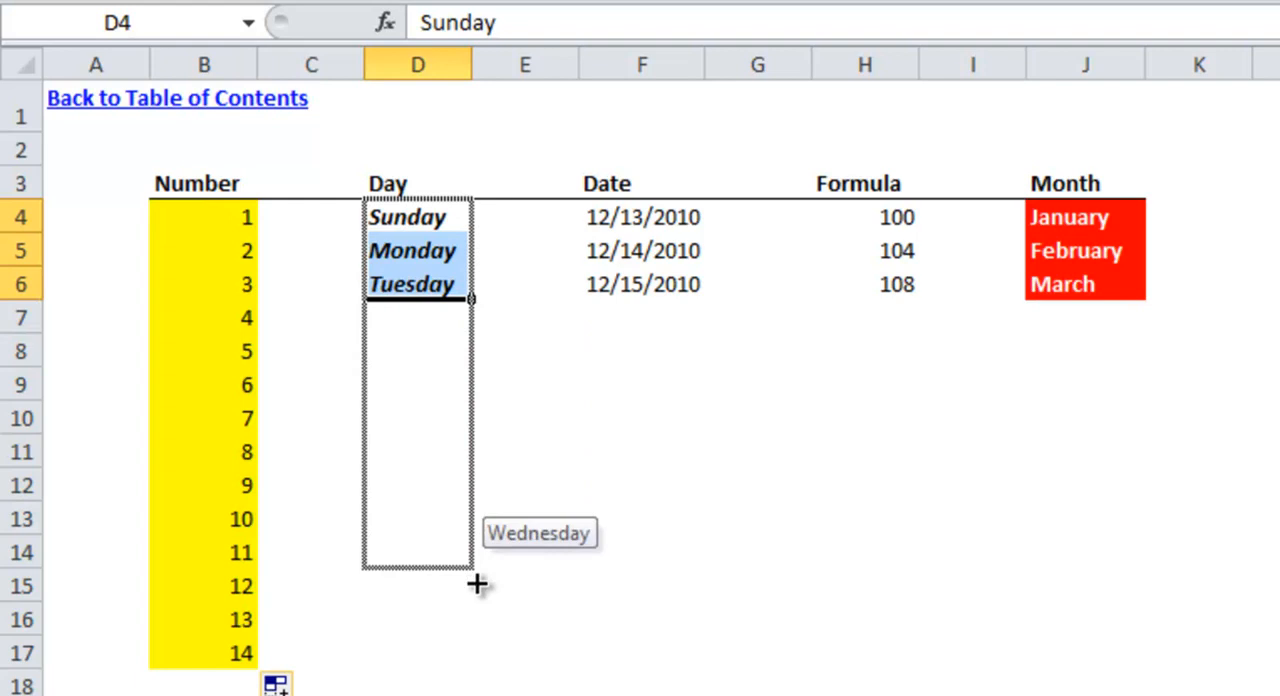
pyautogui.moveTo(476, 300); pyautogui.dragTo(476, 584)
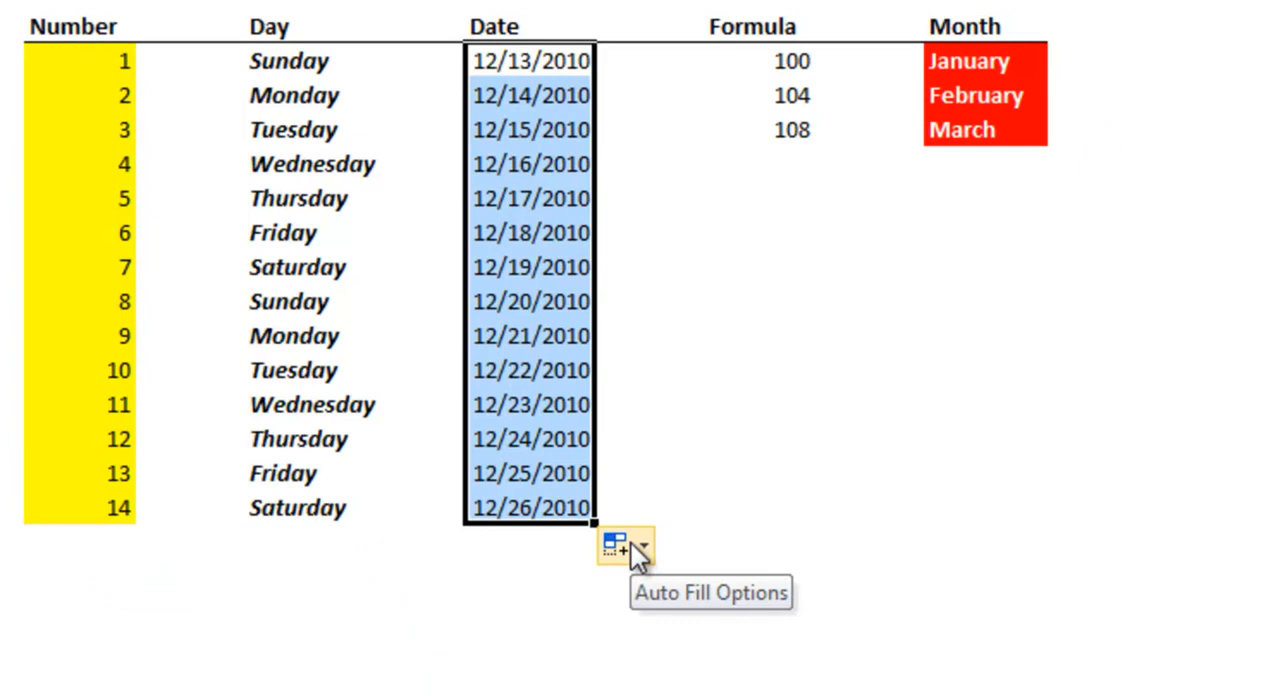
pyautogui.click(644, 548)
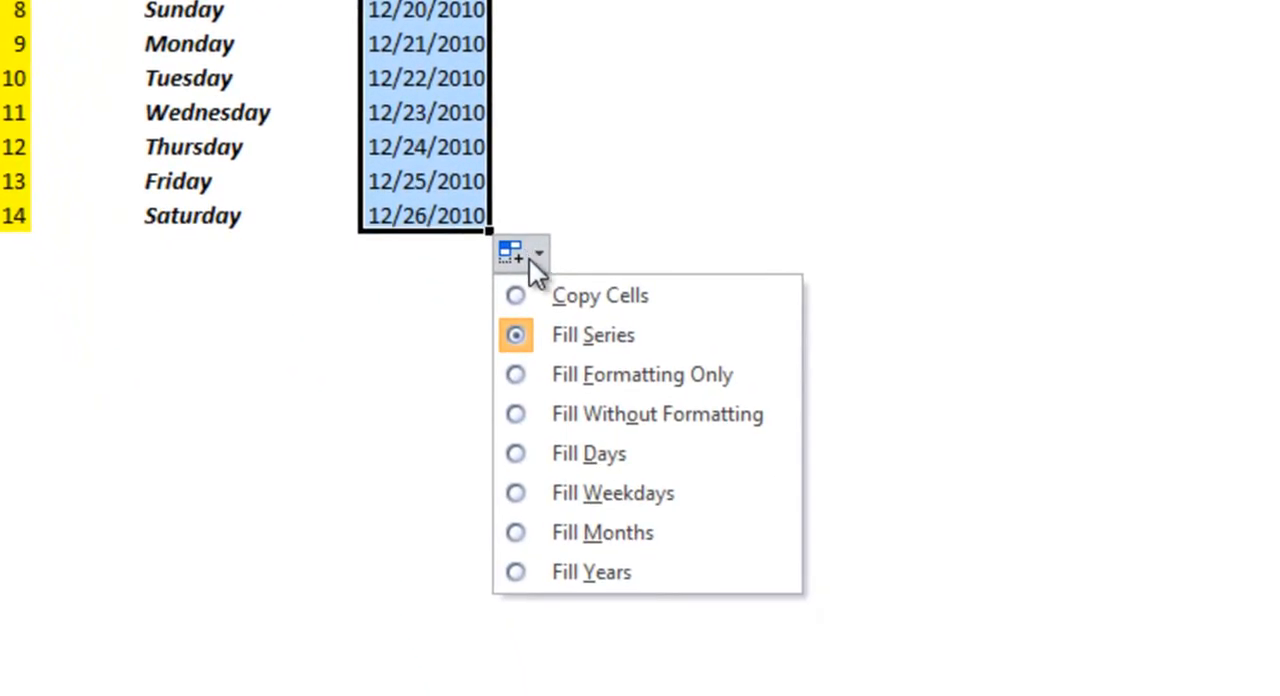
pyautogui.moveTo(680, 296)
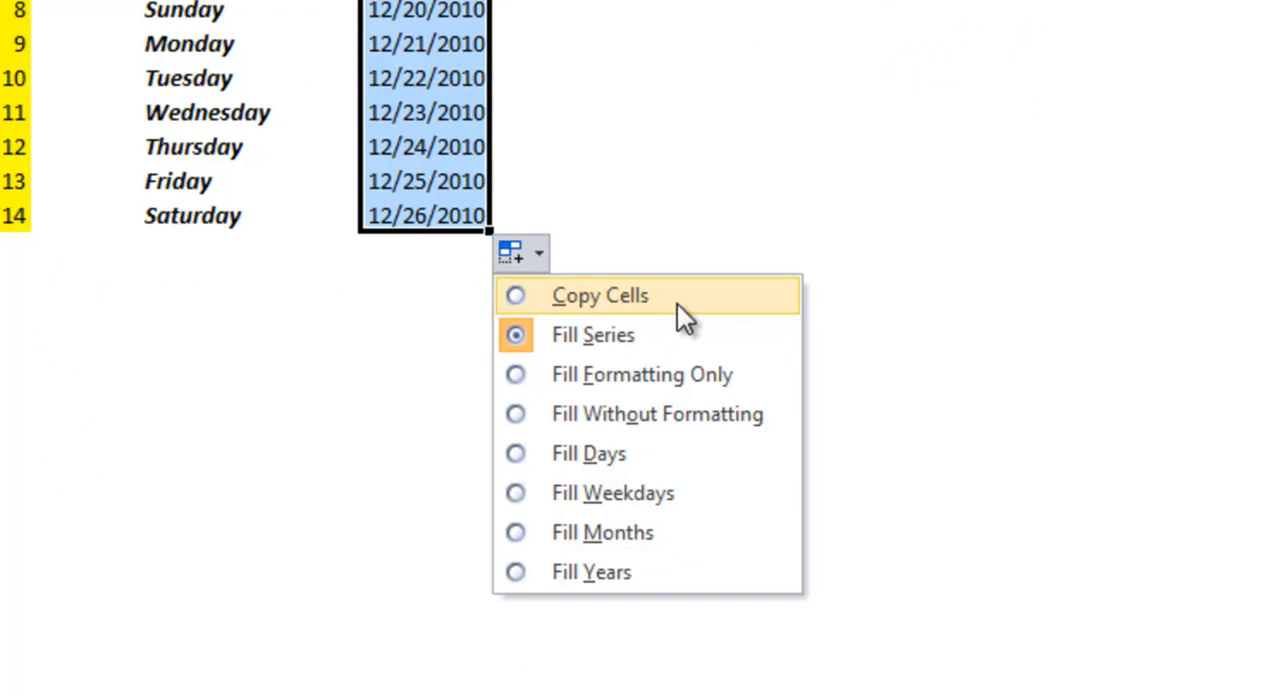
pyautogui.moveTo(696, 318)
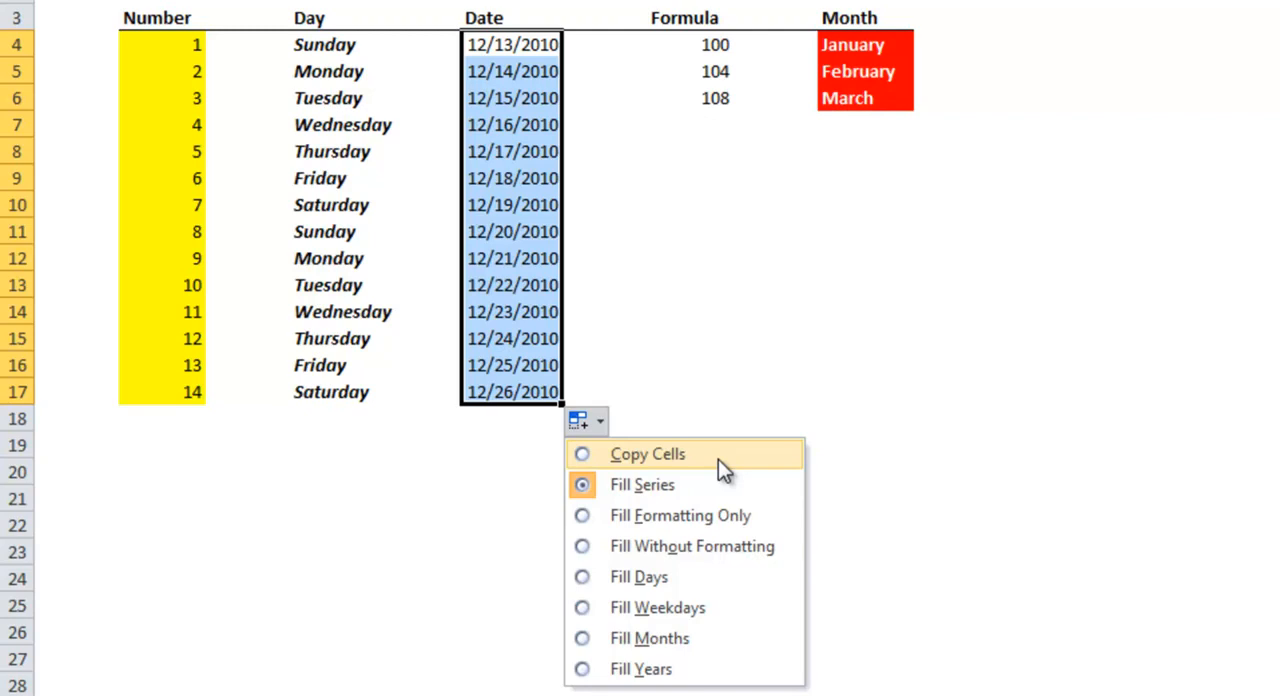
pyautogui.click(648, 452)
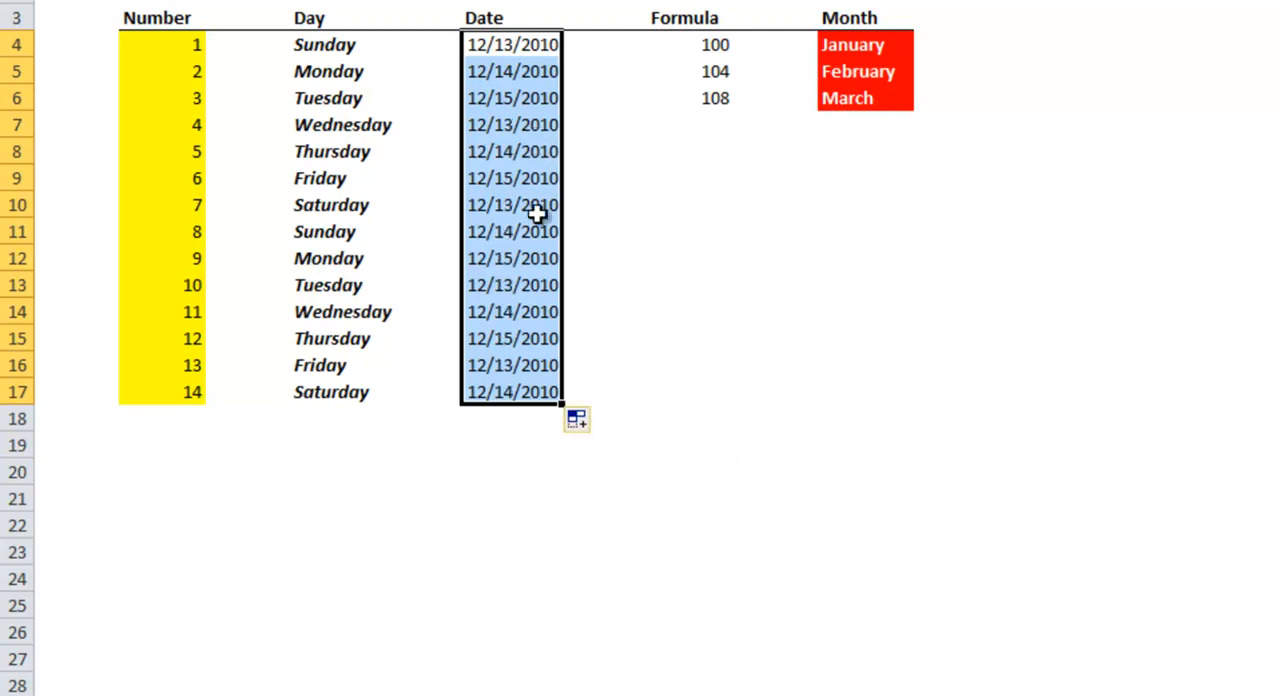
pyautogui.click(586, 420)
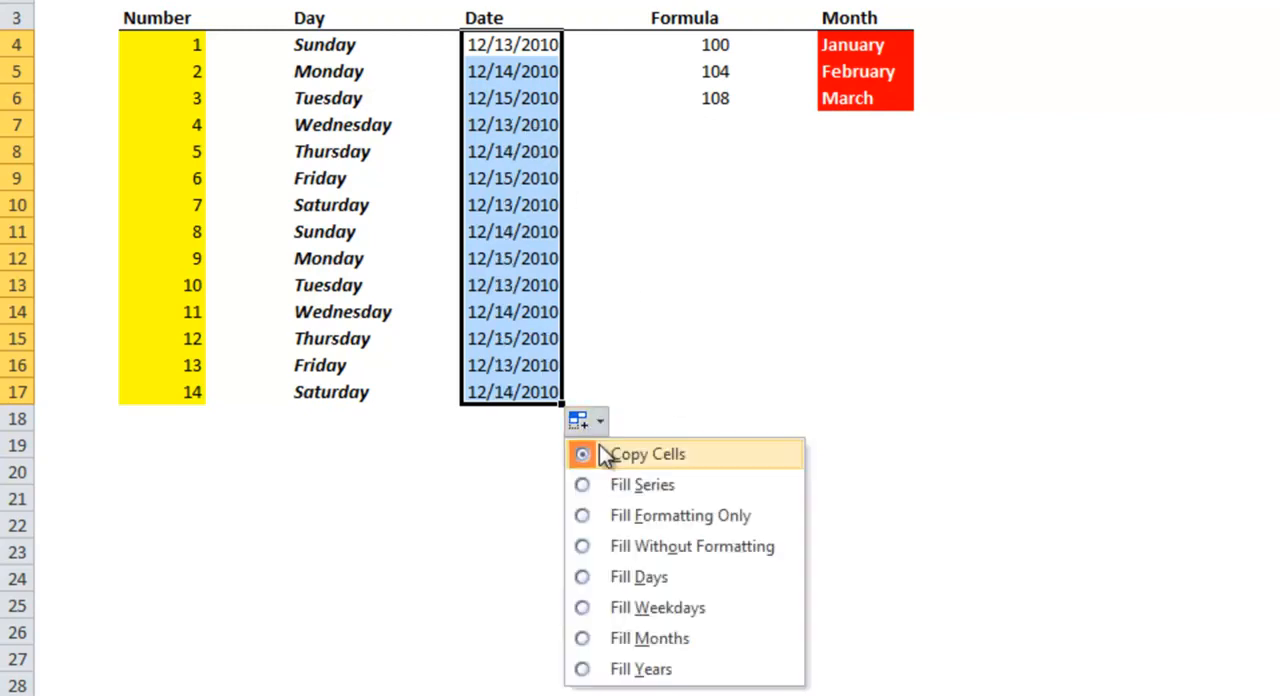
pyautogui.moveTo(680, 516)
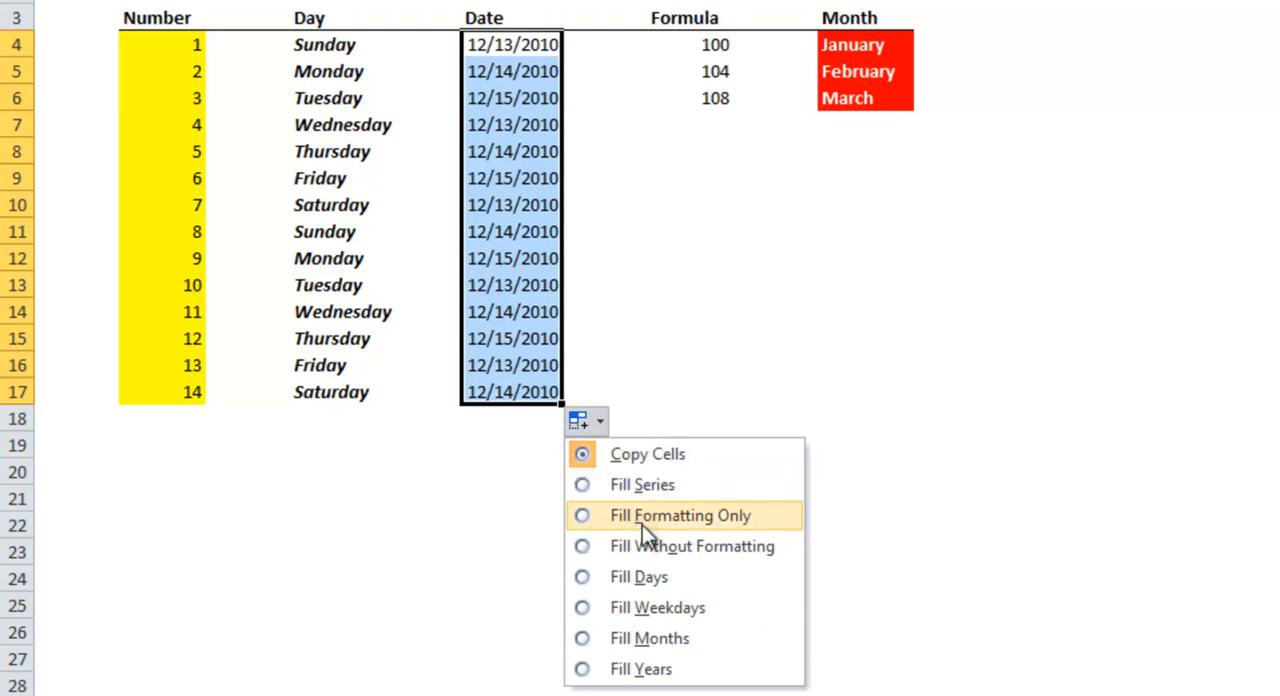
pyautogui.moveTo(650, 524)
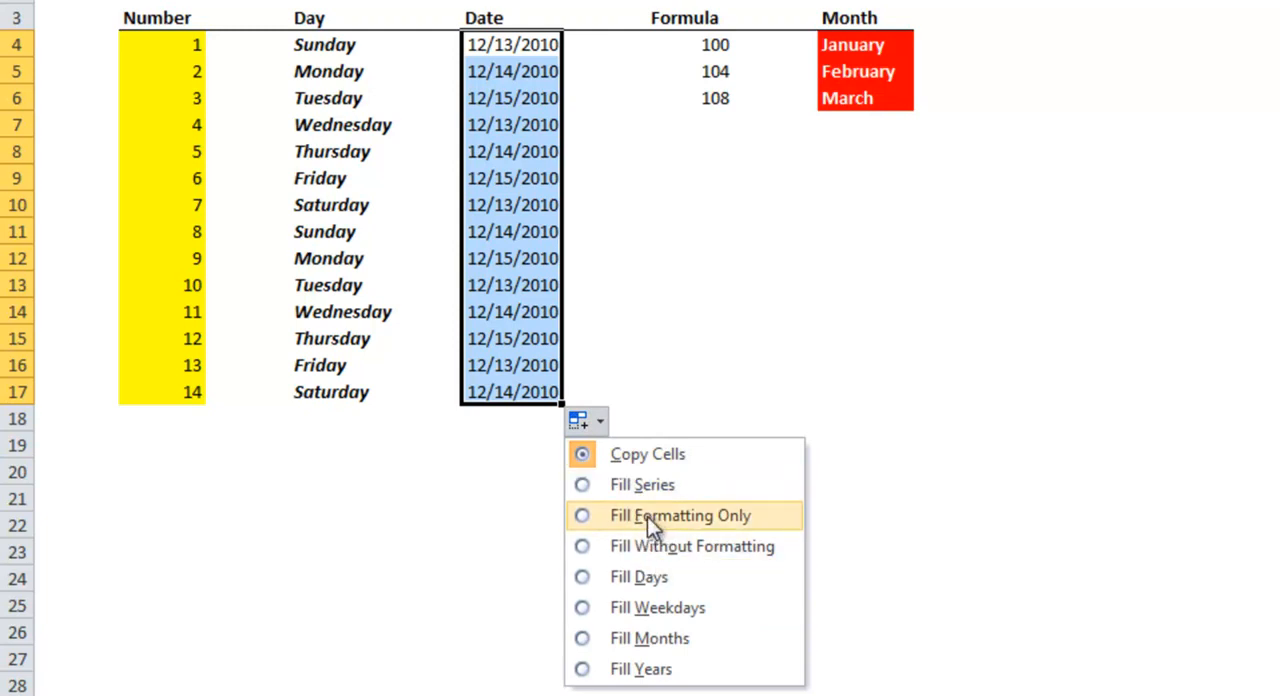
pyautogui.click(580, 516)
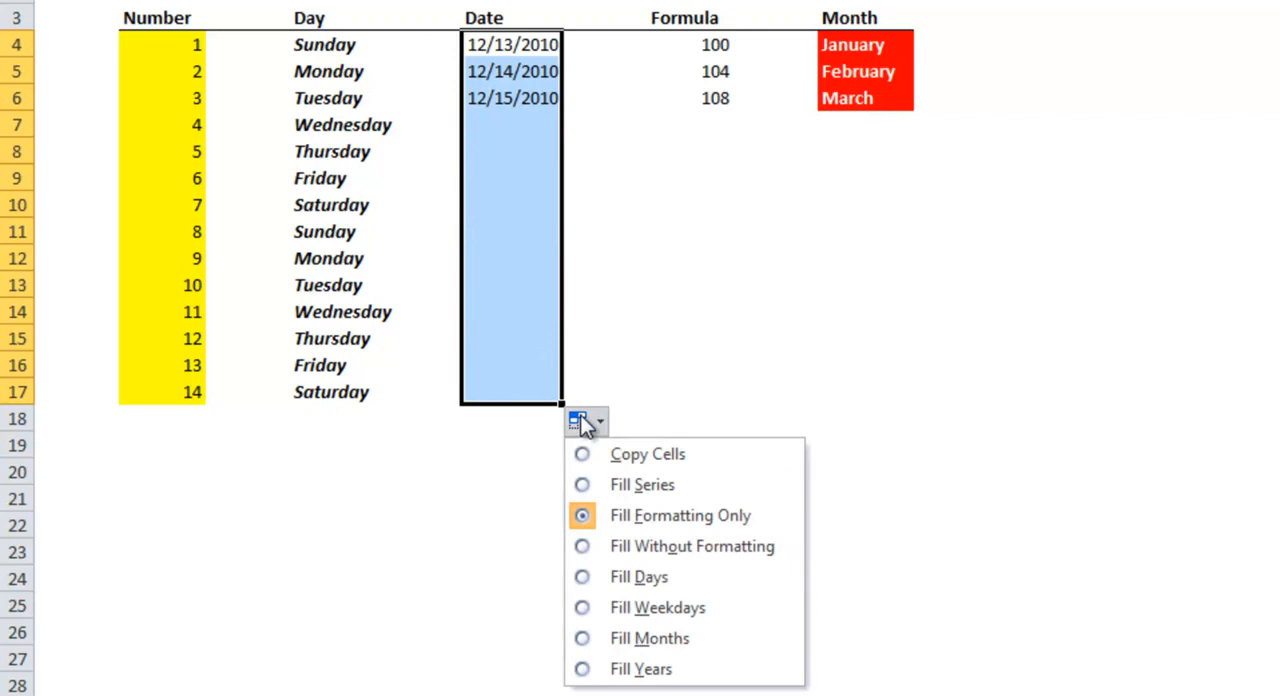
pyautogui.moveTo(640, 576)
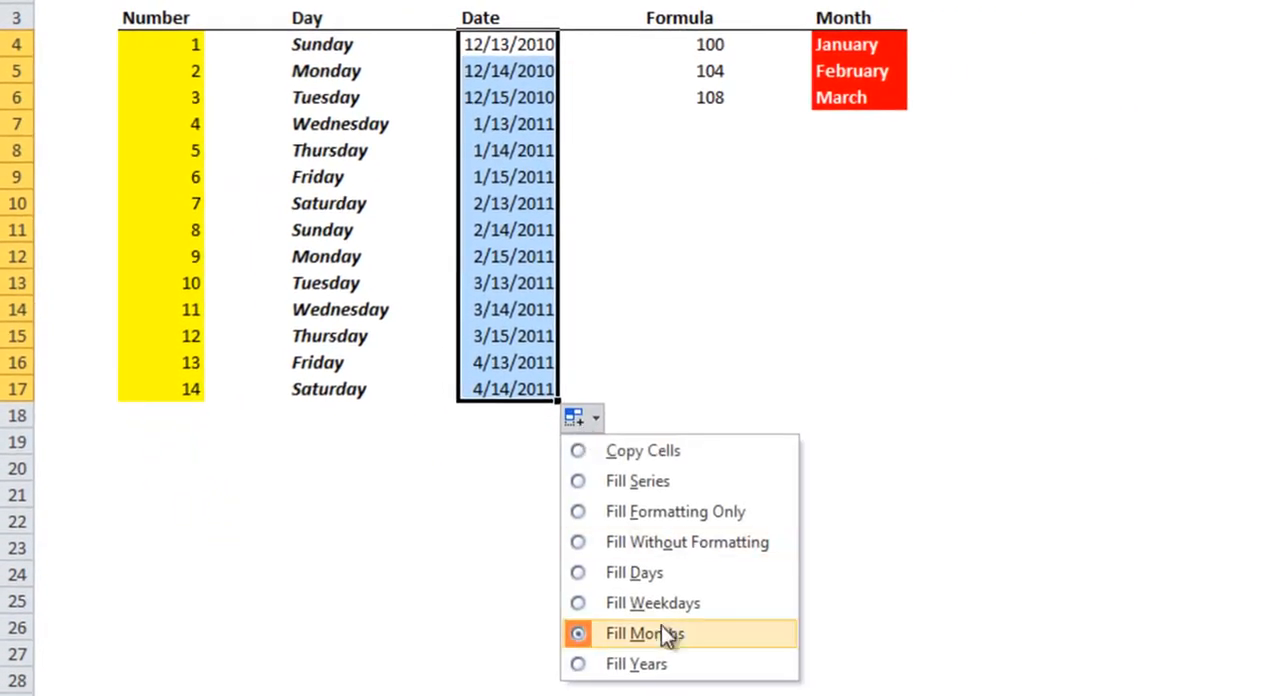
pyautogui.moveTo(636, 480)
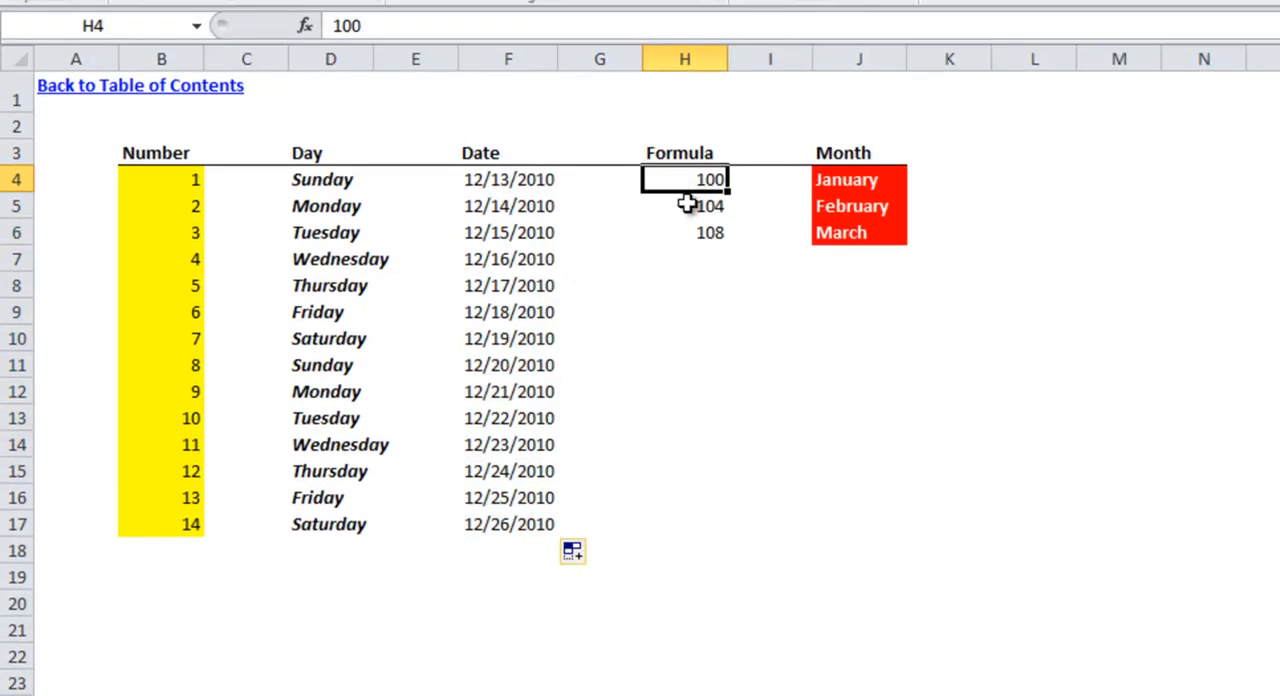
# Extend the add-4 formula from 108 down to row 17, reaching 152
pyautogui.click(684, 204)
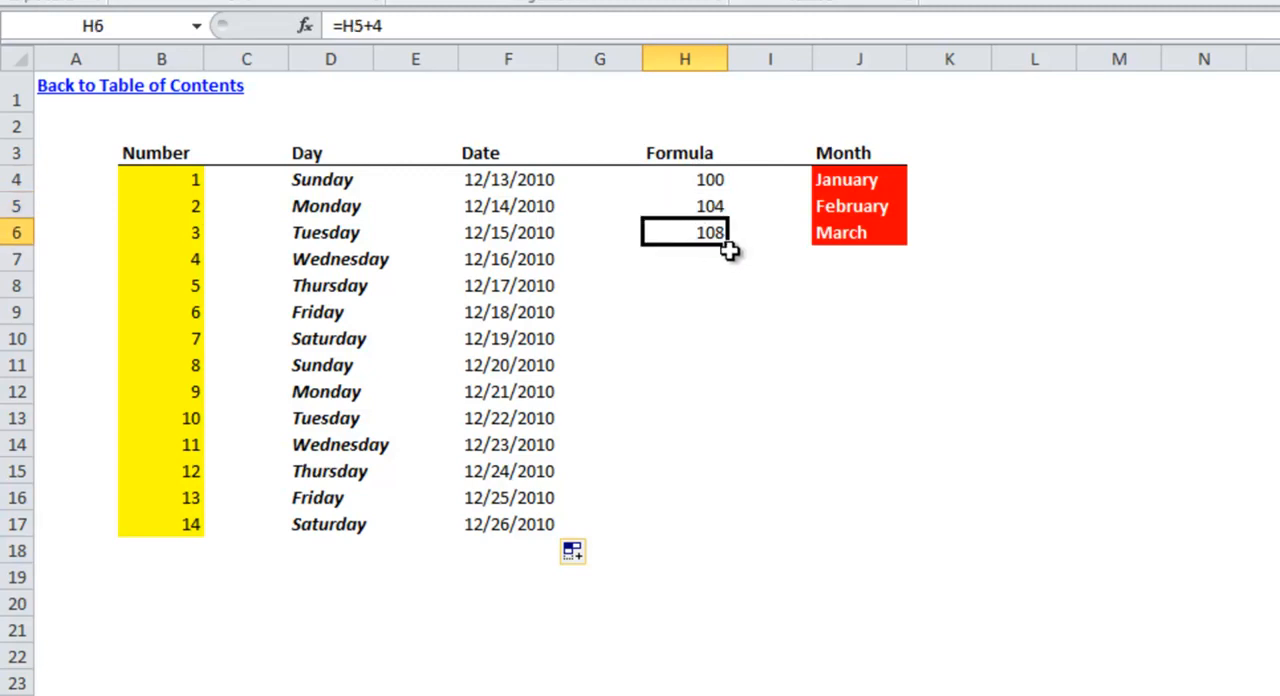
pyautogui.moveTo(708, 232); pyautogui.dragTo(708, 524)
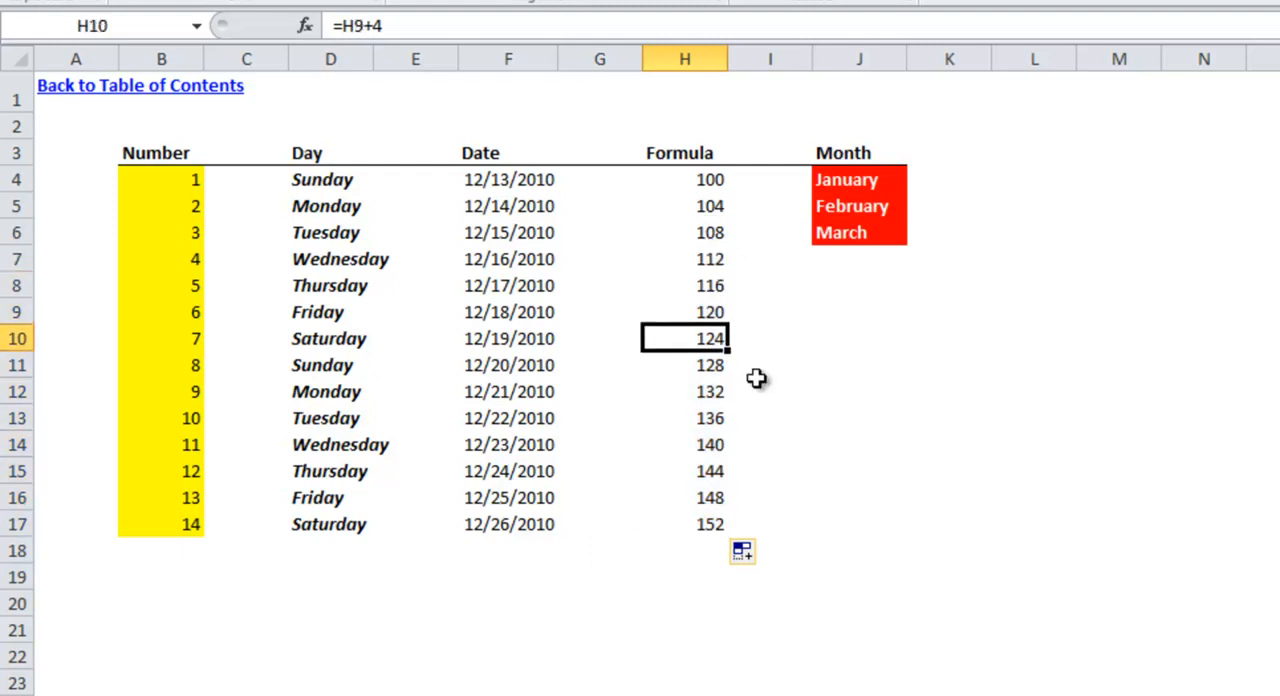
# Auto-fill January through March down to row 17 as consecutive month names
pyautogui.click(858, 232)
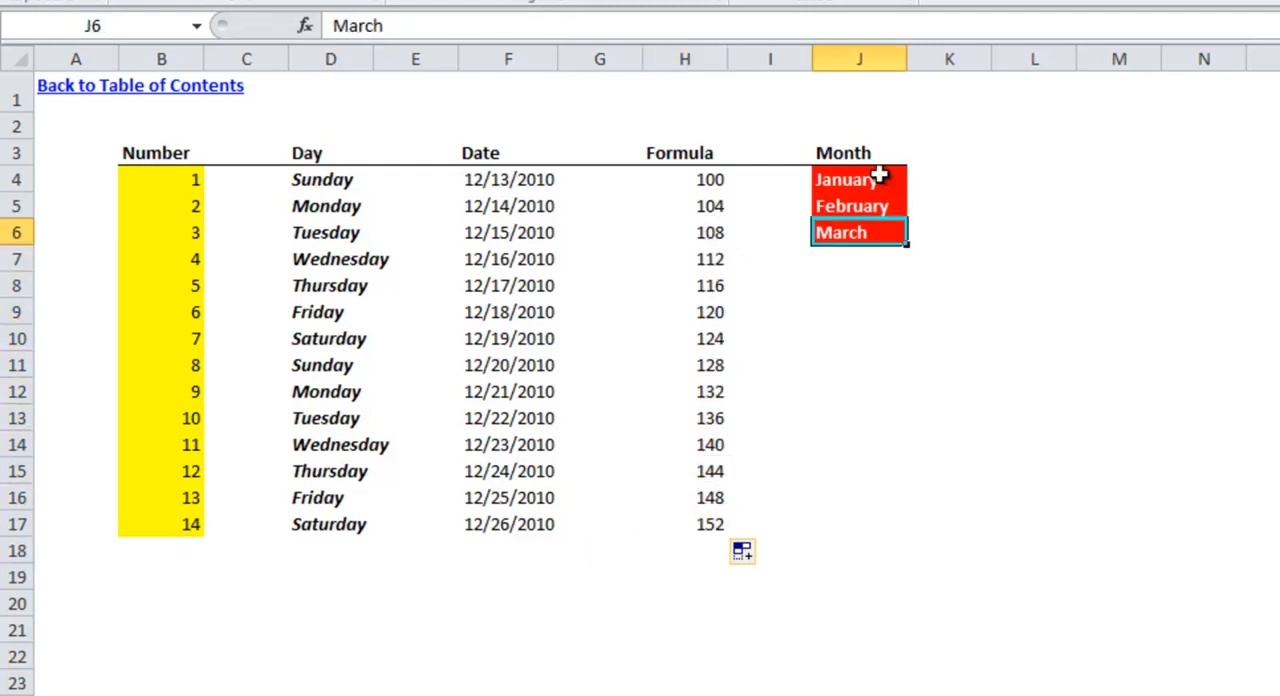
pyautogui.click(858, 180)
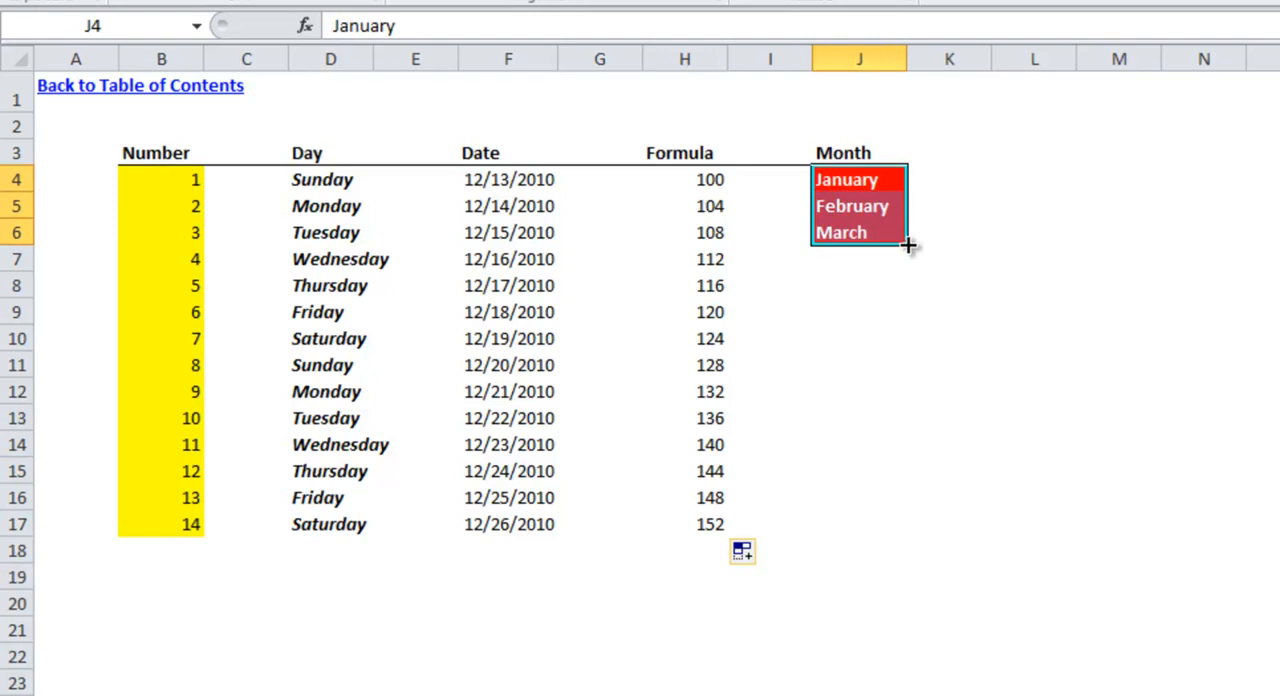
pyautogui.moveTo(904, 244); pyautogui.dragTo(916, 540)
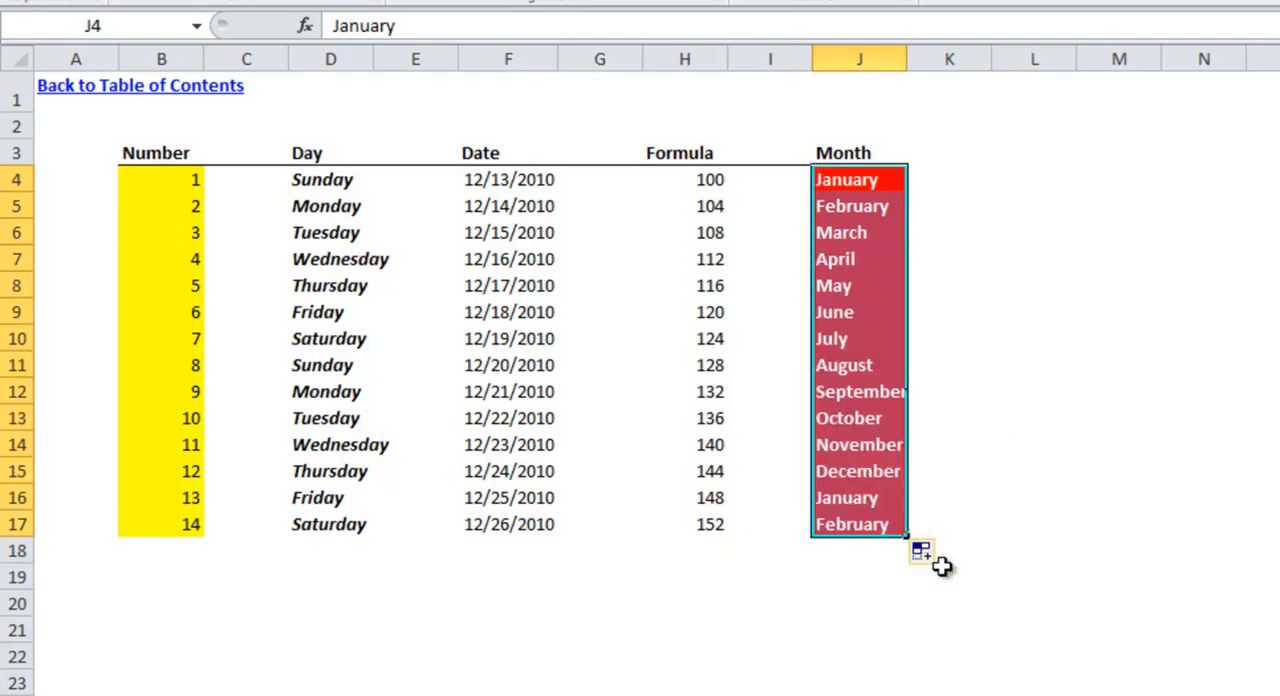
pyautogui.moveTo(928, 520)
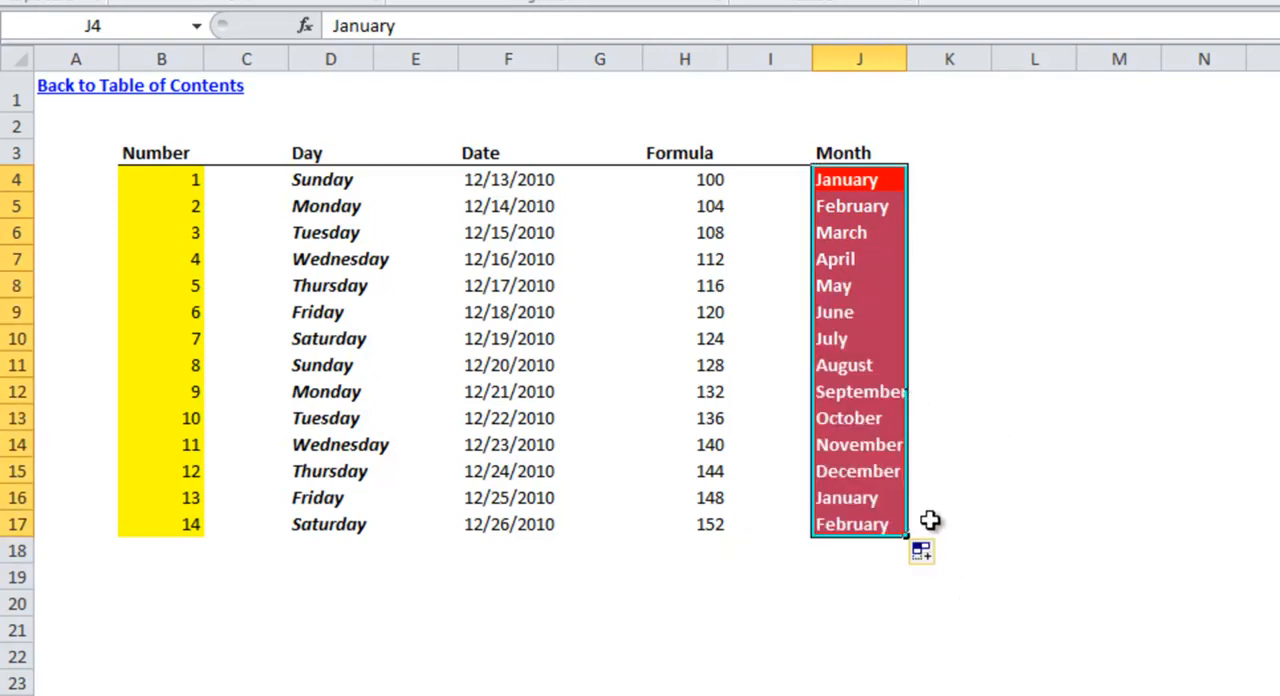
pyautogui.click(920, 550)
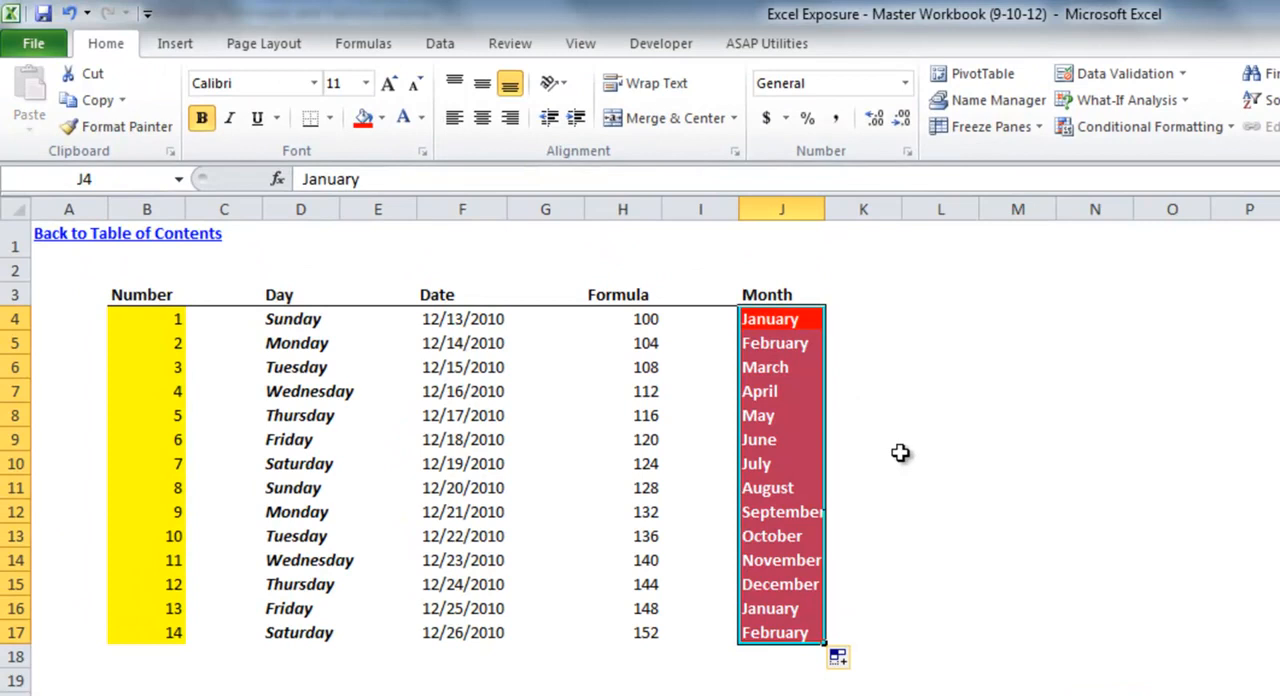
pyautogui.moveTo(646, 366)
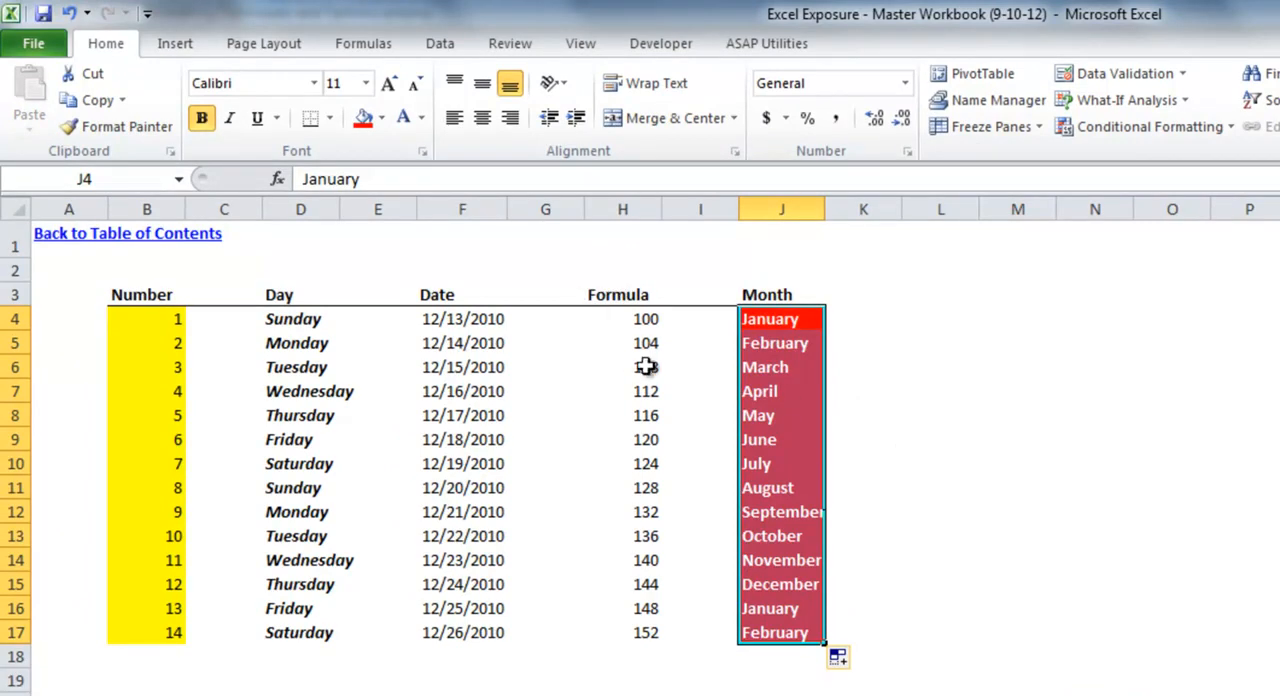
# Copy the Month cells' format onto the Number column with Format Painter
pyautogui.click(780, 366)
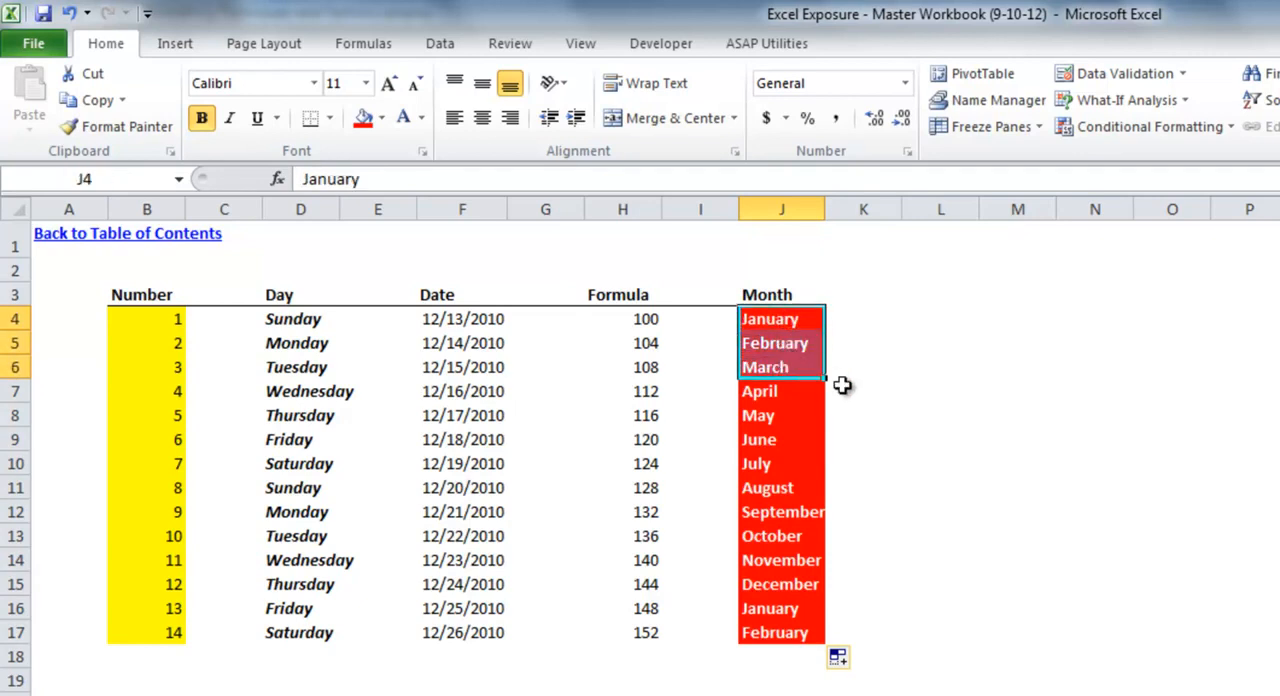
pyautogui.click(780, 366)
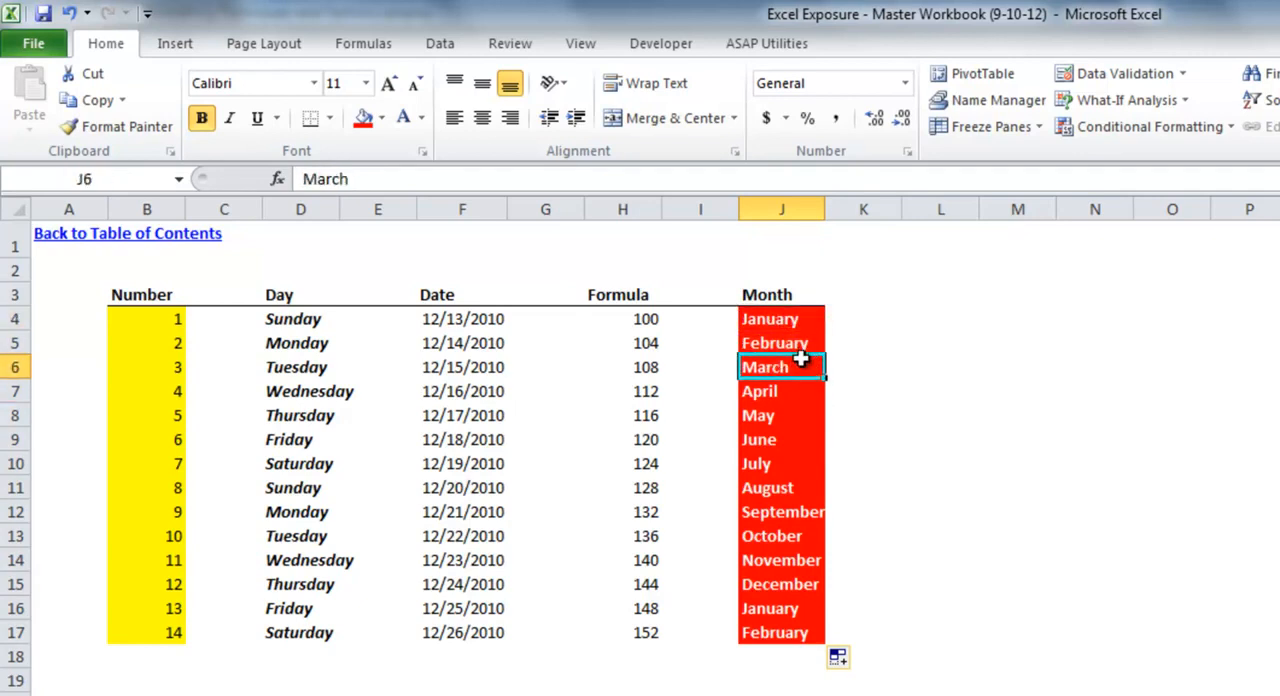
pyautogui.moveTo(780, 366); pyautogui.dragTo(780, 416)
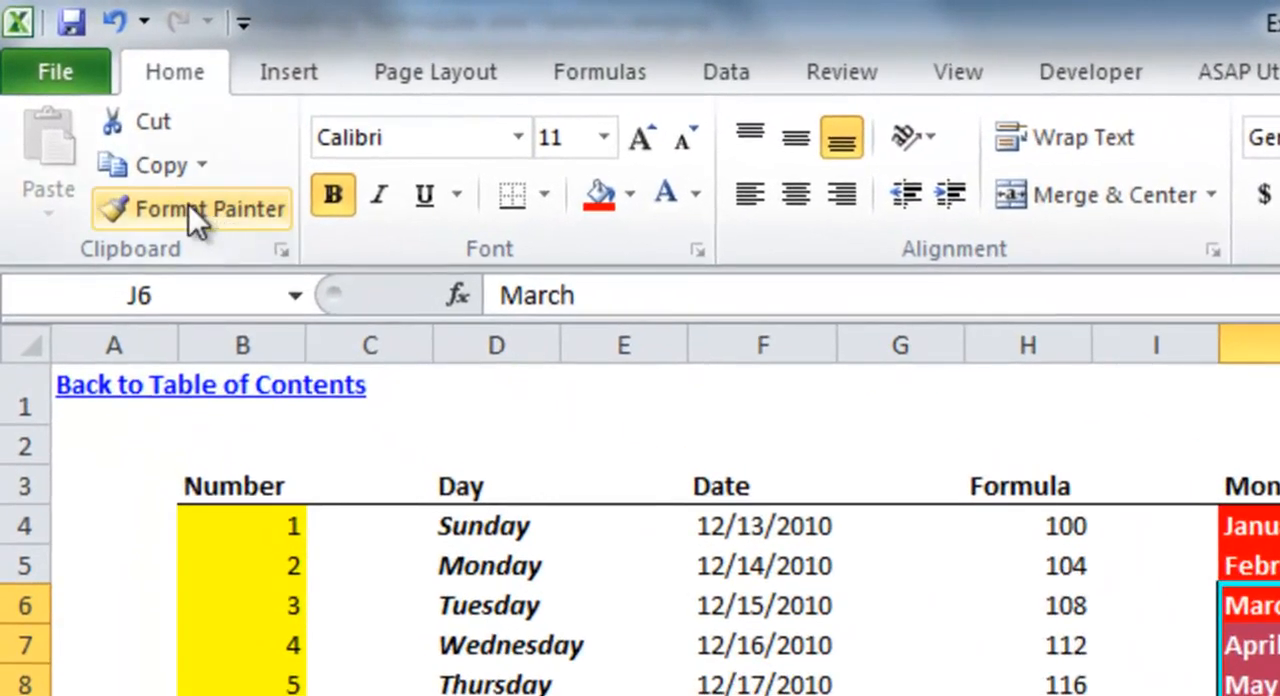
pyautogui.moveTo(190, 208)
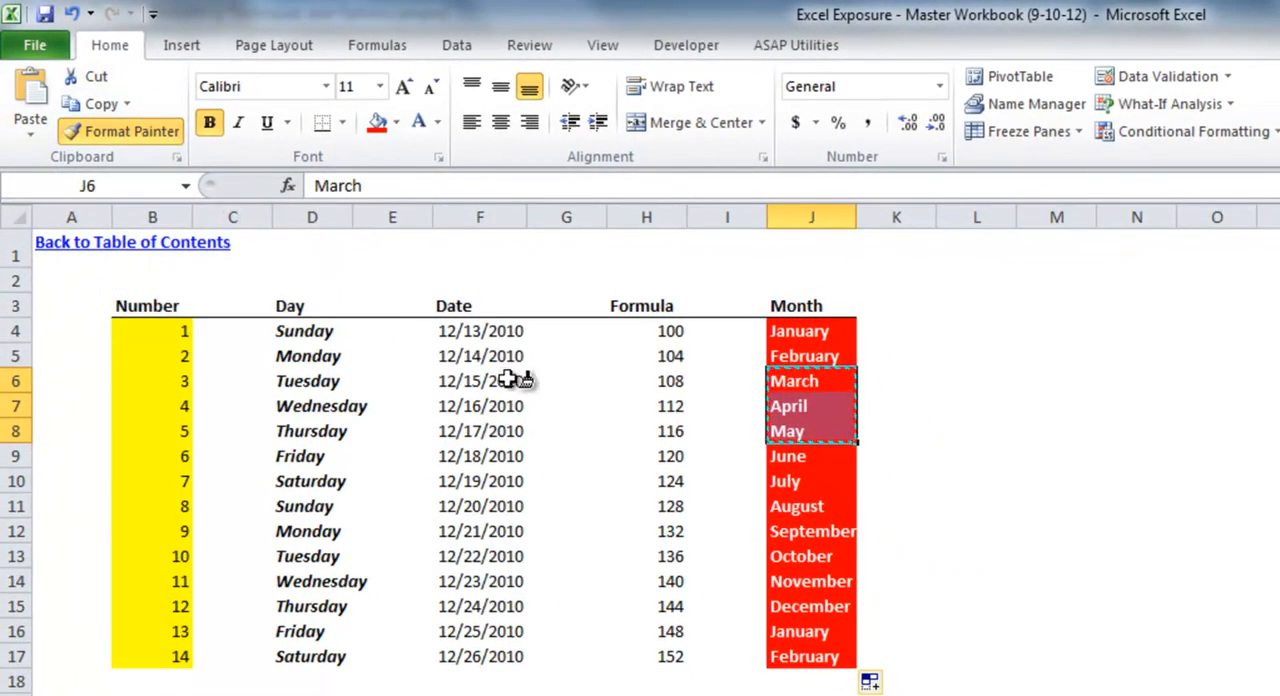
pyautogui.click(152, 332)
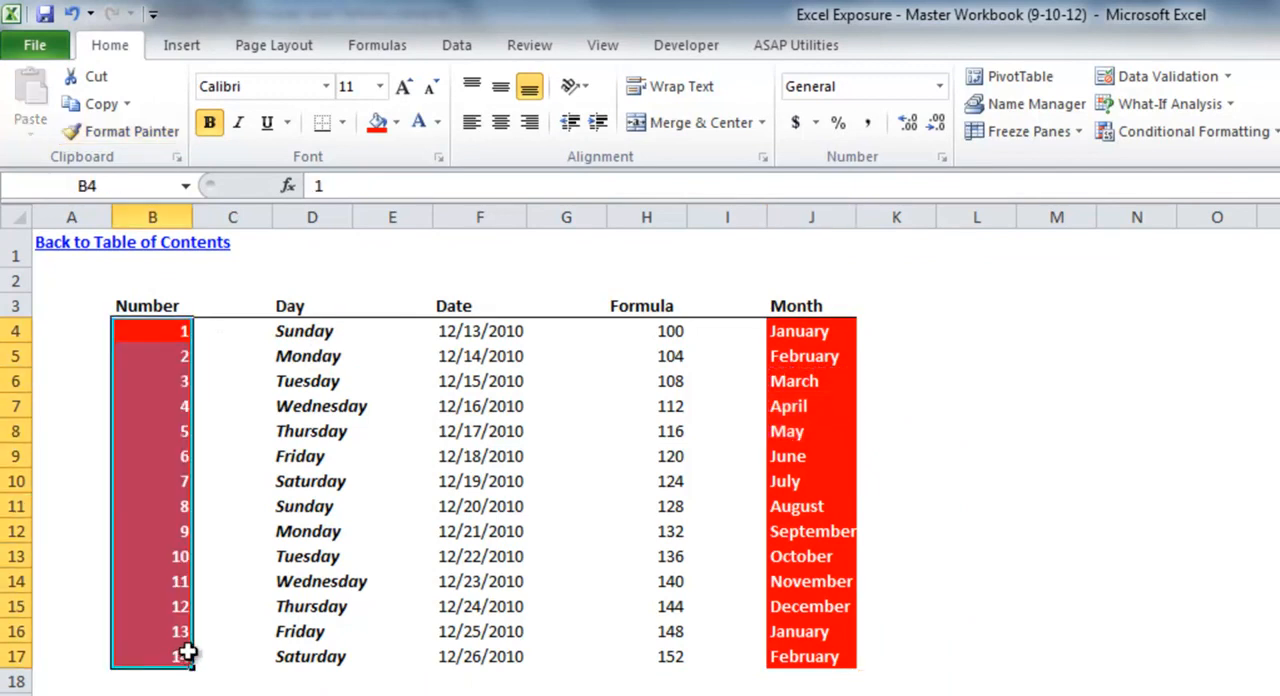
pyautogui.click(480, 532)
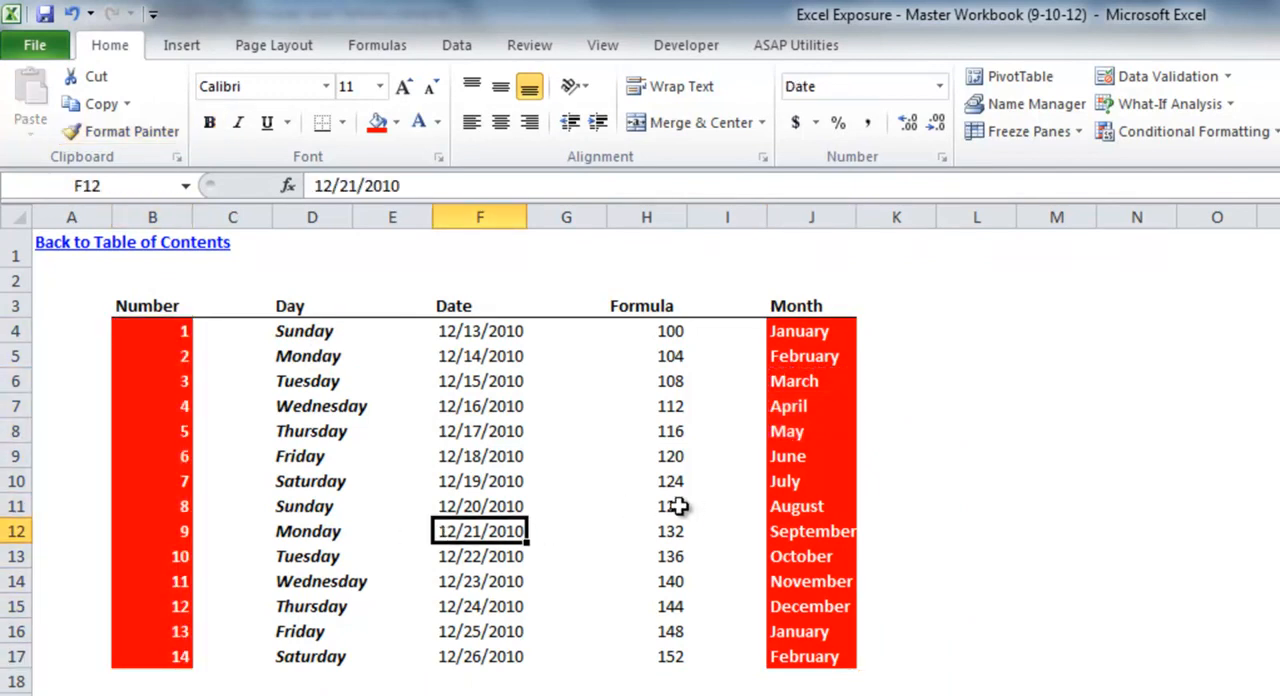
pyautogui.moveTo(670, 306)
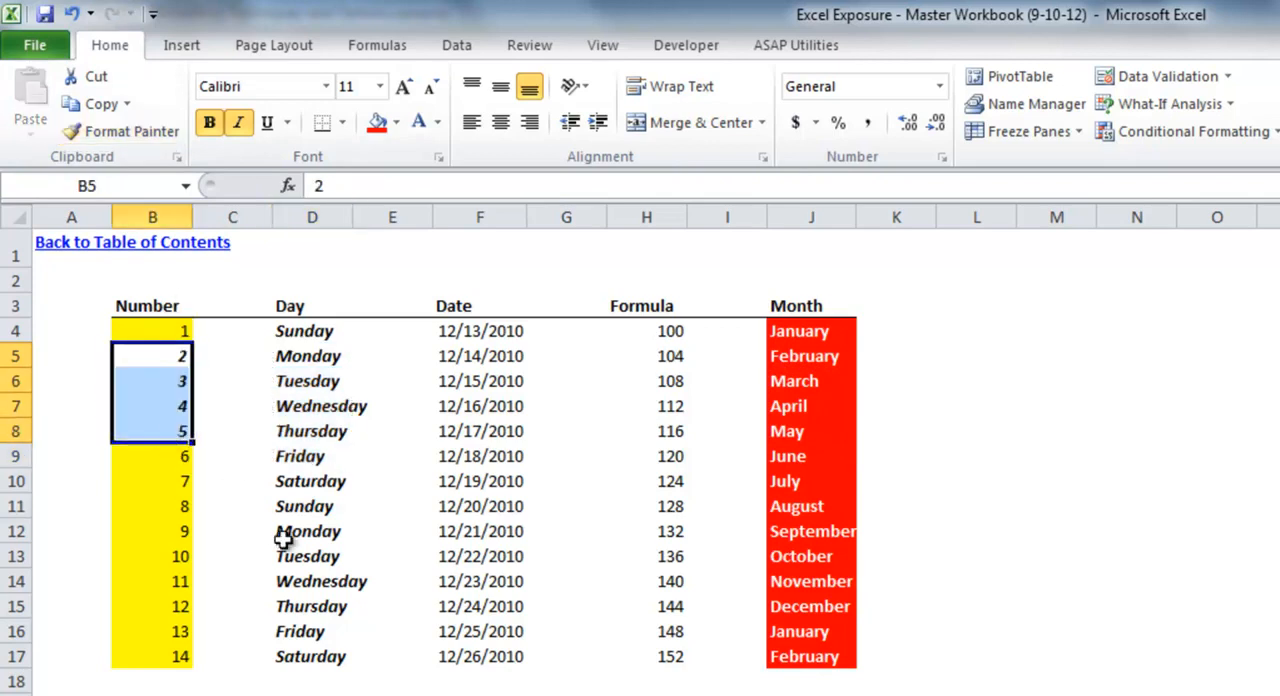
pyautogui.moveTo(216, 442)
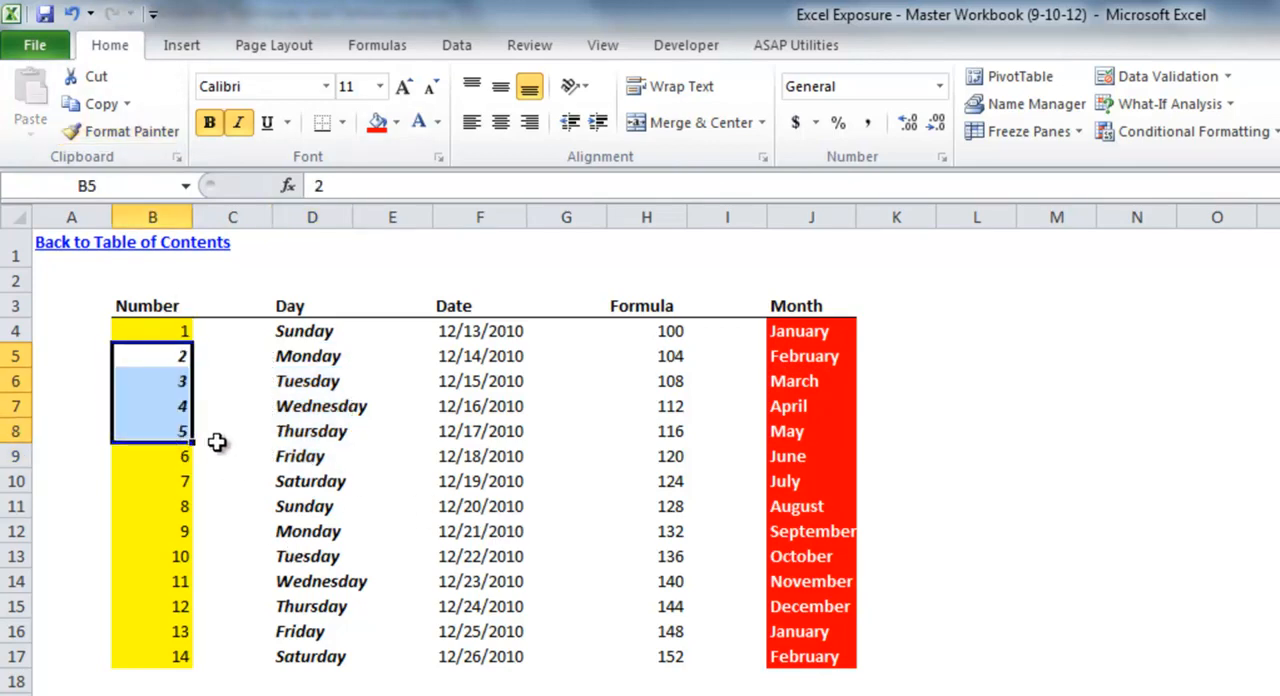
pyautogui.moveTo(212, 458)
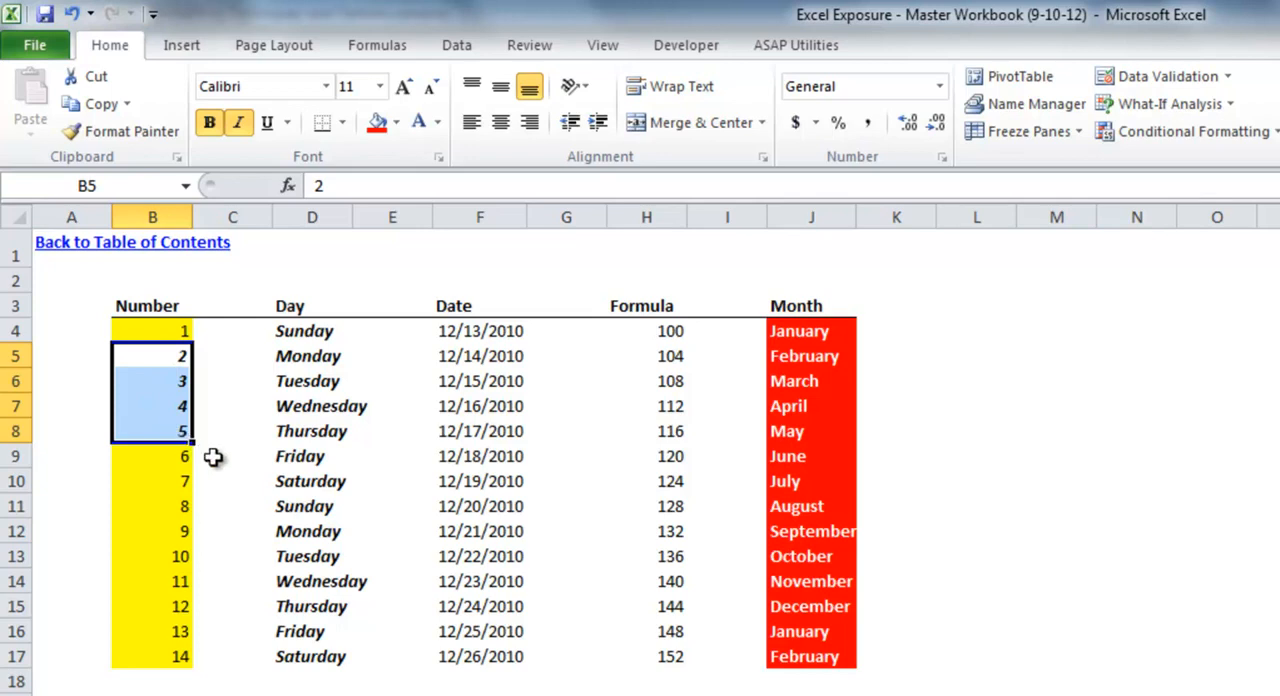
pyautogui.moveTo(240, 448)
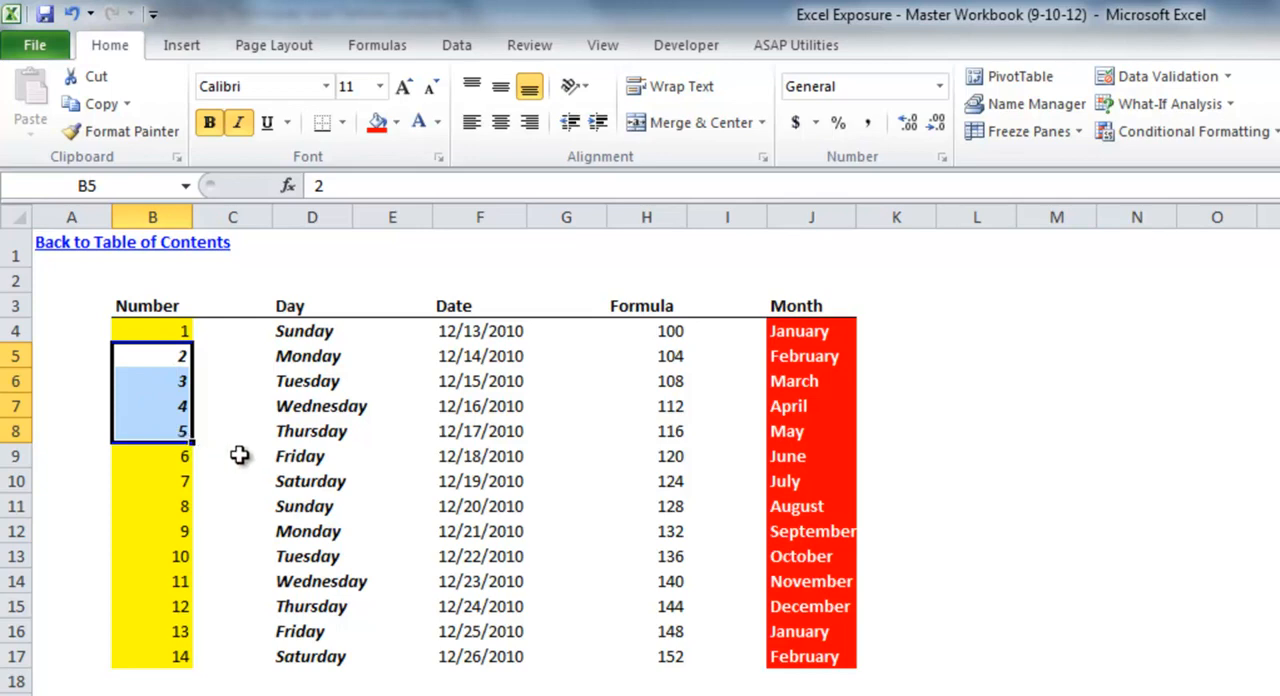
pyautogui.moveTo(268, 336)
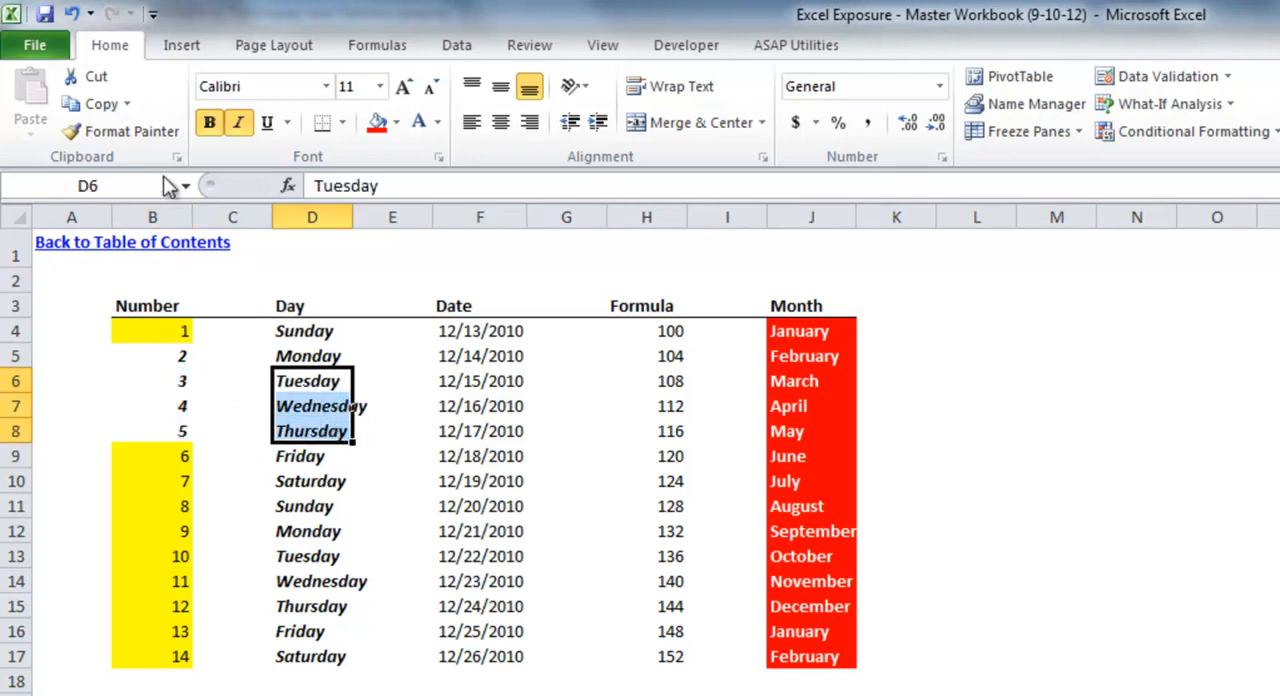
# Paint the plain Tuesday-Thursday format onto August through October
pyautogui.click(130, 132)
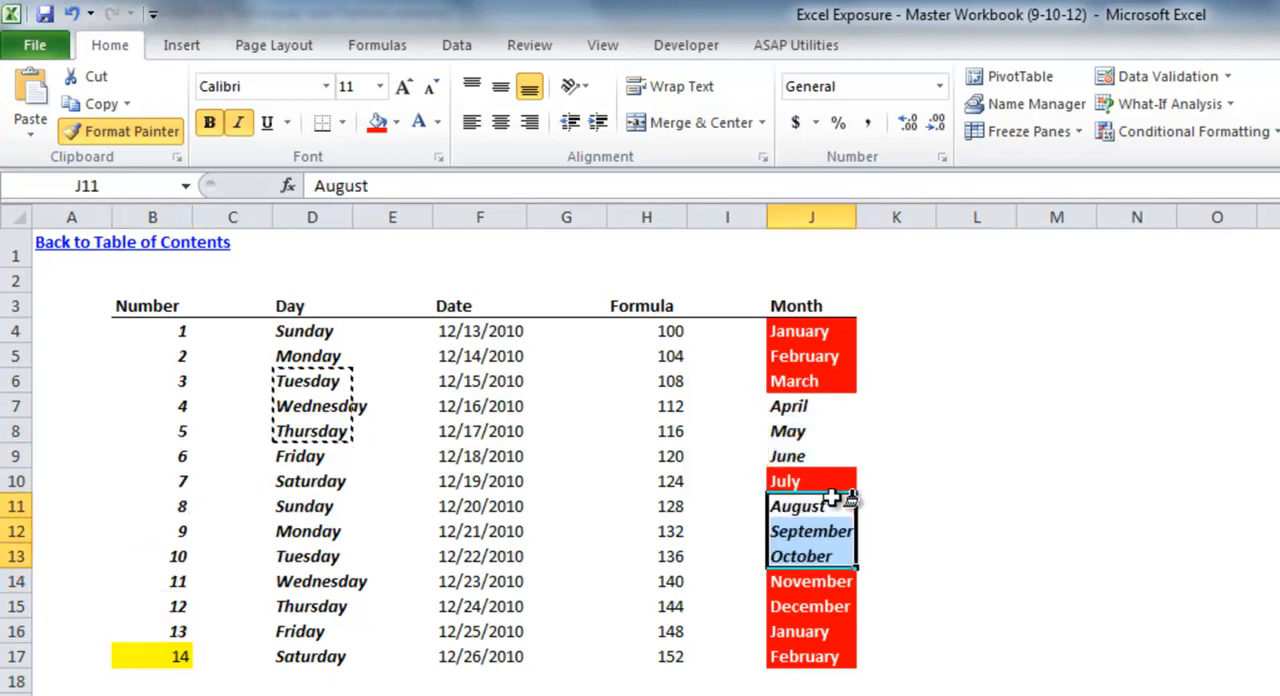
pyautogui.click(120, 132)
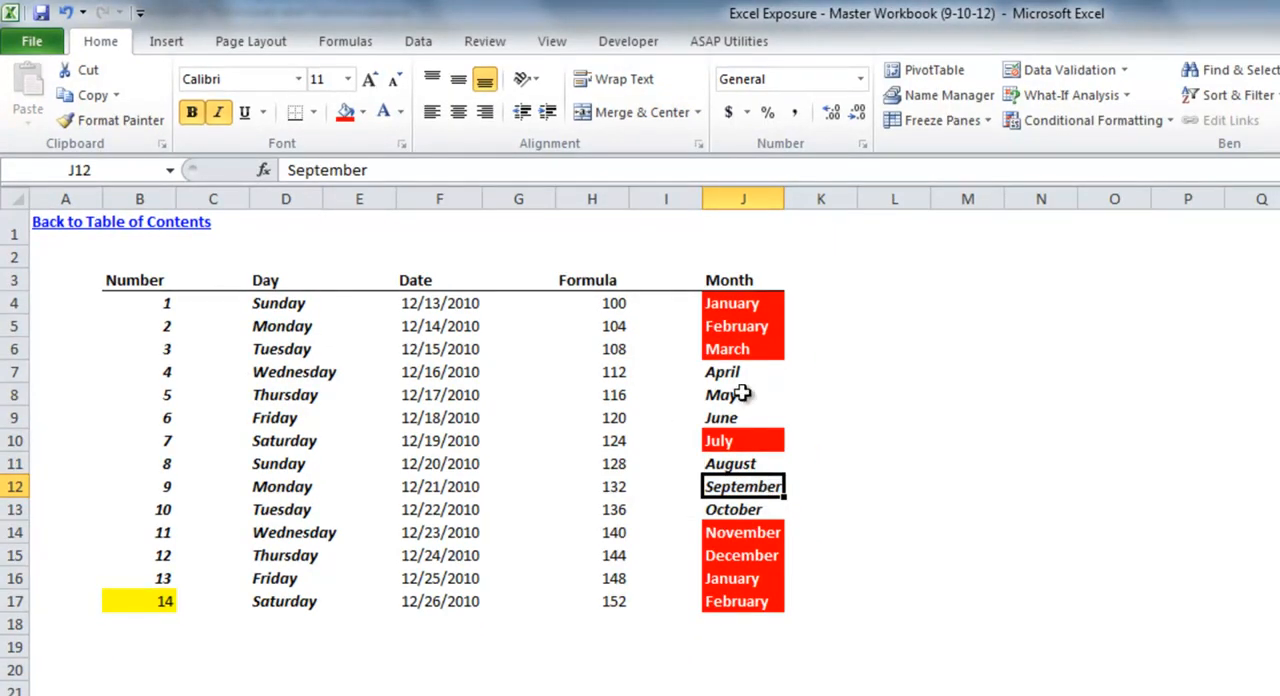
pyautogui.moveTo(798, 362)
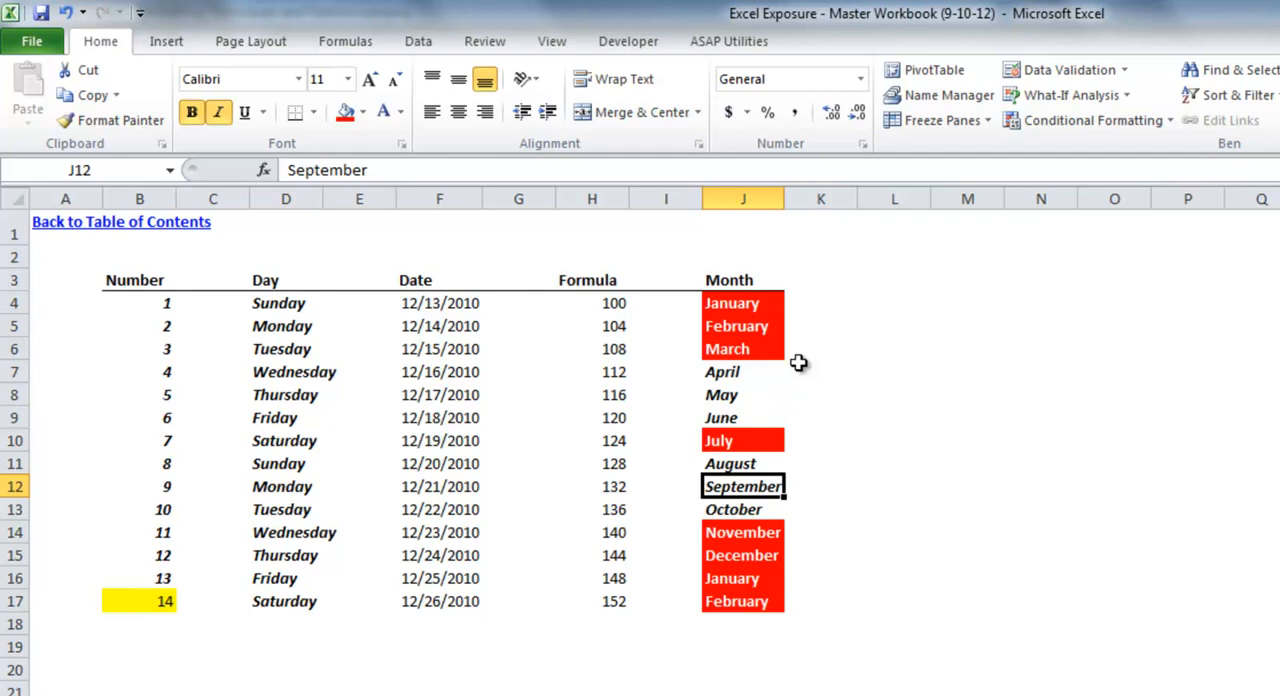
pyautogui.moveTo(176, 310)
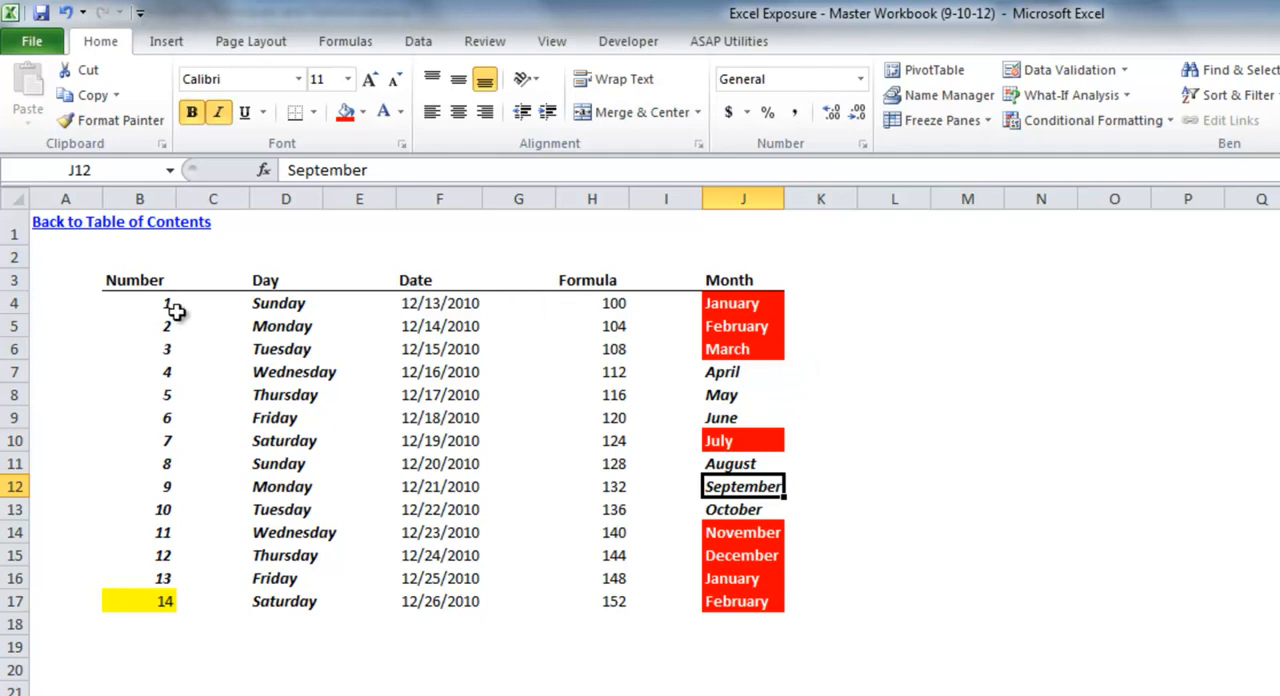
pyautogui.click(282, 326)
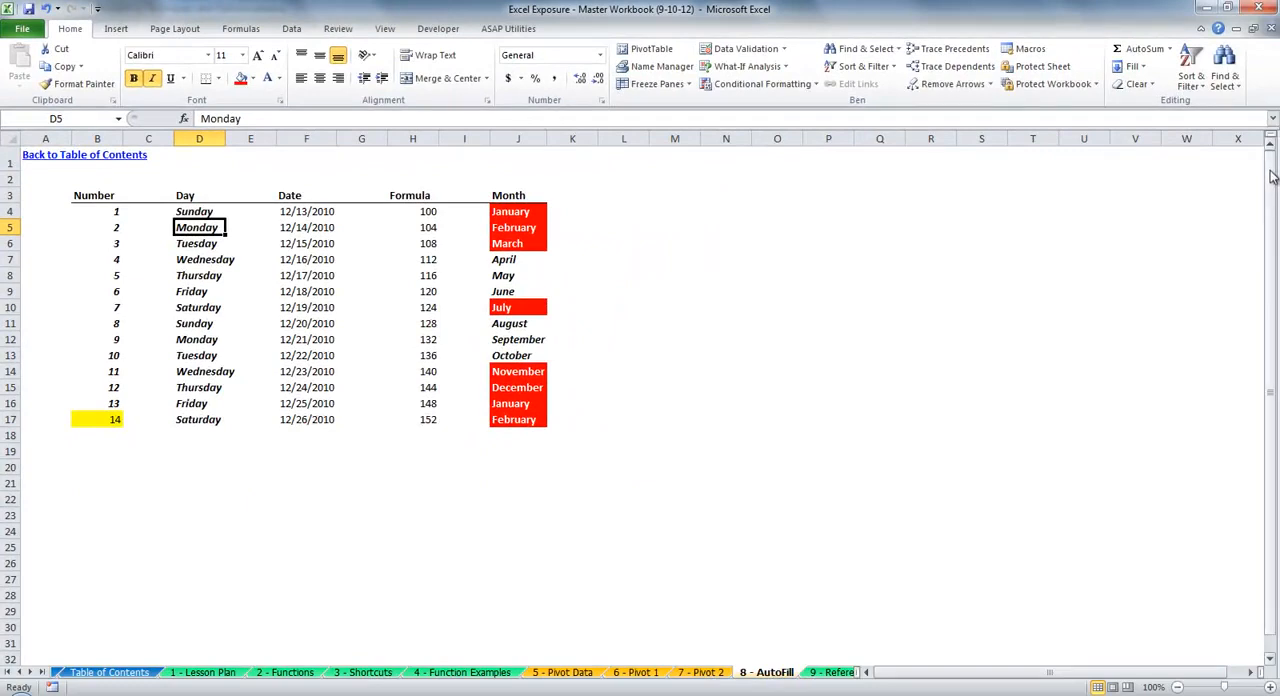
pyautogui.scroll(-3)
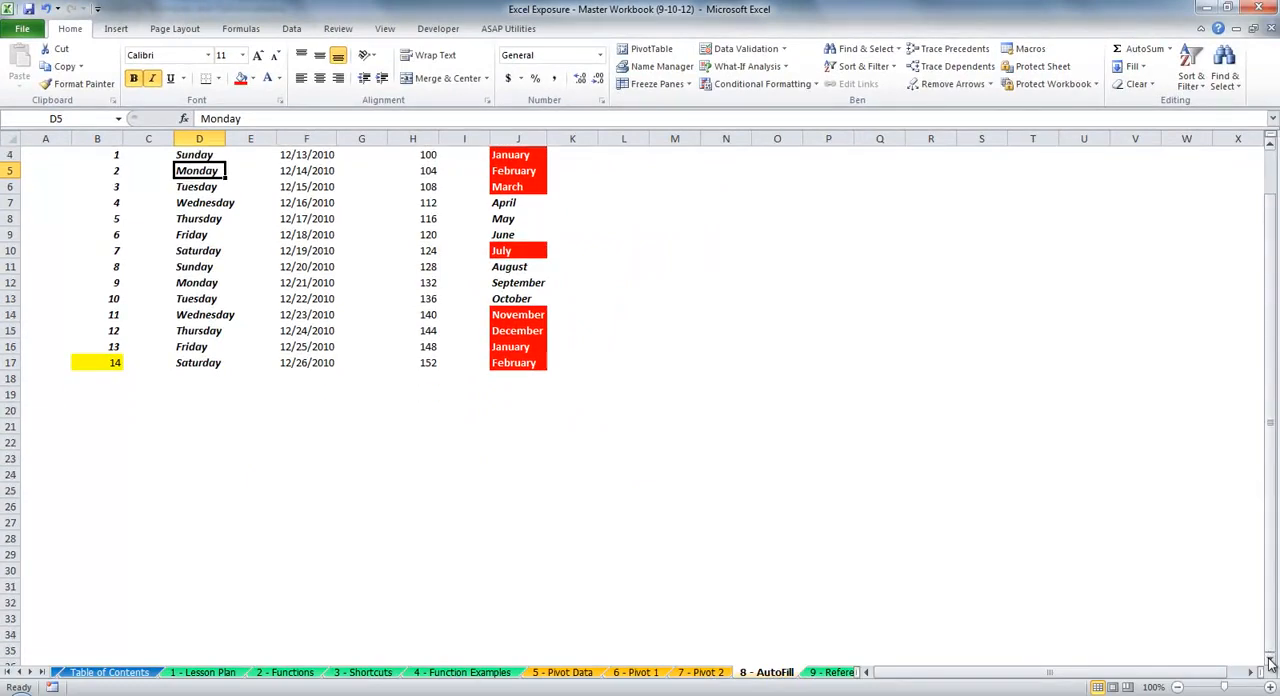
pyautogui.scroll(-3)
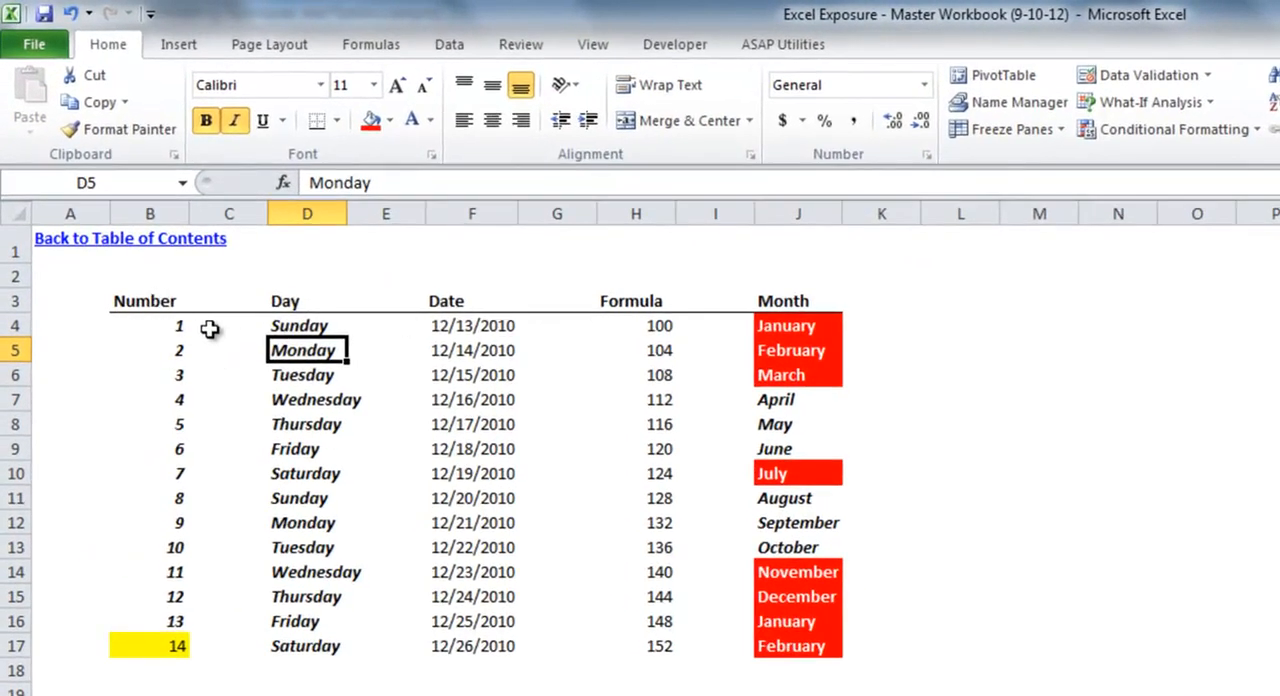
pyautogui.moveTo(248, 356)
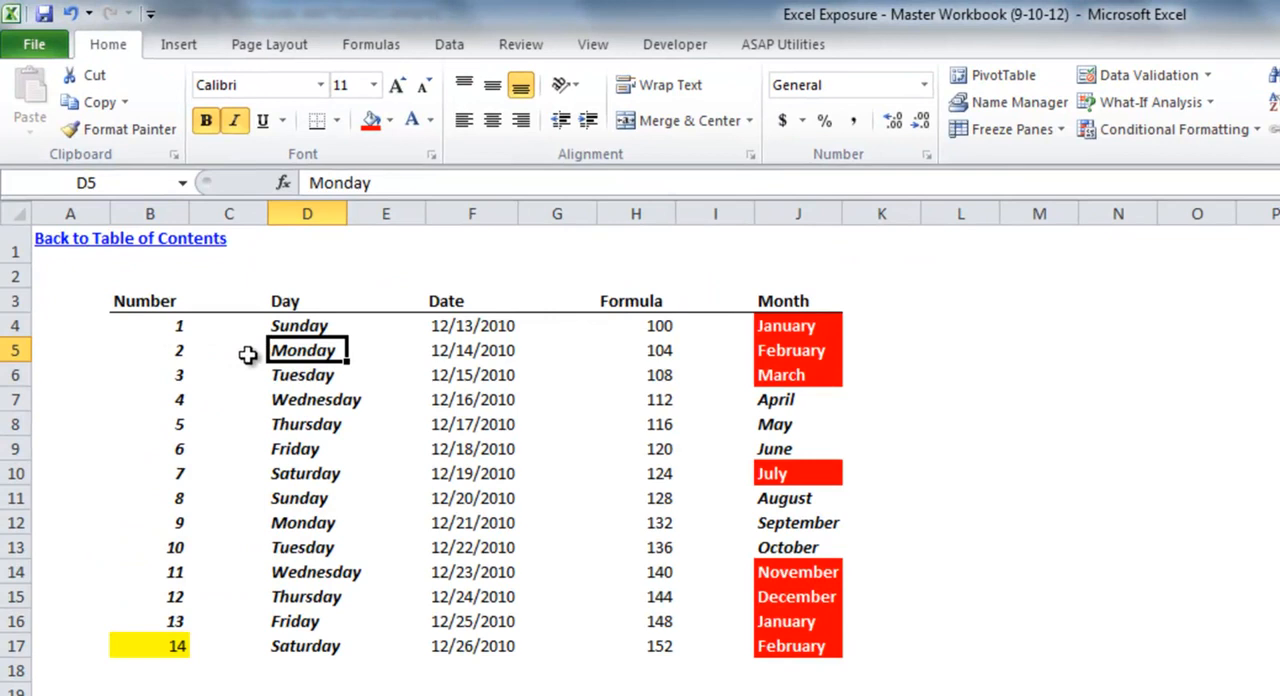
pyautogui.moveTo(240, 344)
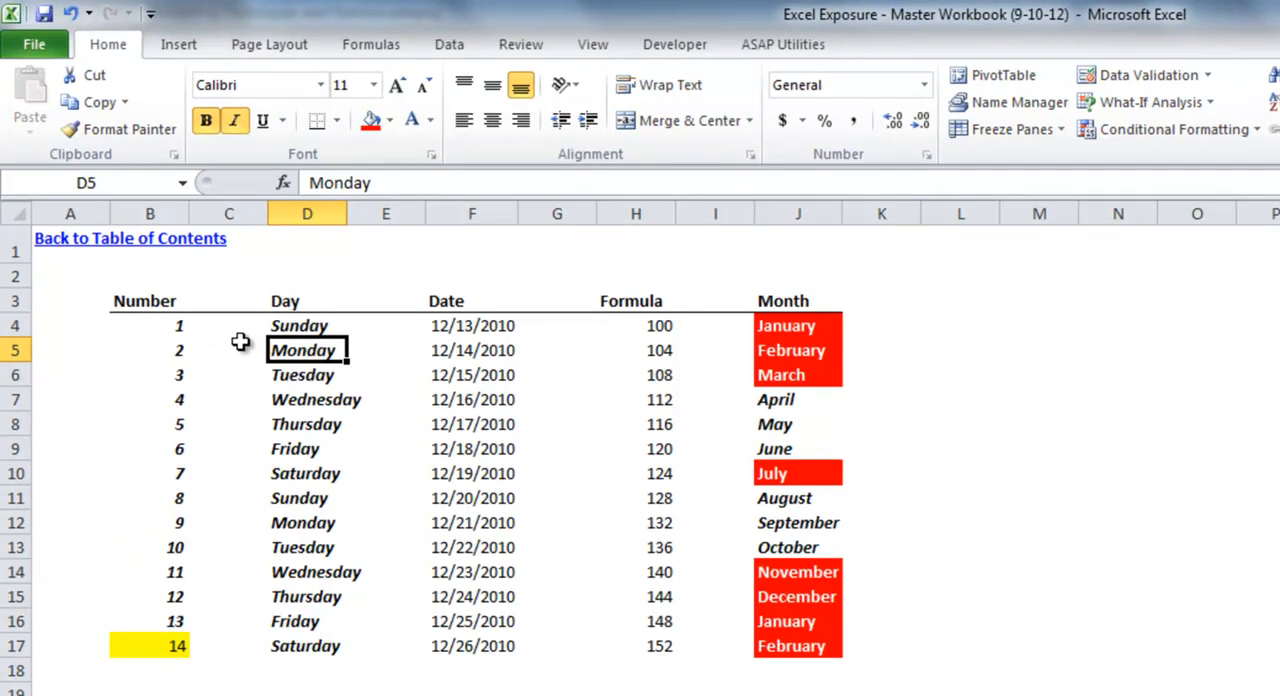
pyautogui.click(228, 324)
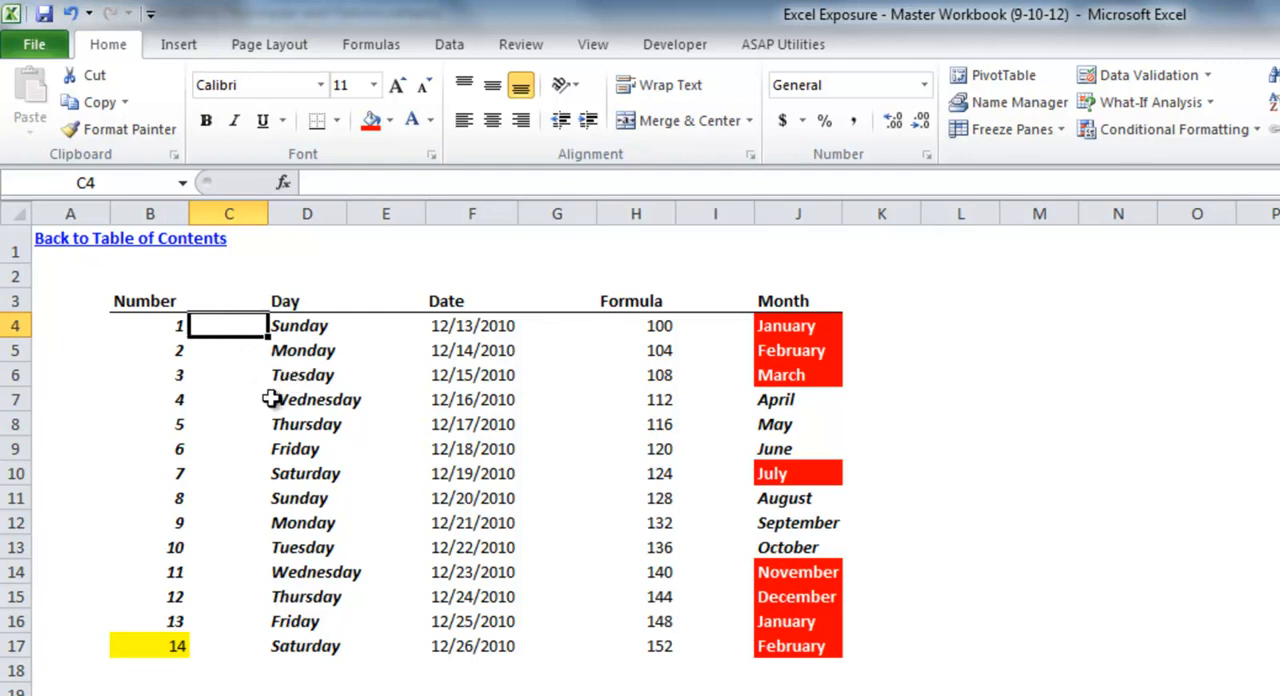
pyautogui.moveTo(232, 298)
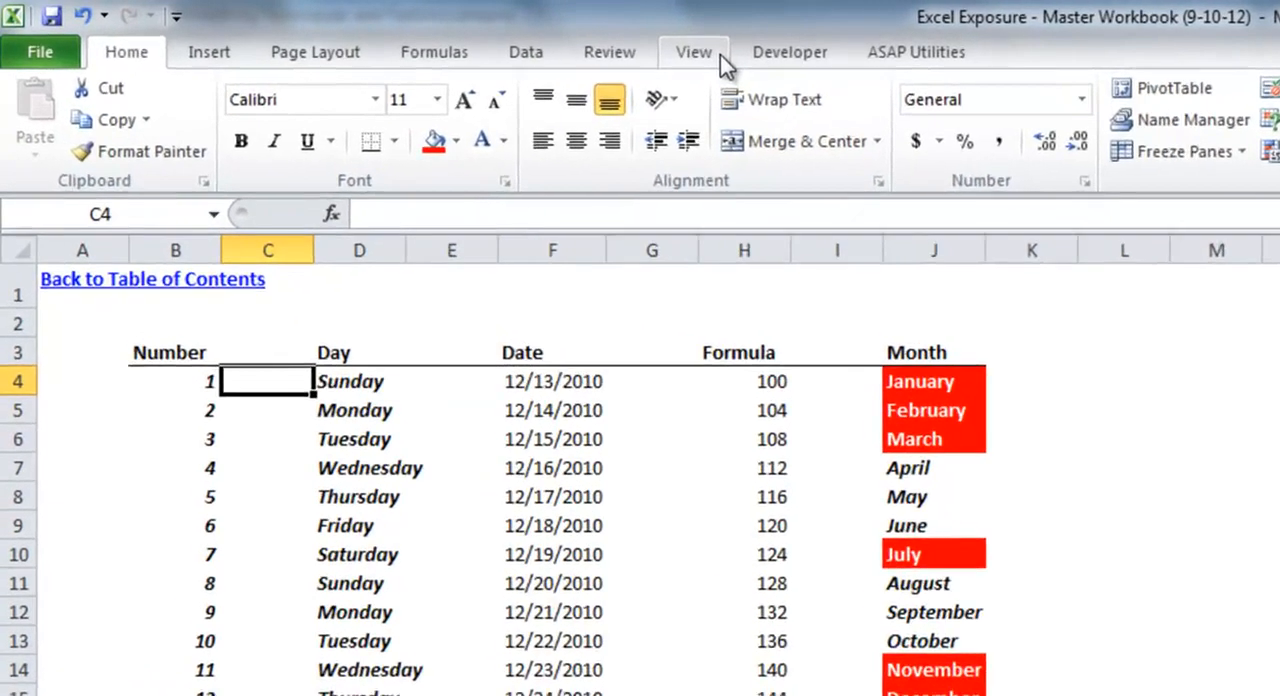
# Freeze panes at C4 so headings and Number column stay fixed while scrolling
pyautogui.click(692, 50)
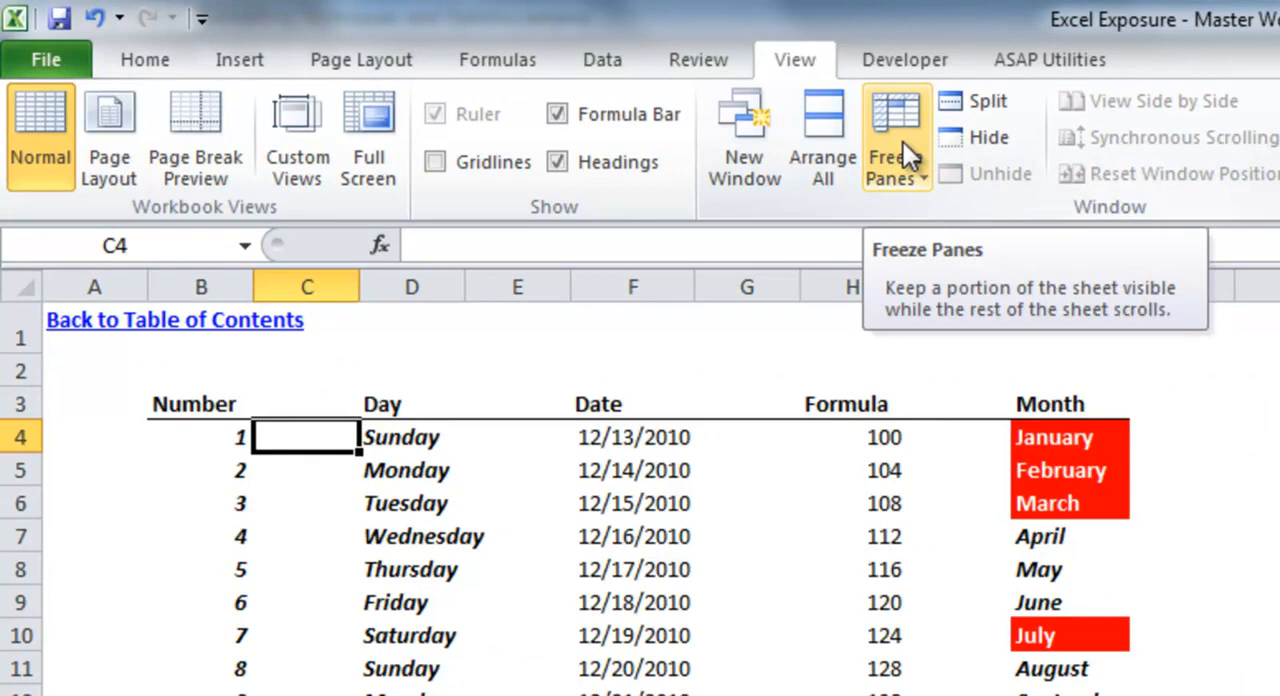
pyautogui.click(890, 140)
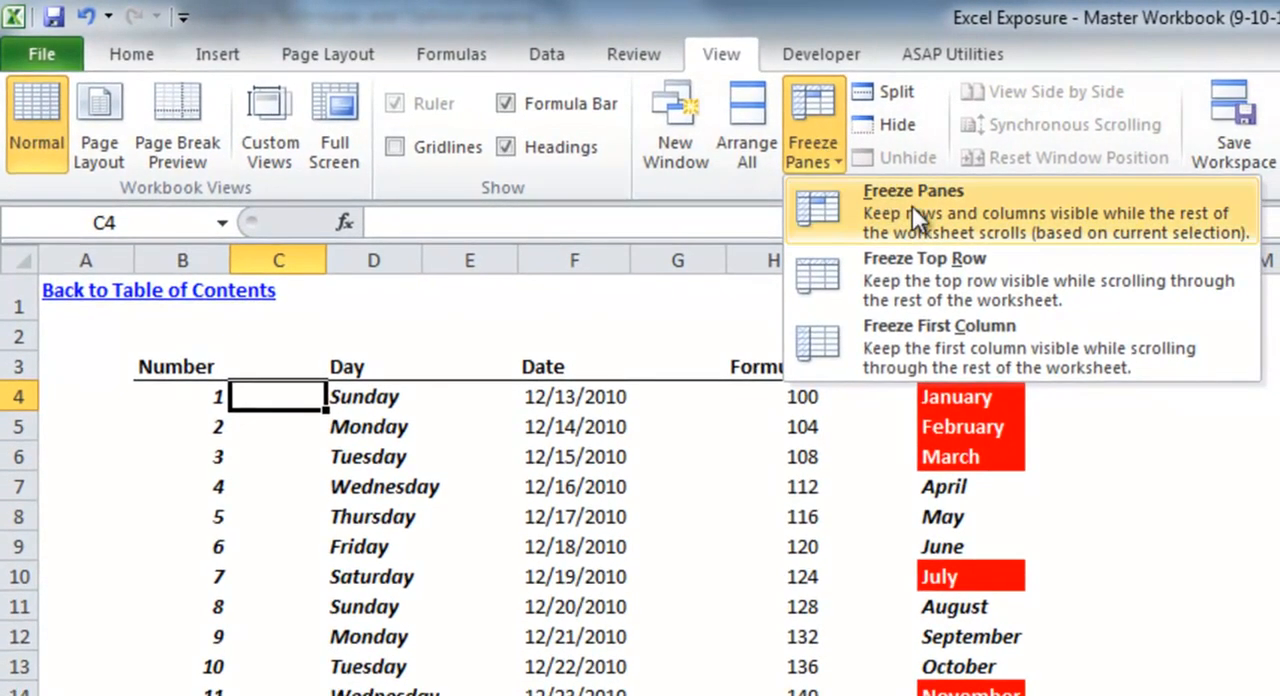
pyautogui.moveTo(1084, 240)
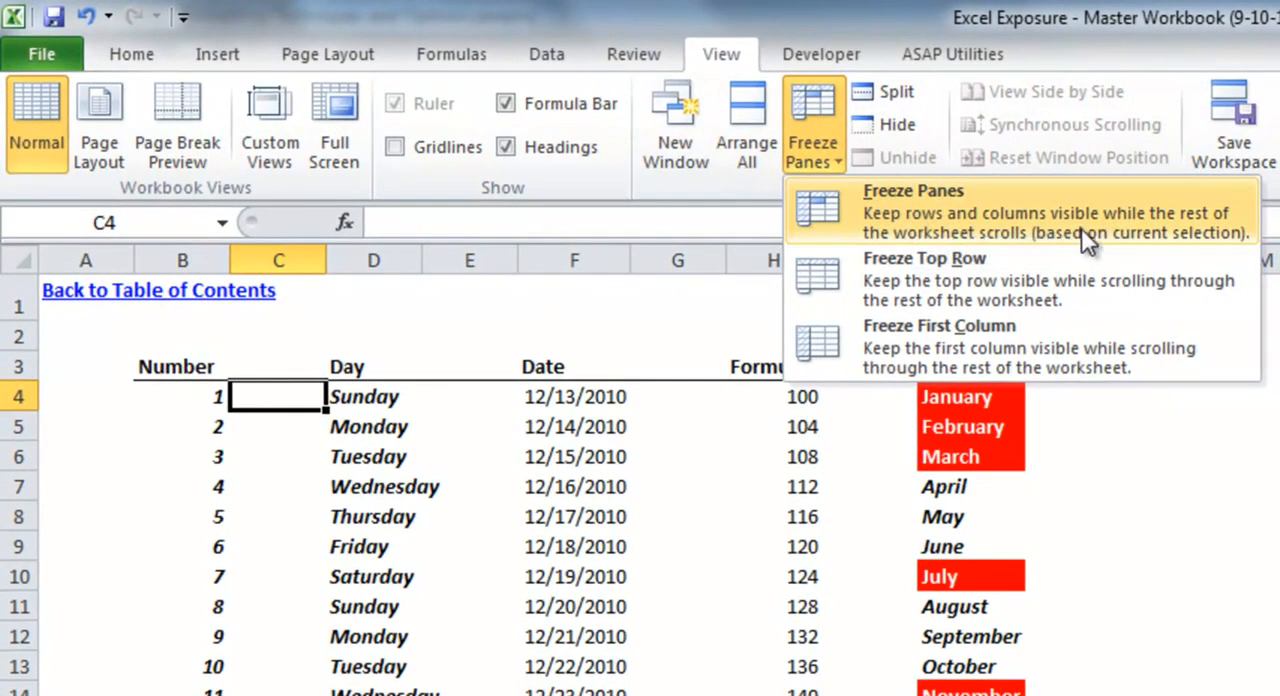
pyautogui.moveTo(1160, 250)
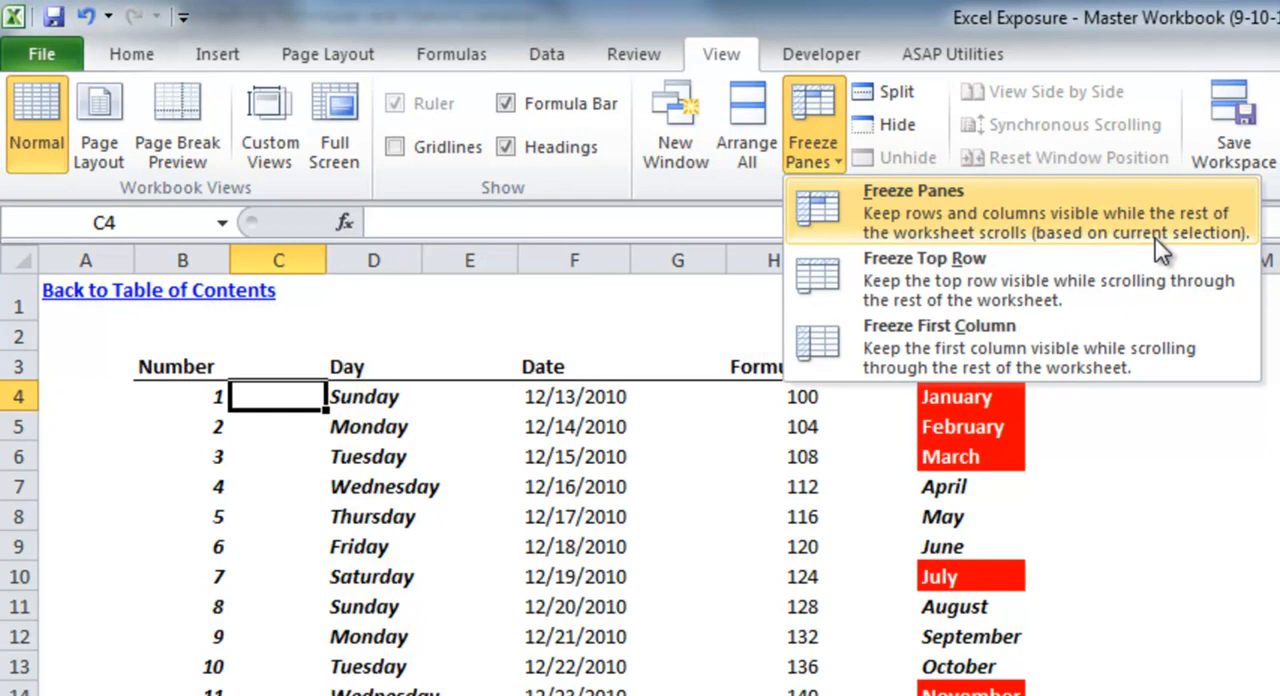
pyautogui.moveTo(250, 404)
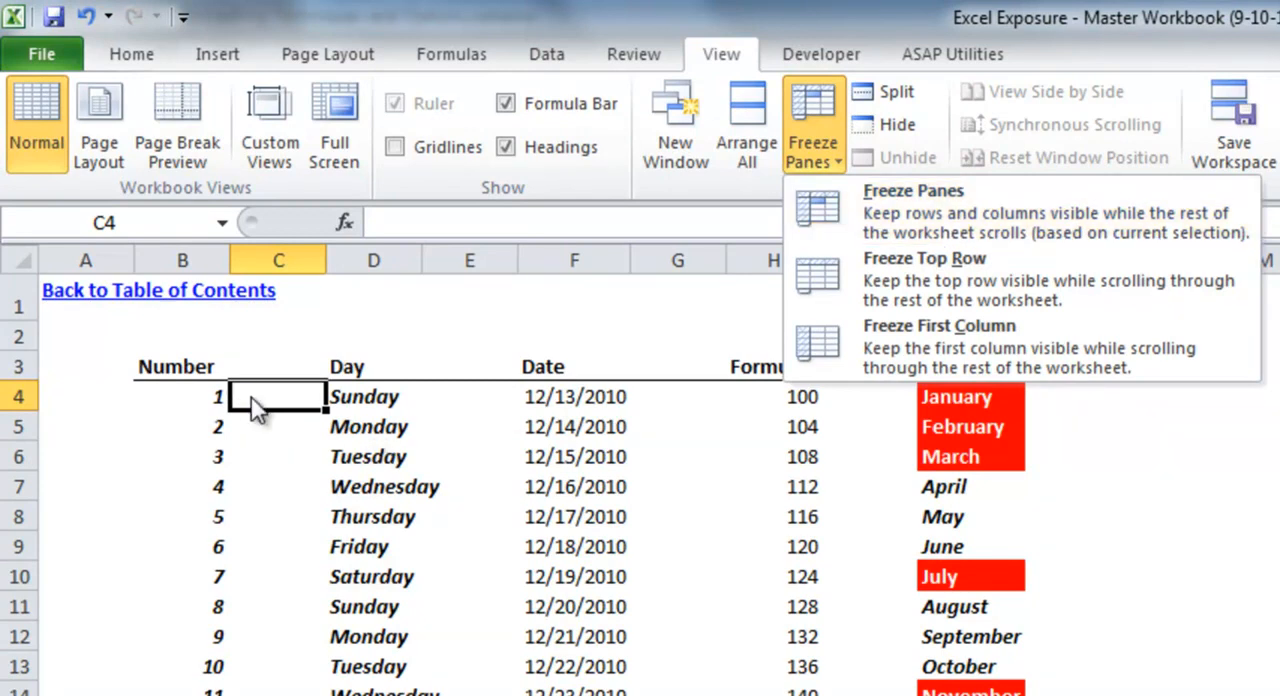
pyautogui.moveTo(290, 304)
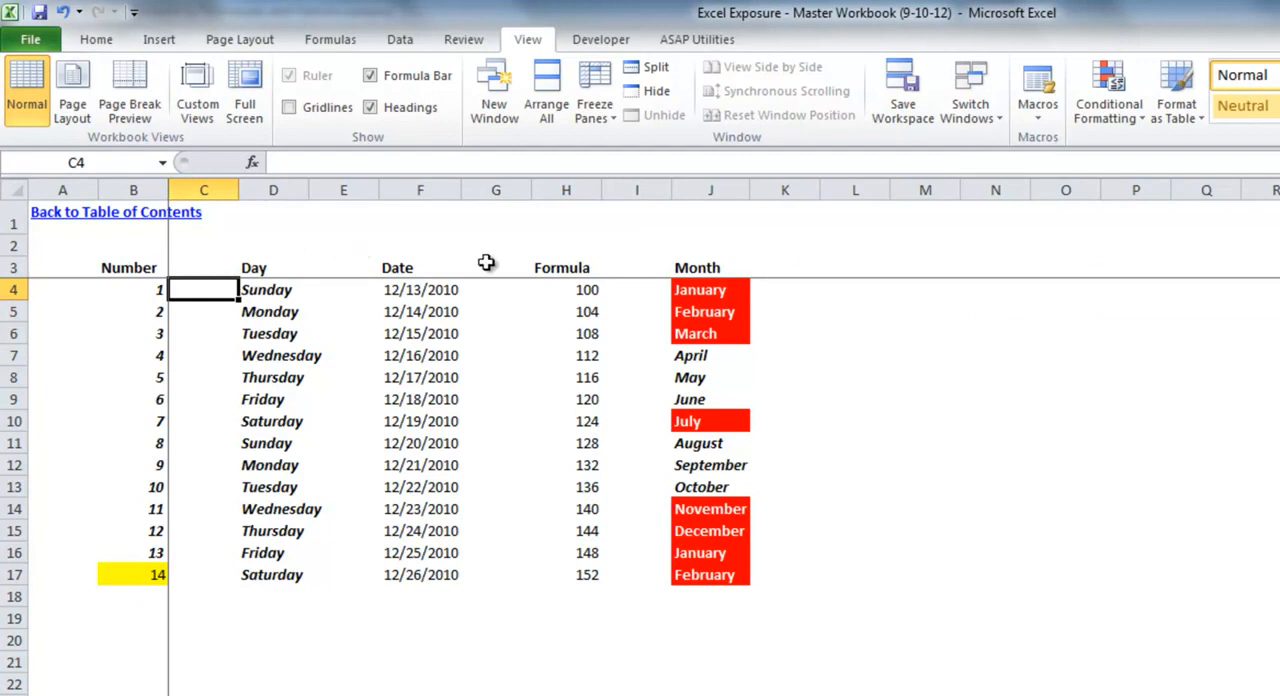
pyautogui.moveTo(492, 478)
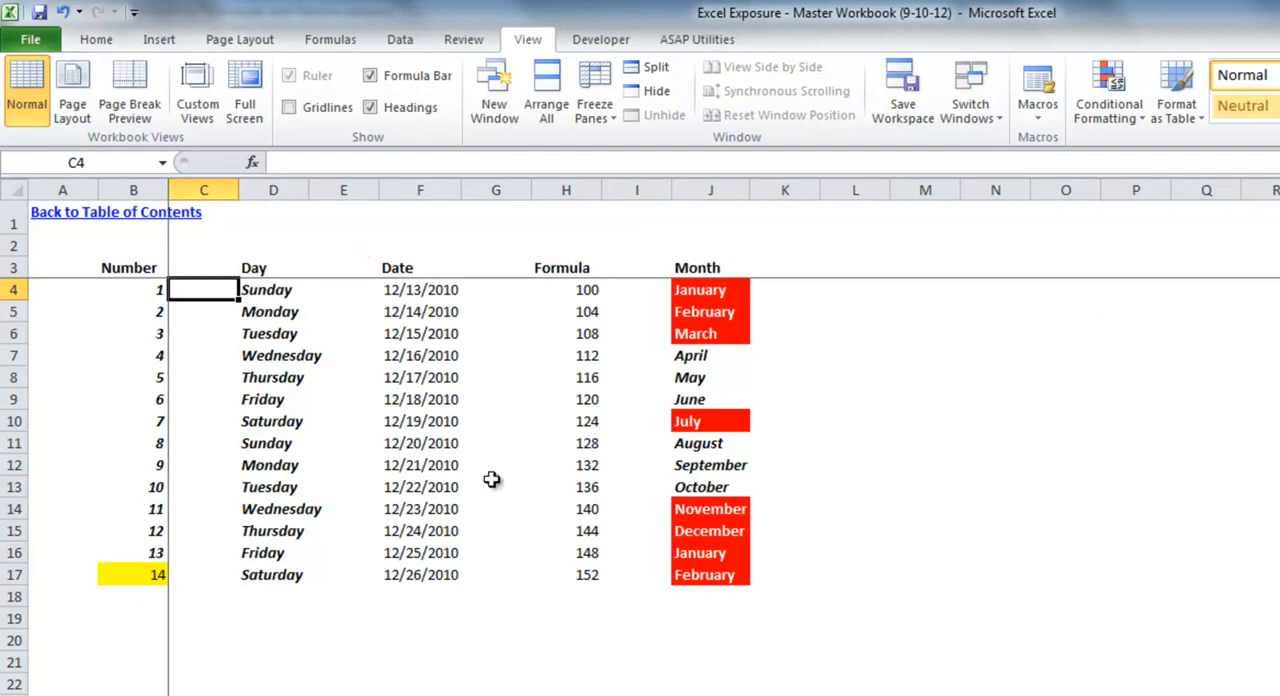
pyautogui.scroll(-3)
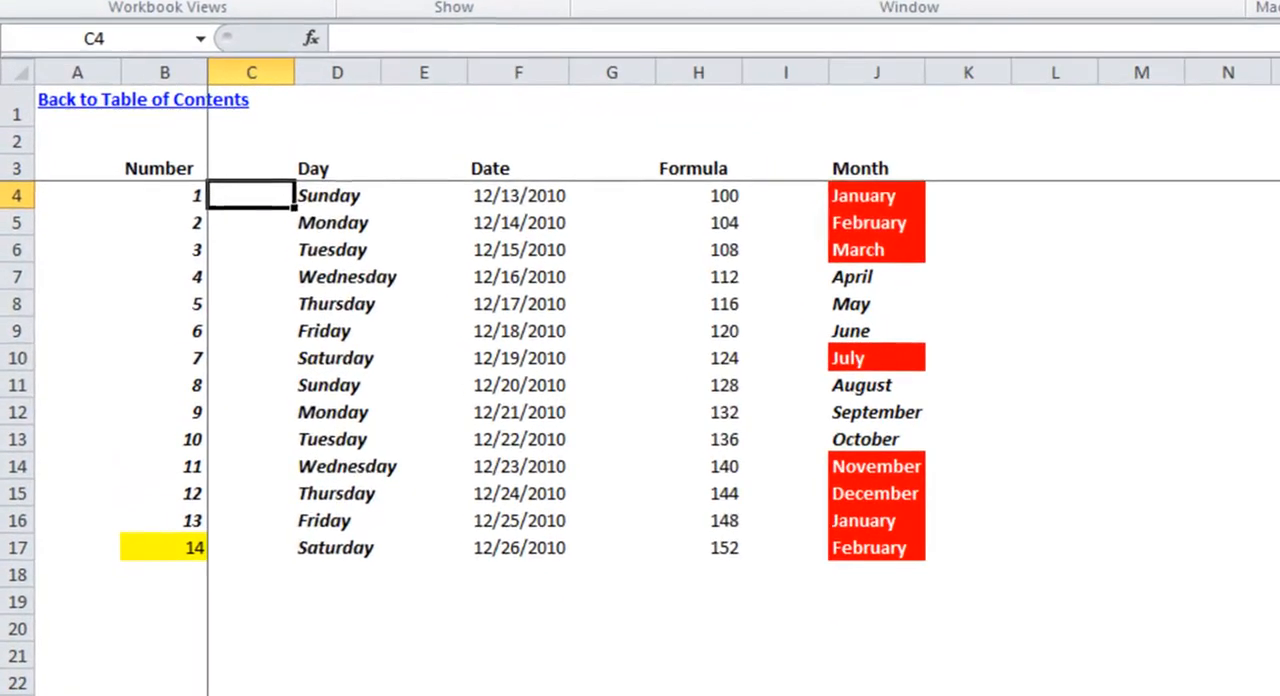
pyautogui.scroll(-3)
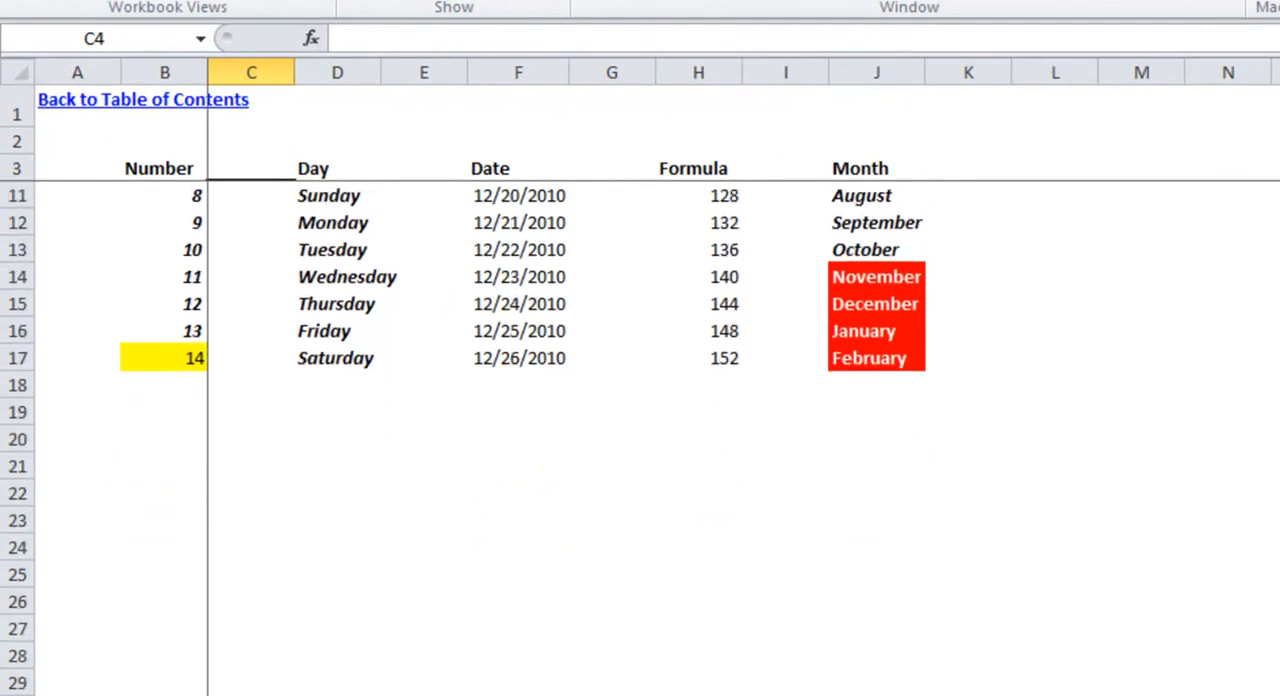
pyautogui.scroll(-3)
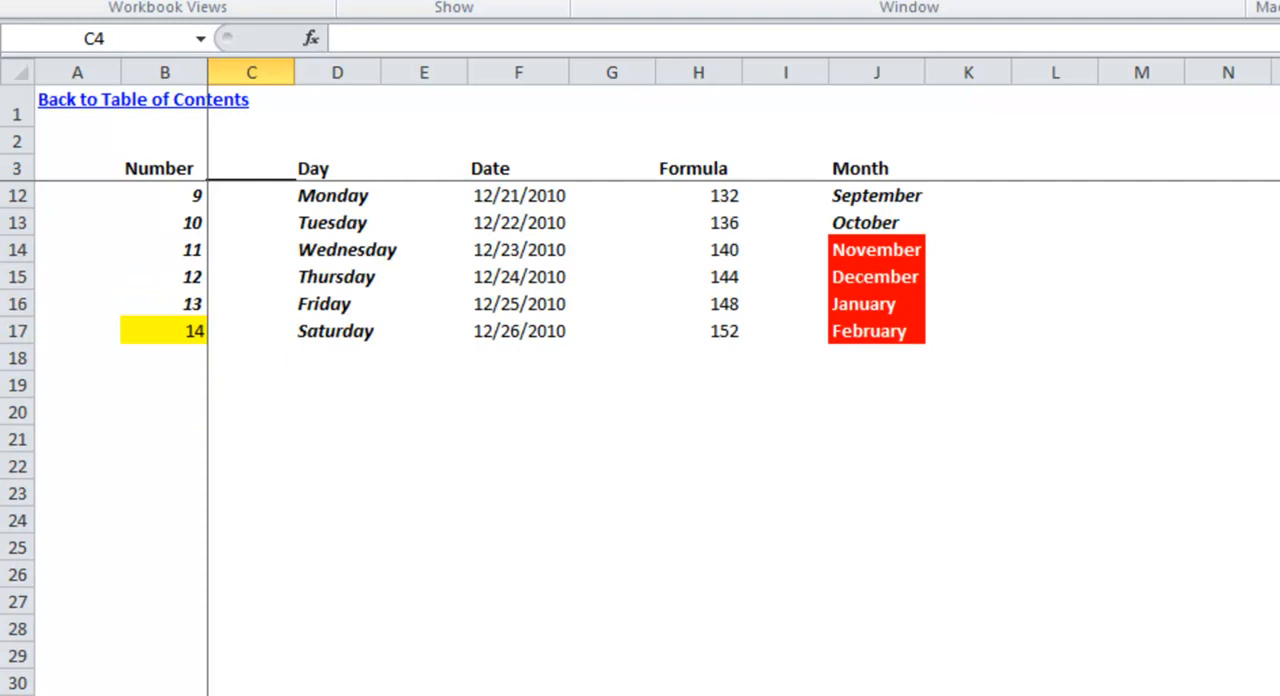
pyautogui.scroll(3)
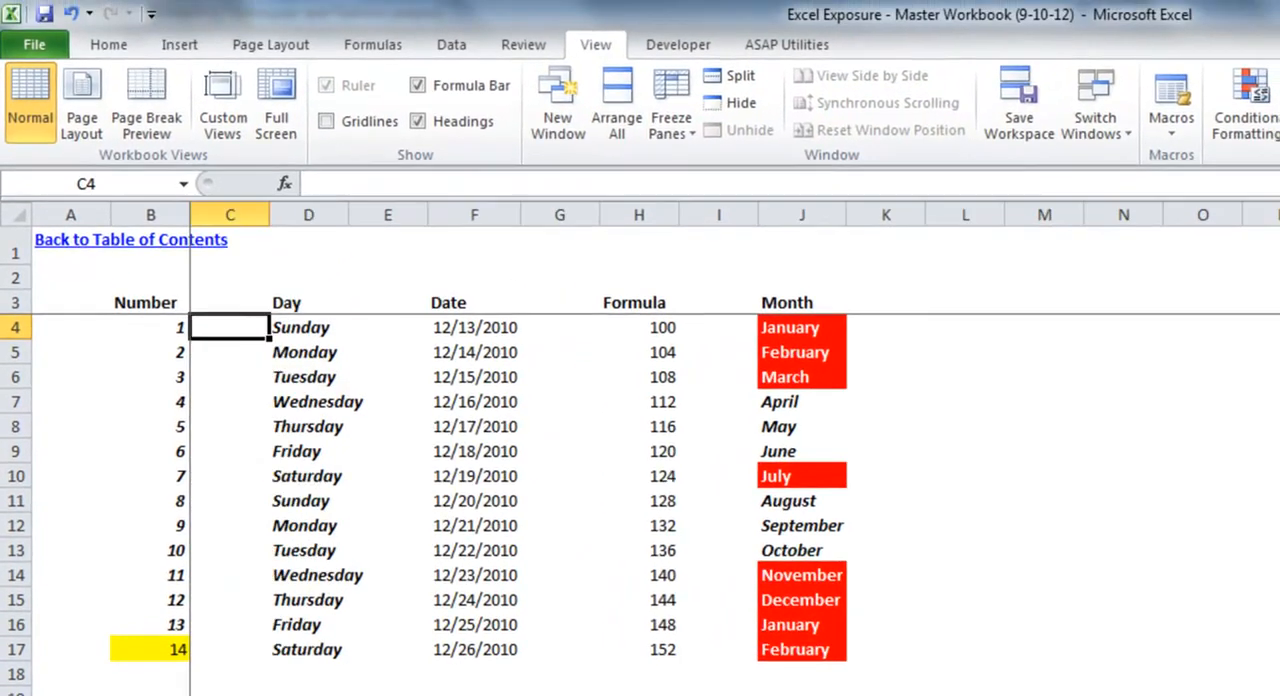
# Unfreeze the panes so the headings scroll with the table again
pyautogui.click(670, 100)
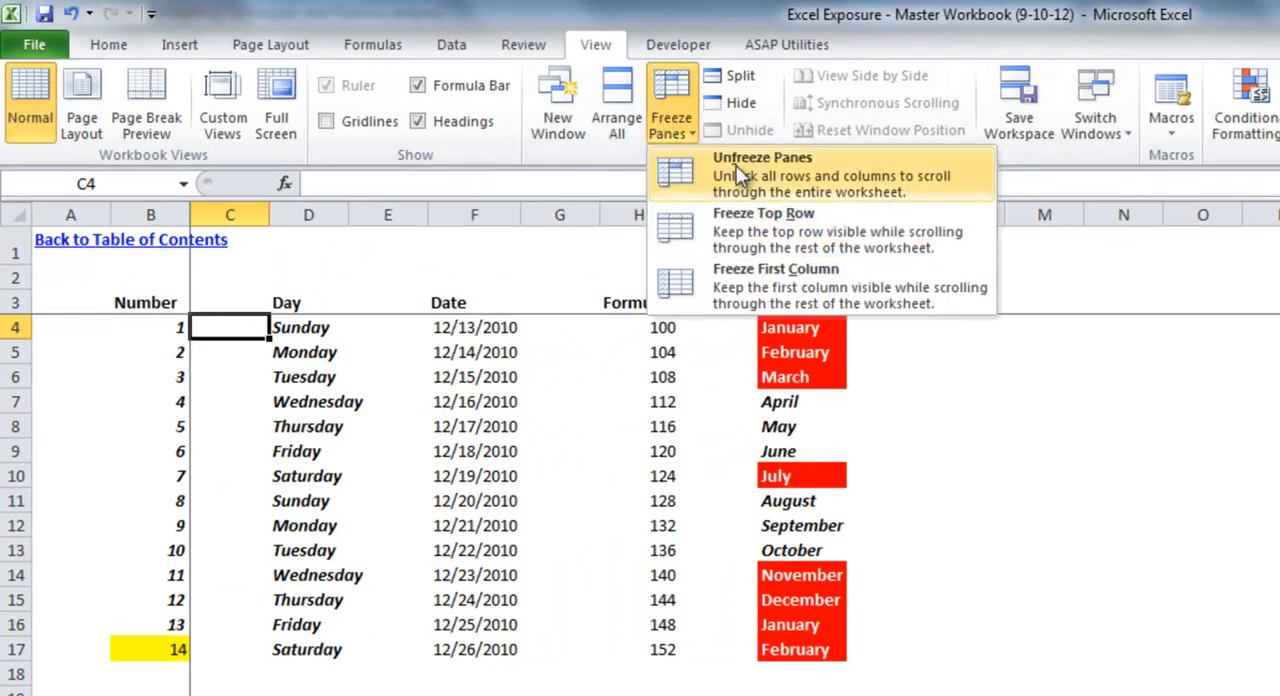
pyautogui.click(762, 156)
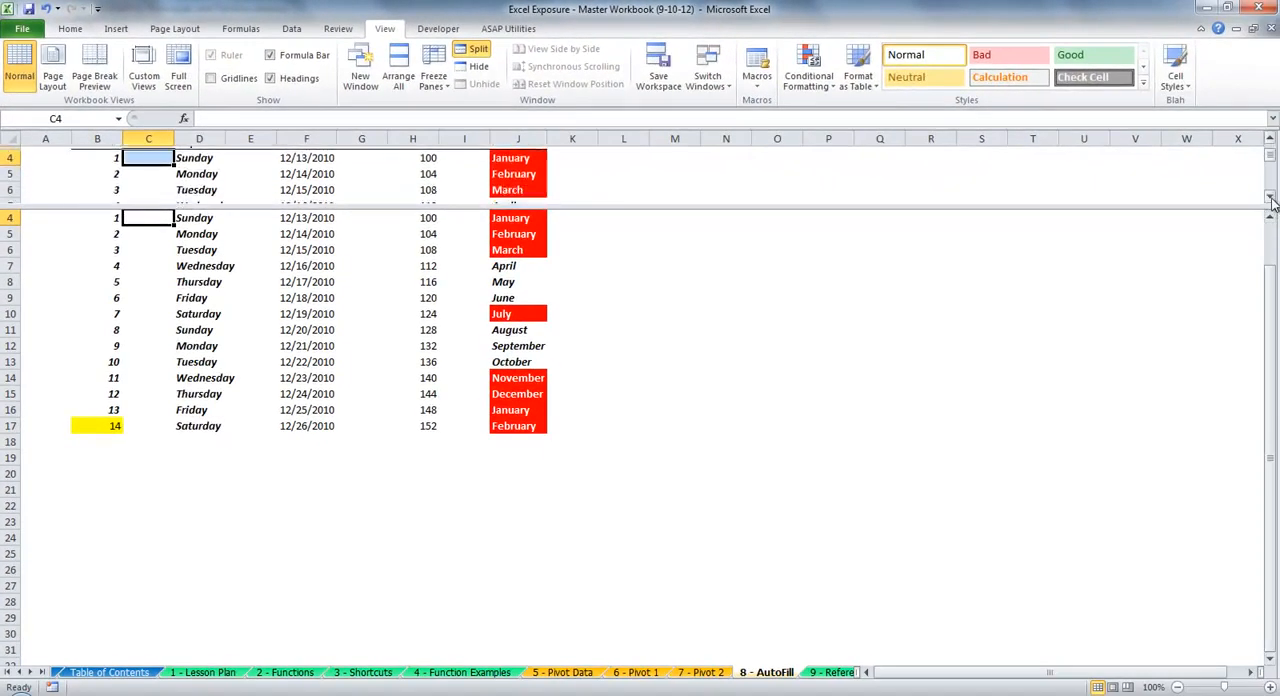
pyautogui.scroll(3)
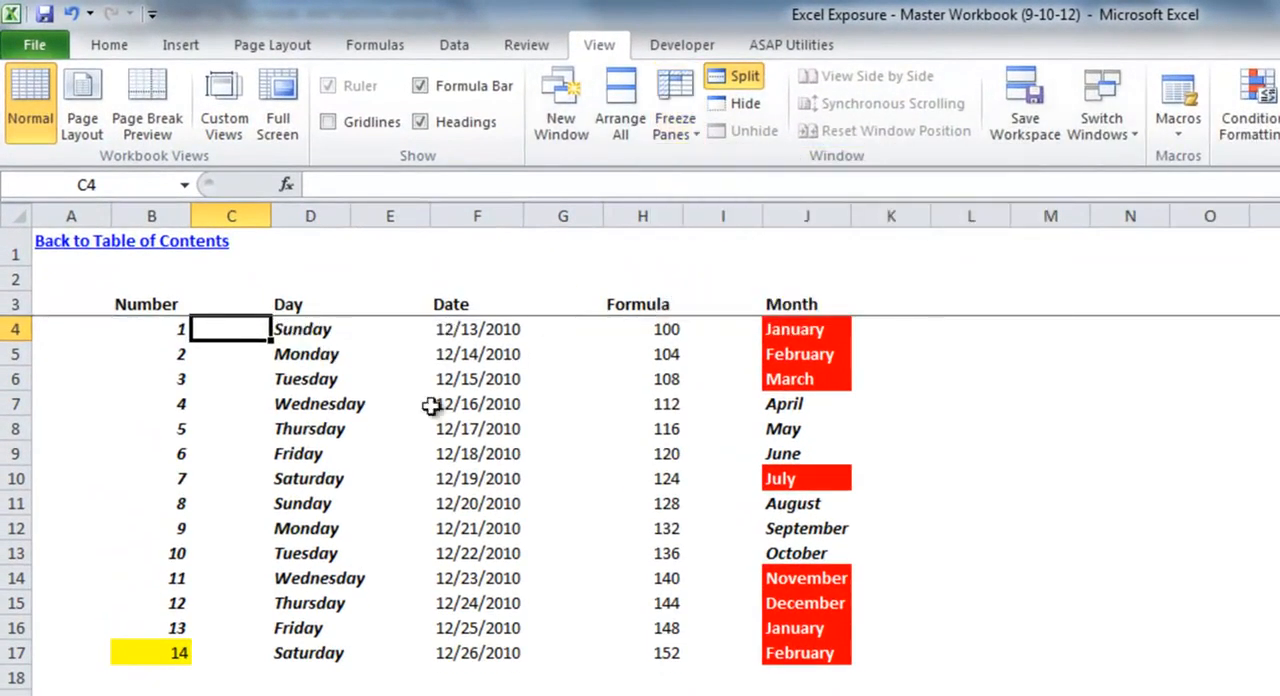
pyautogui.moveTo(676, 96)
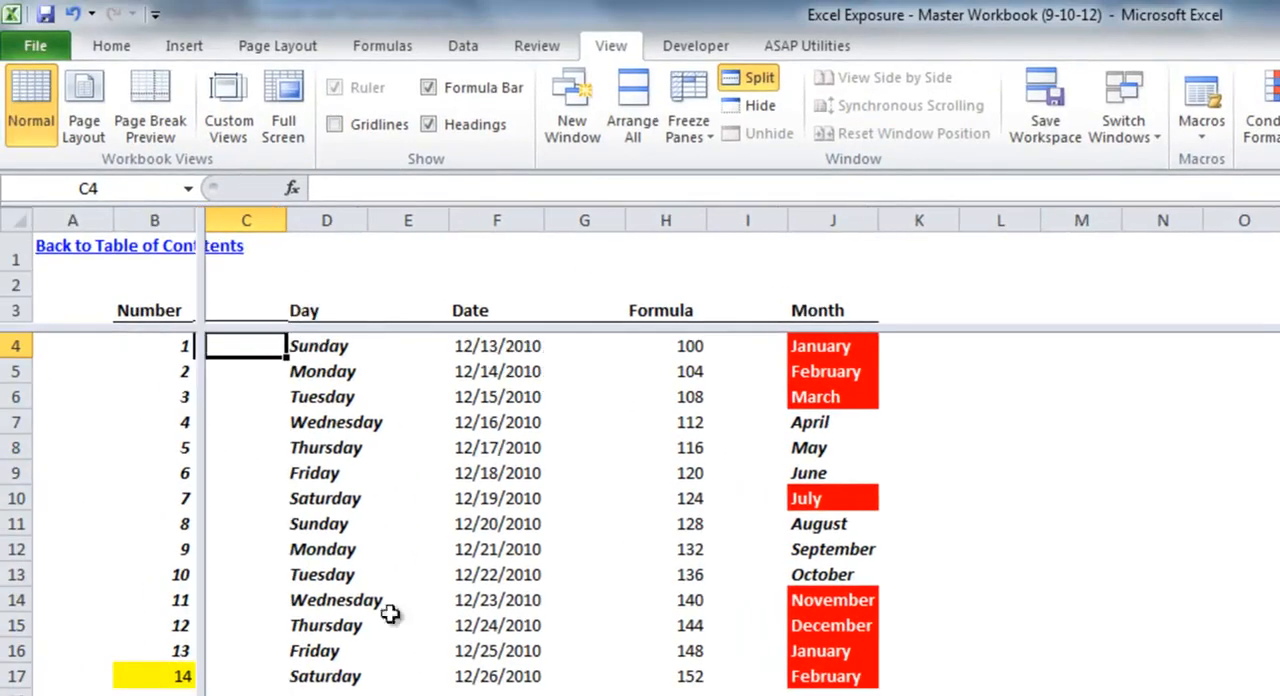
# Split the window into two views, then remove the split
pyautogui.click(688, 104)
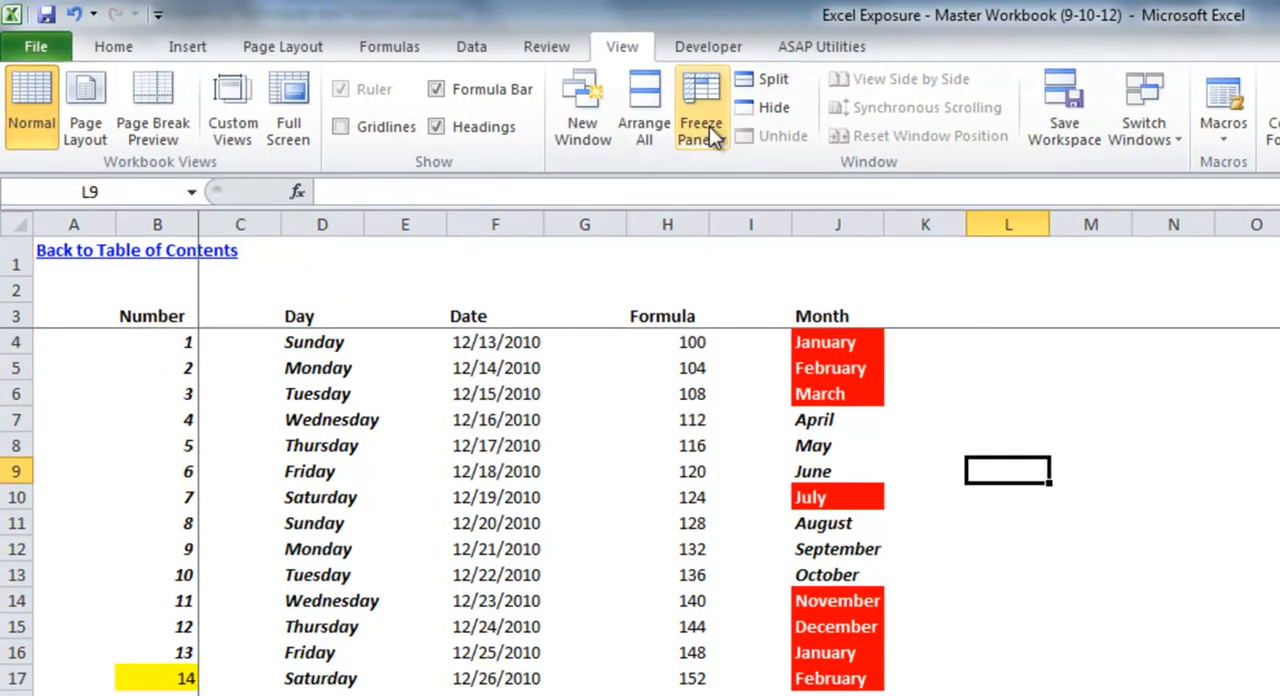
pyautogui.click(700, 104)
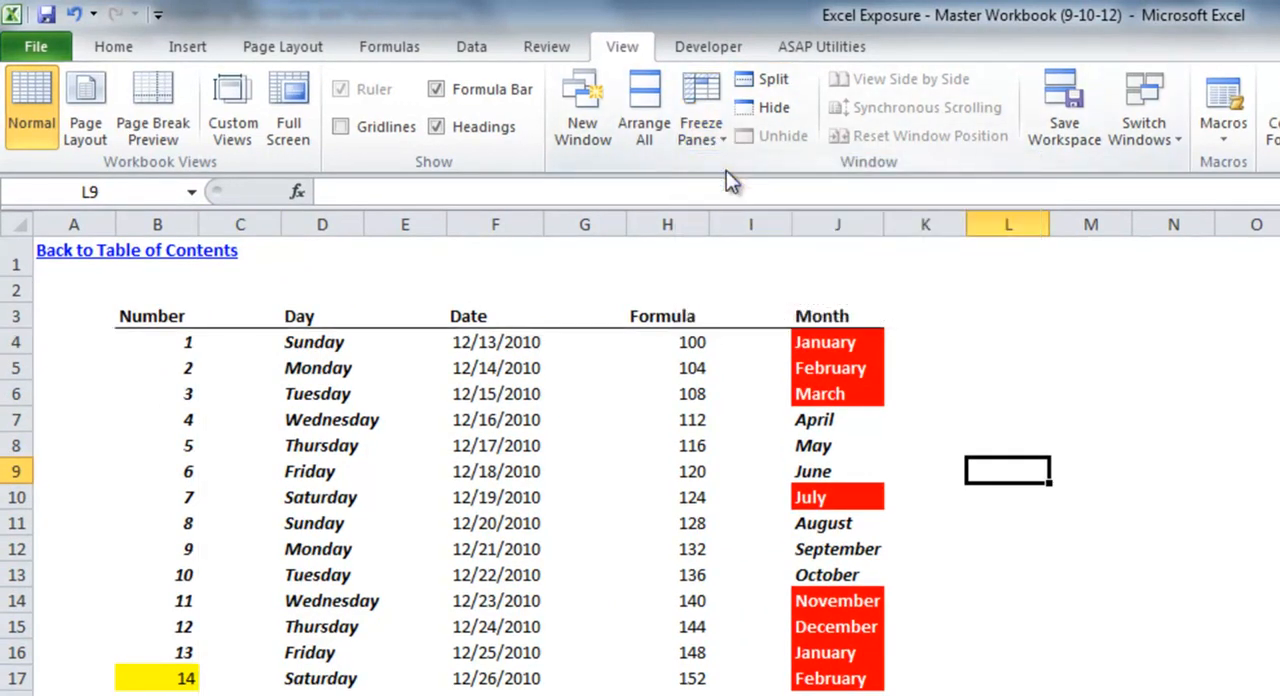
pyautogui.moveTo(302, 400)
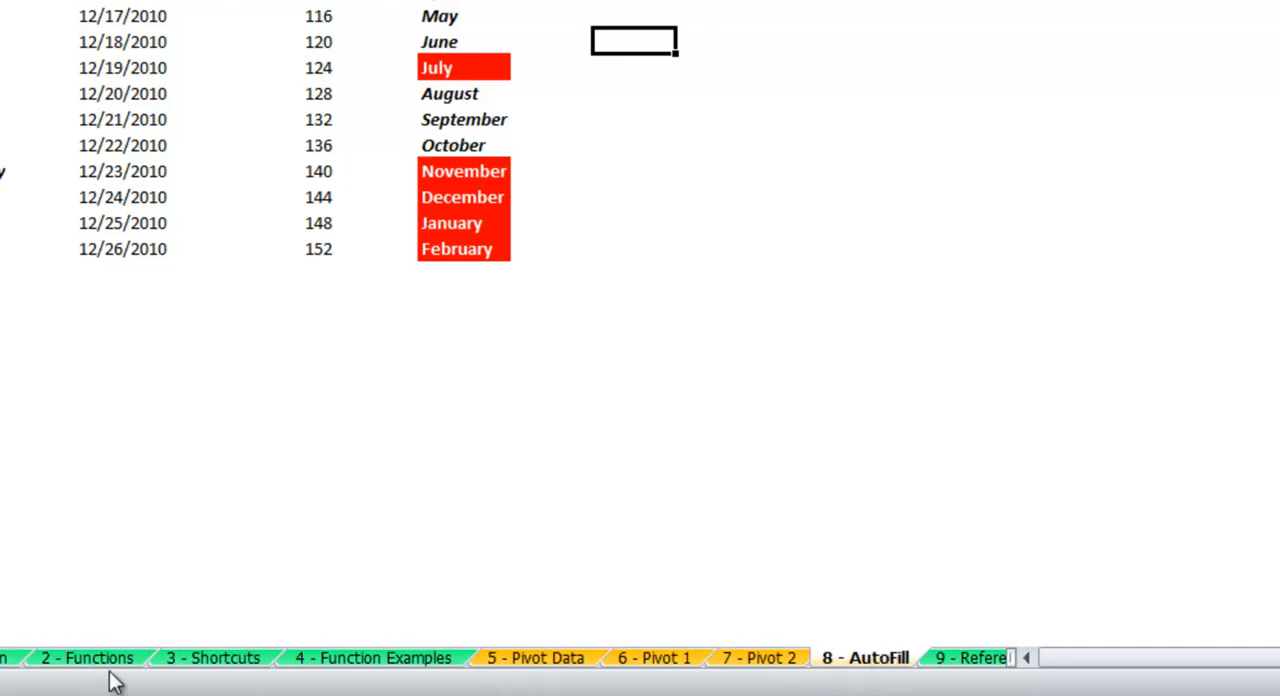
pyautogui.rightClick(360, 640)
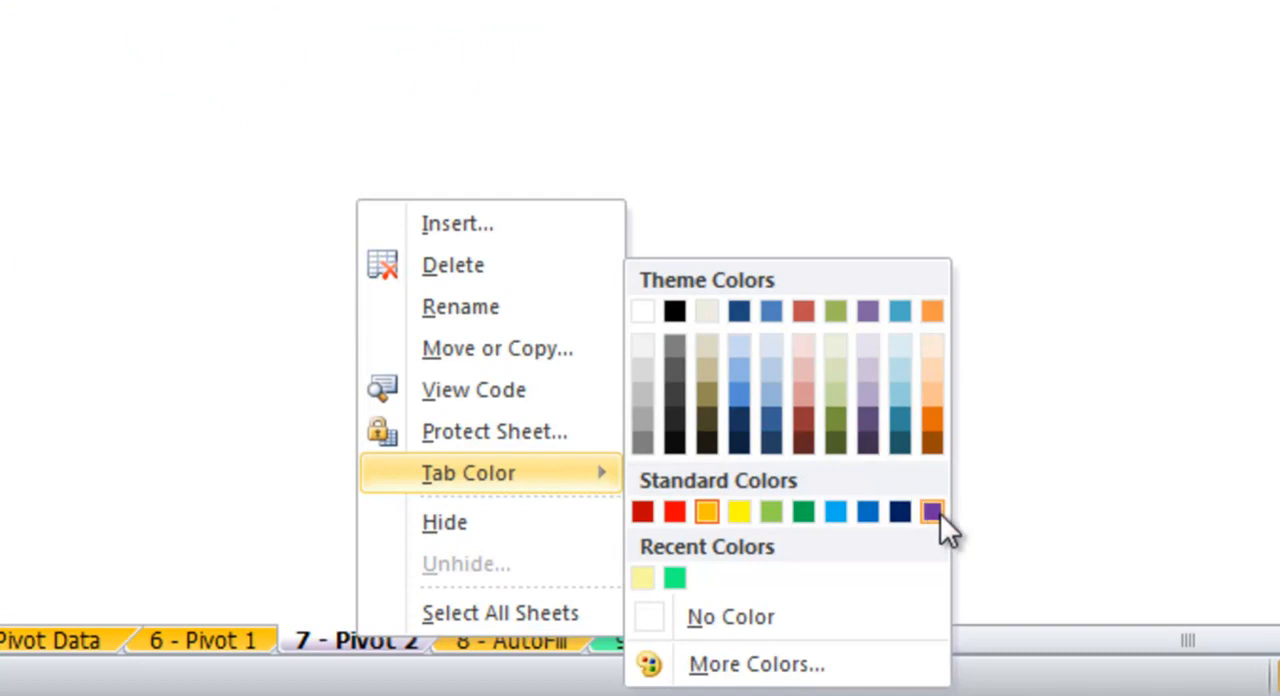
pyautogui.click(930, 512)
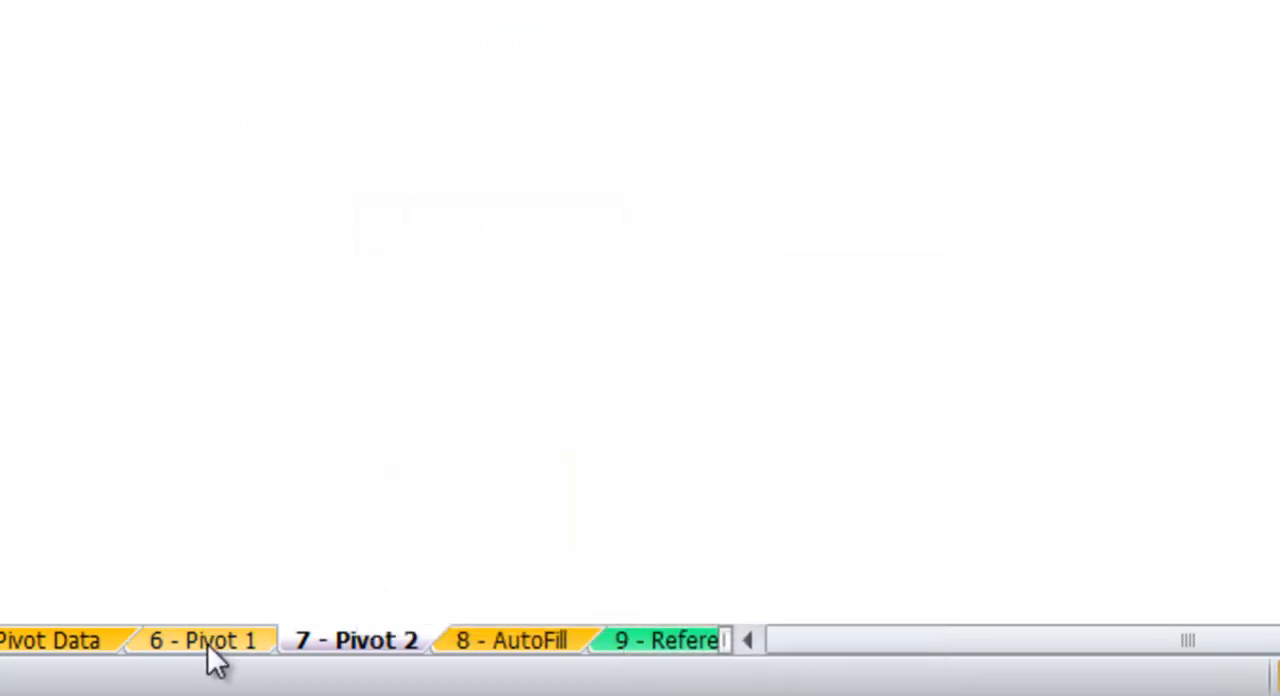
pyautogui.rightClick(352, 640)
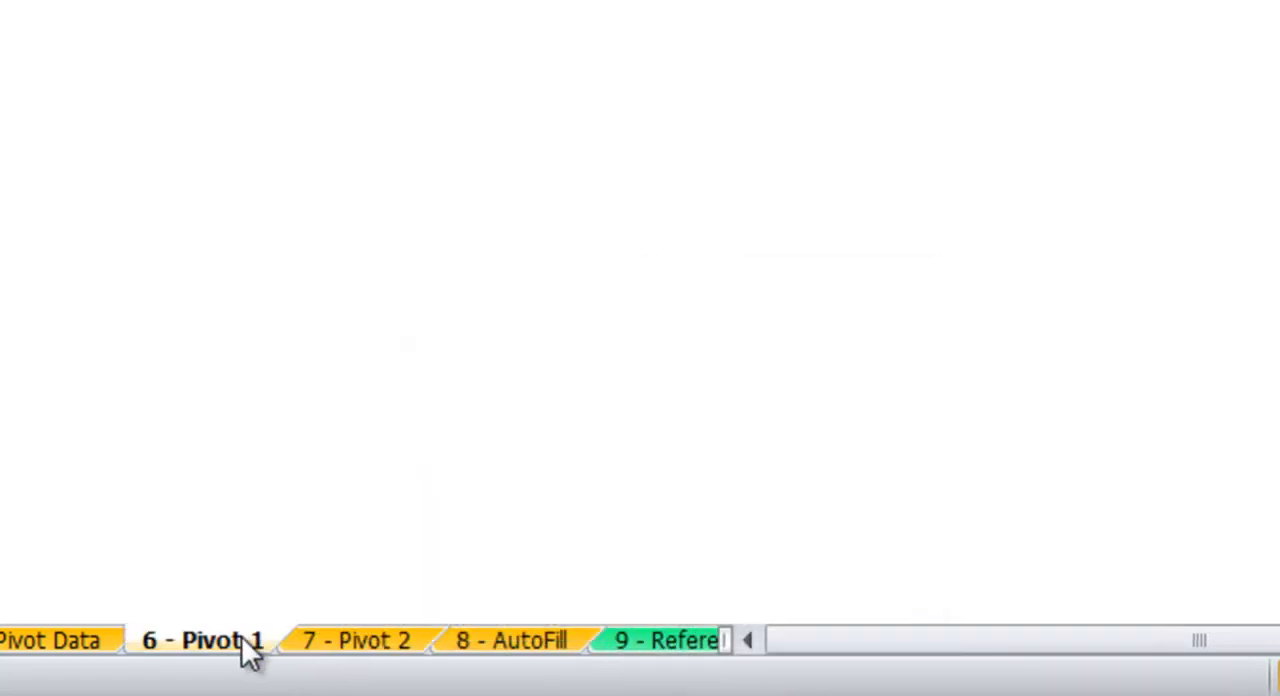
pyautogui.moveTo(544, 656)
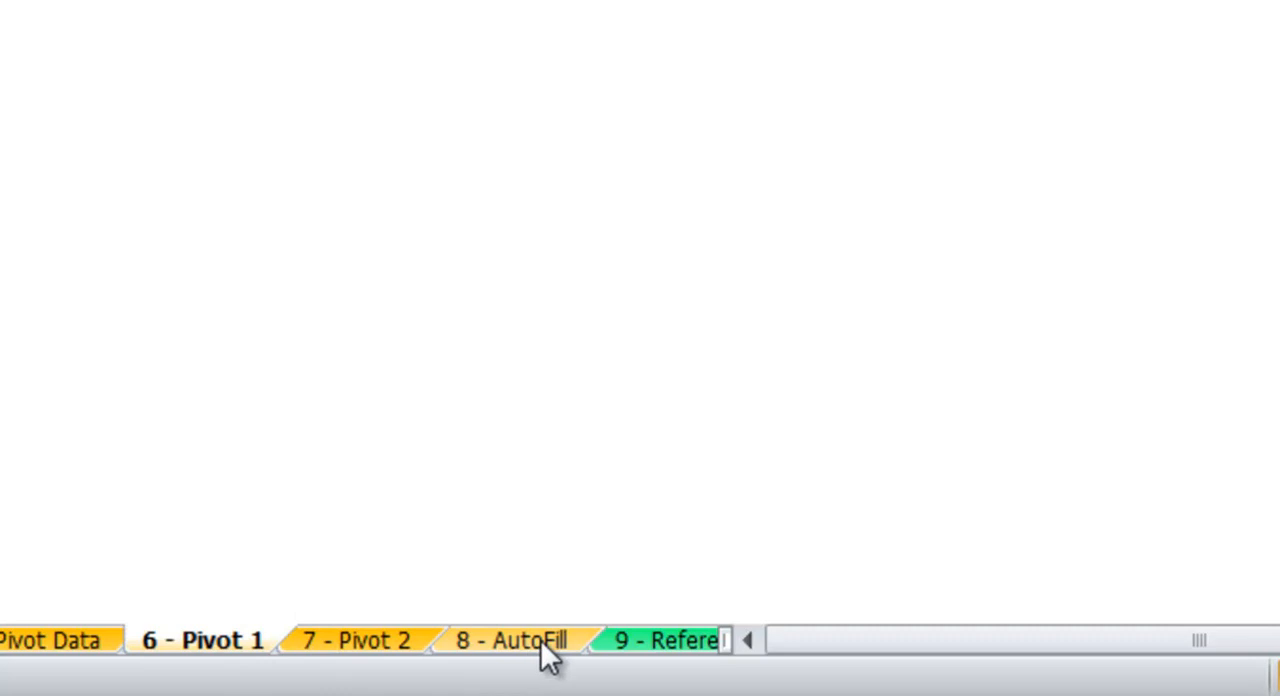
pyautogui.rightClick(512, 640)
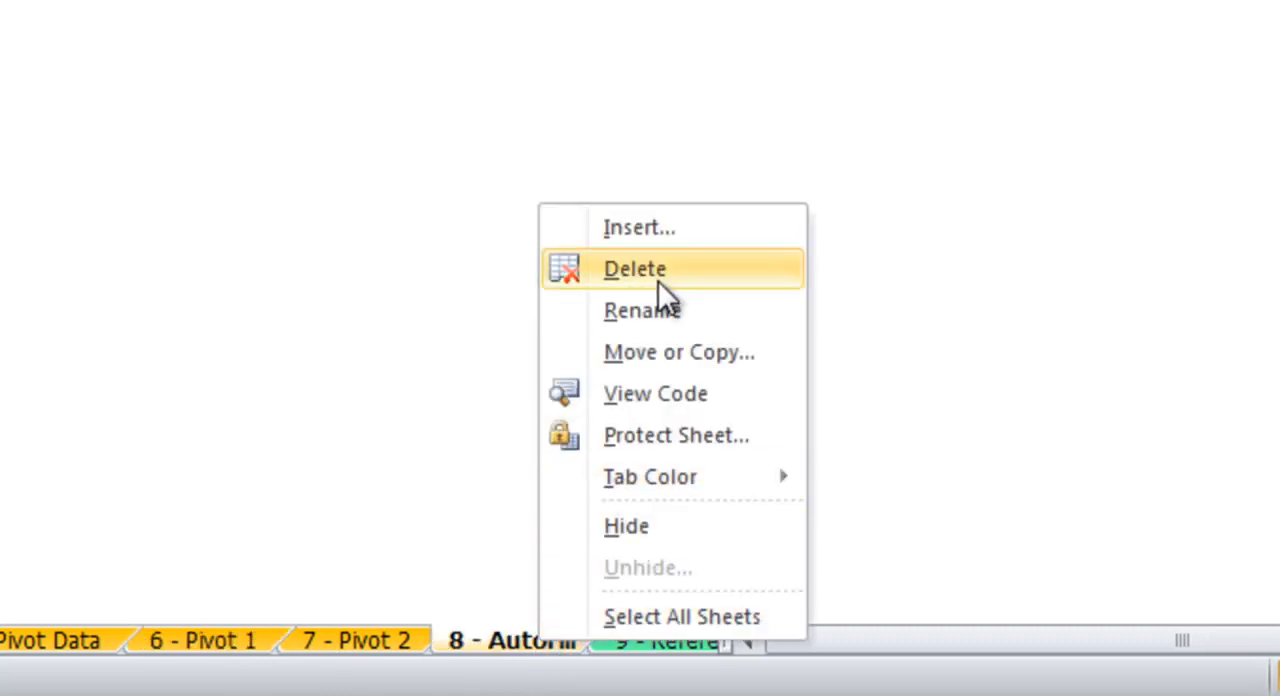
pyautogui.moveTo(660, 310)
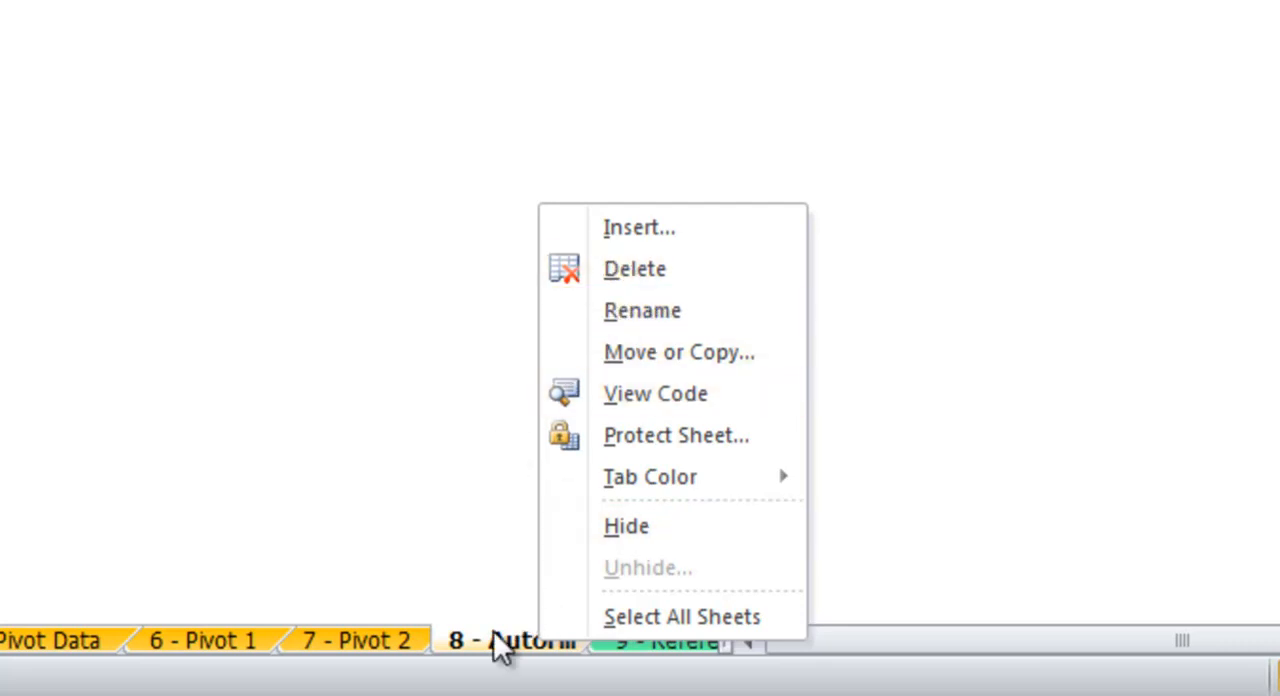
pyautogui.click(642, 310)
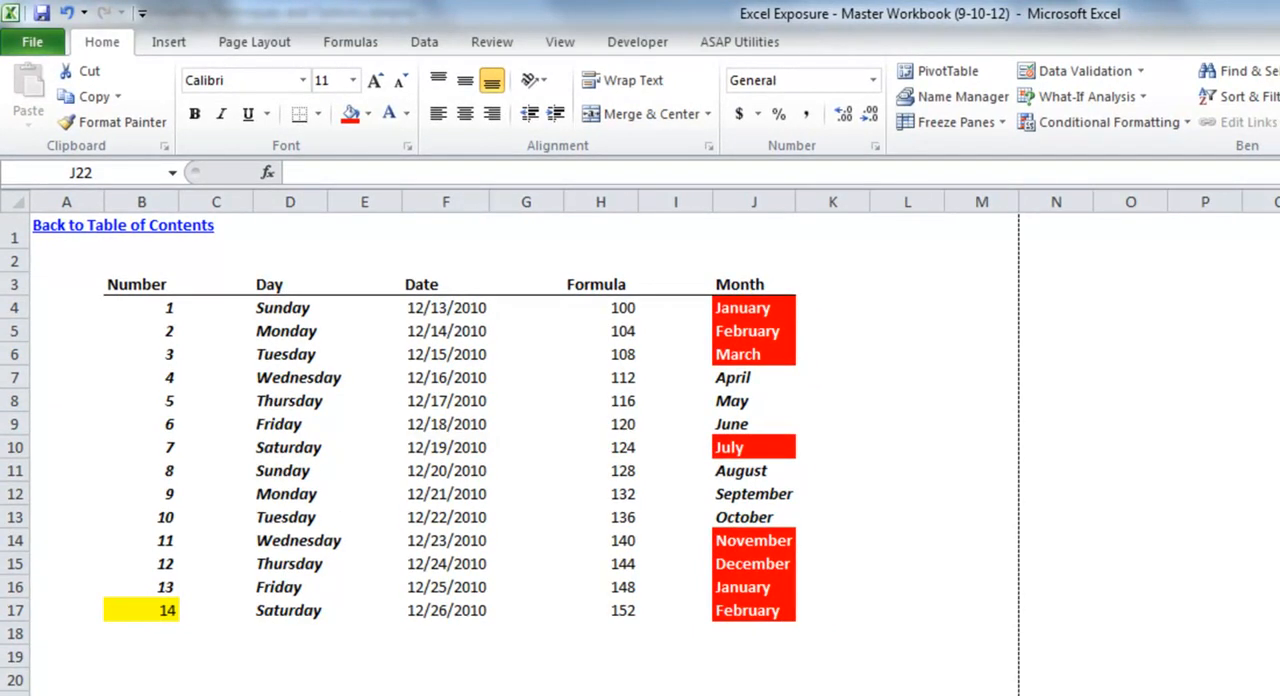
pyautogui.moveTo(790, 650)
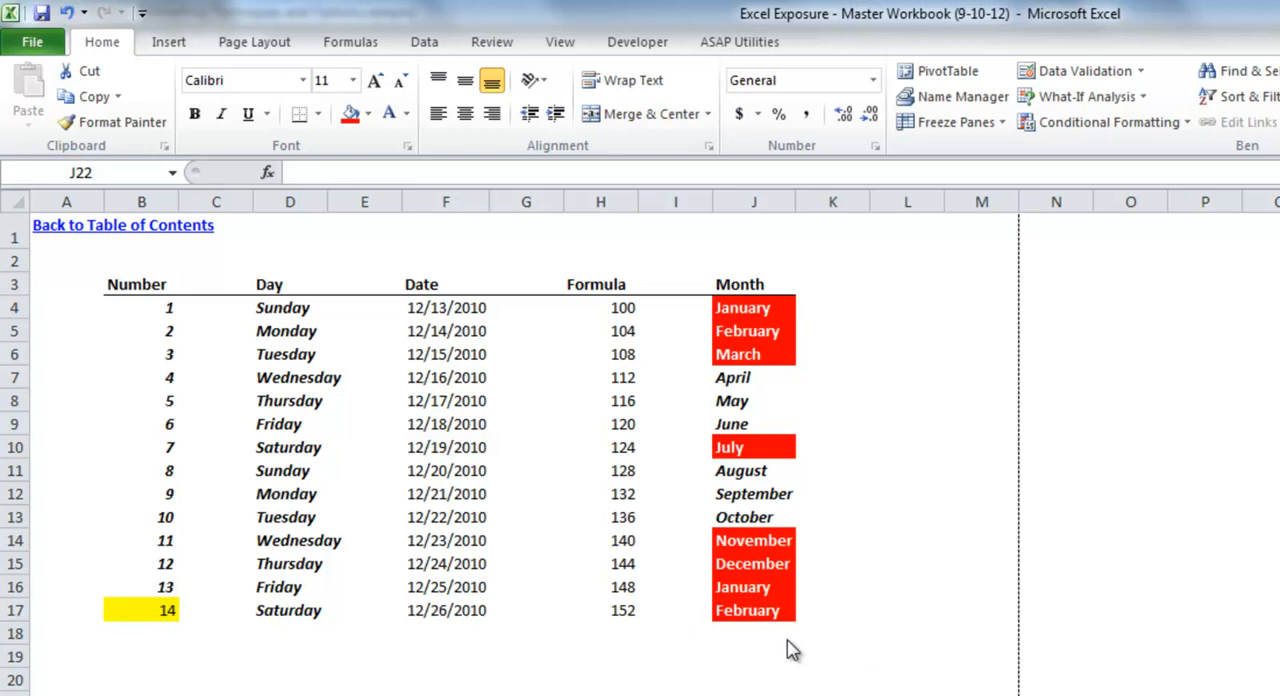
pyautogui.moveTo(284, 500)
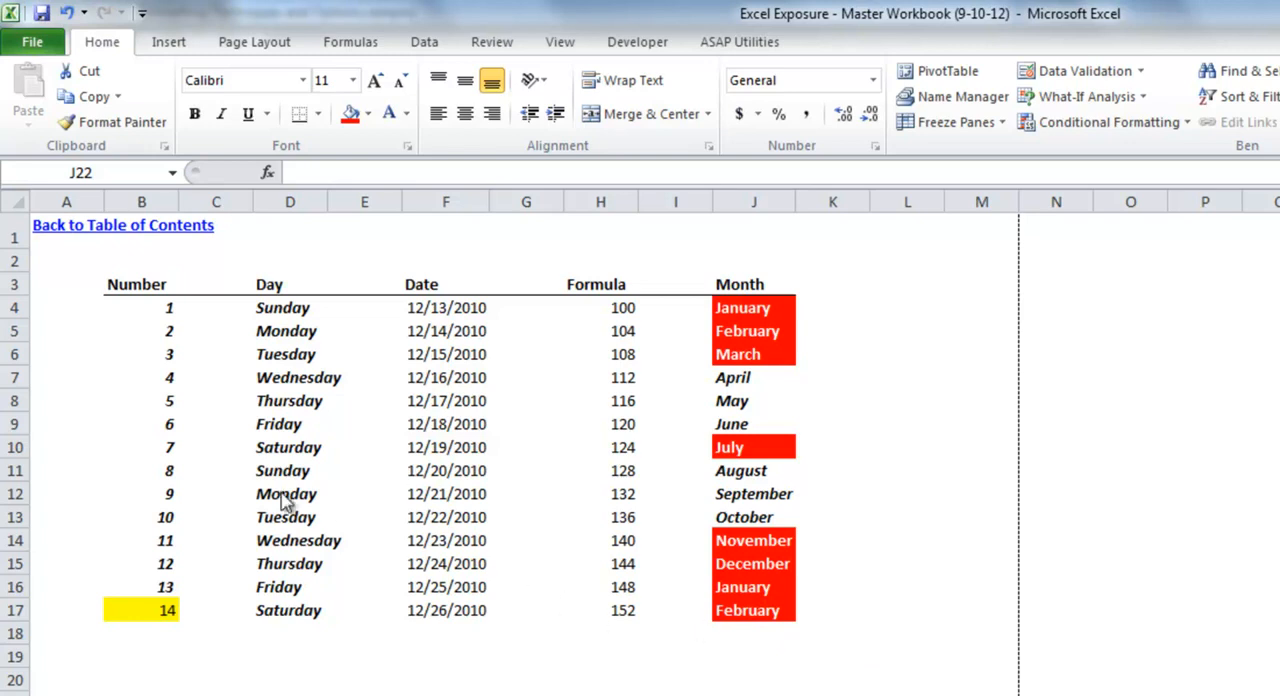
# Select the whole table from Number to Month and set it as the print area
pyautogui.moveTo(136, 284); pyautogui.dragTo(446, 424)
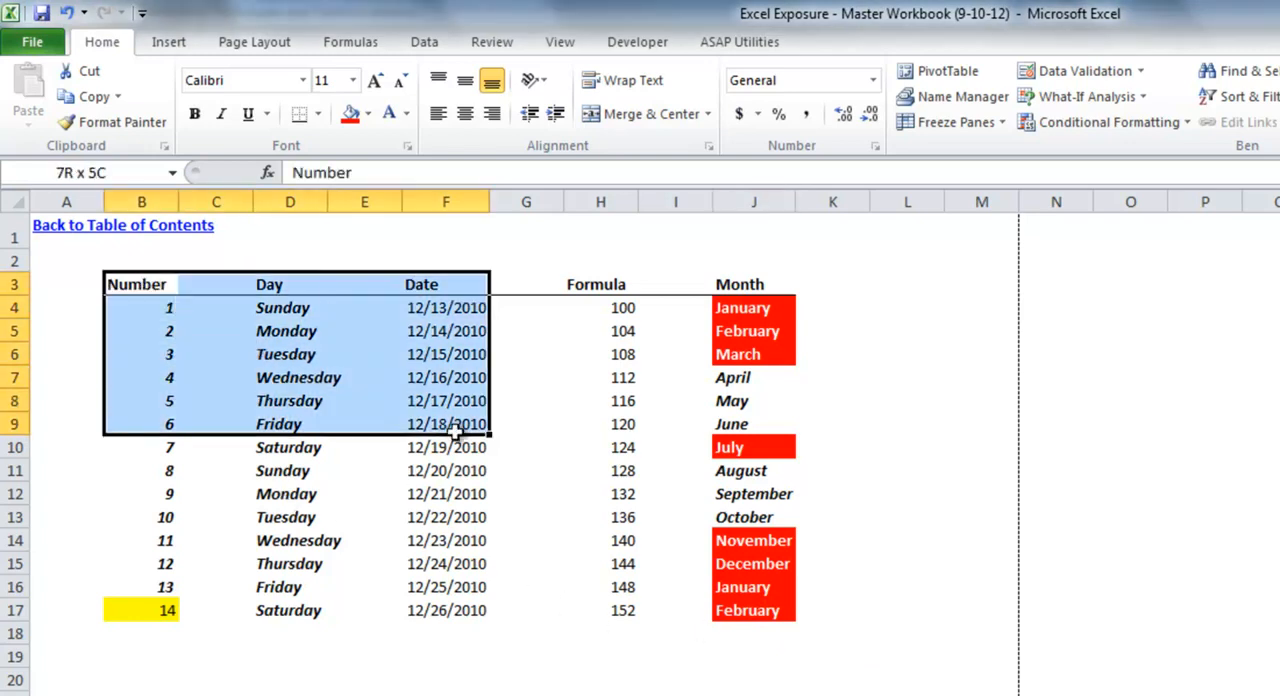
pyautogui.moveTo(456, 432); pyautogui.dragTo(764, 610)
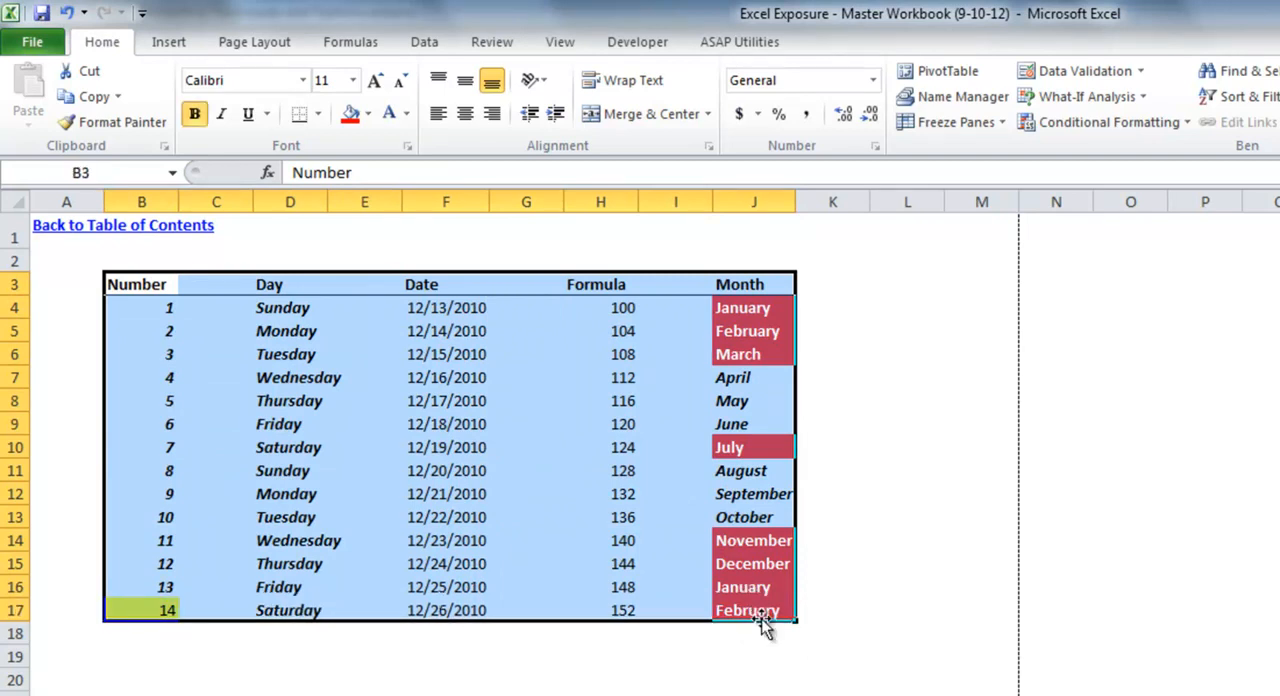
pyautogui.moveTo(490, 504)
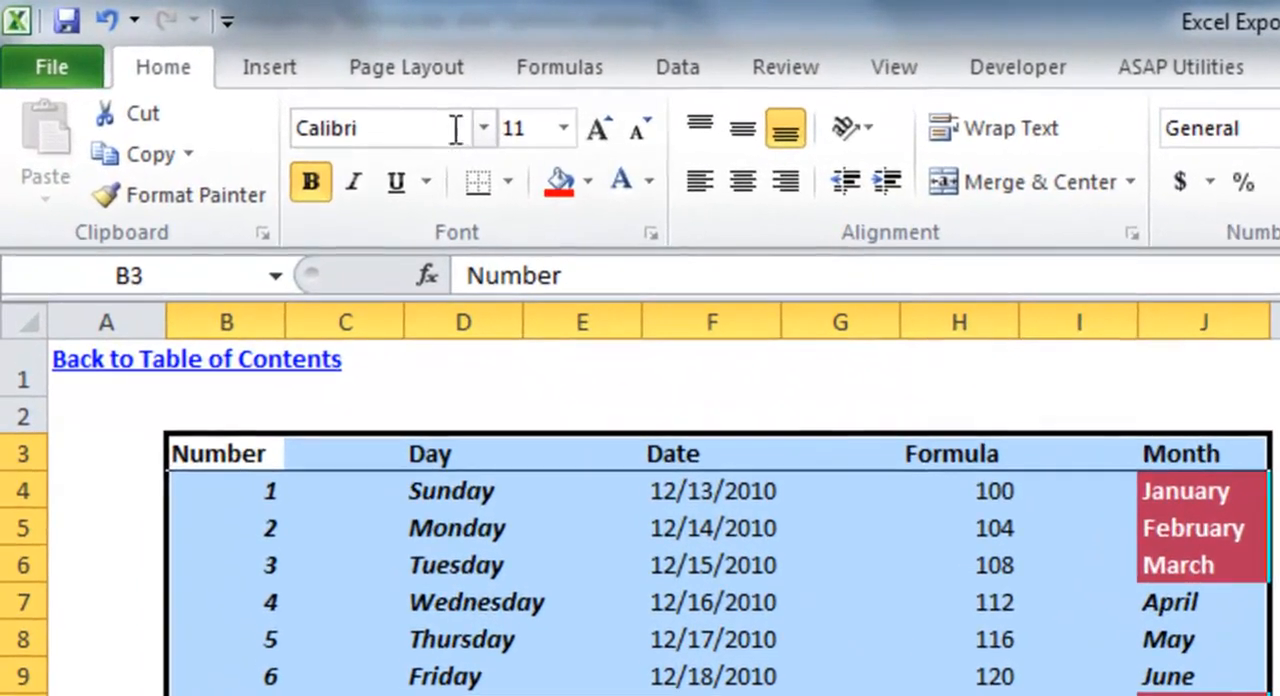
pyautogui.click(404, 68)
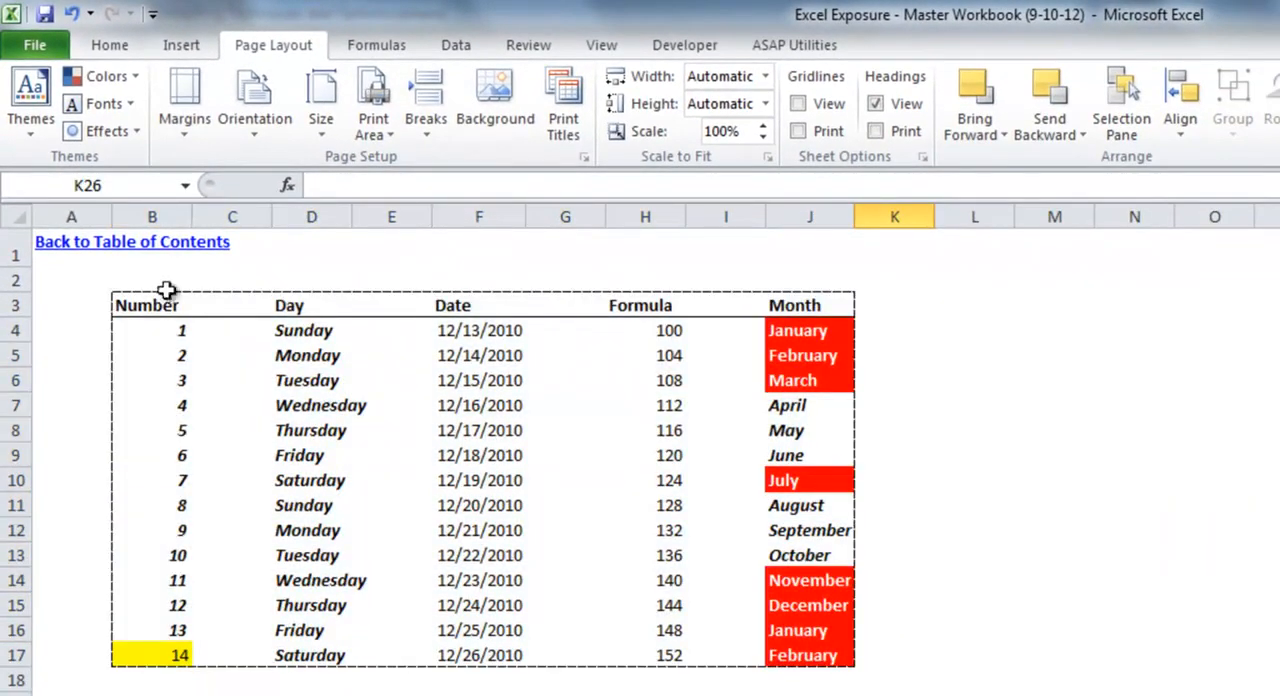
pyautogui.moveTo(322, 642)
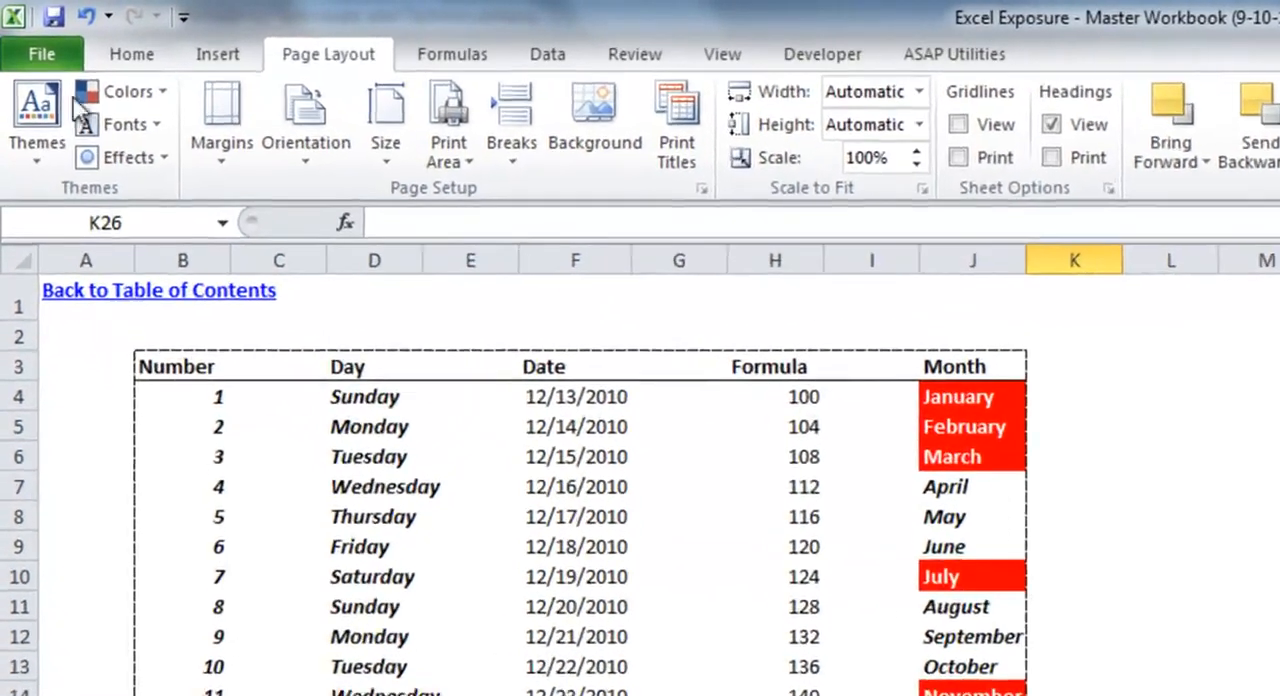
# Enter Hello! below the table and preview printing, listing the what-to-print choices
pyautogui.click(40, 52)
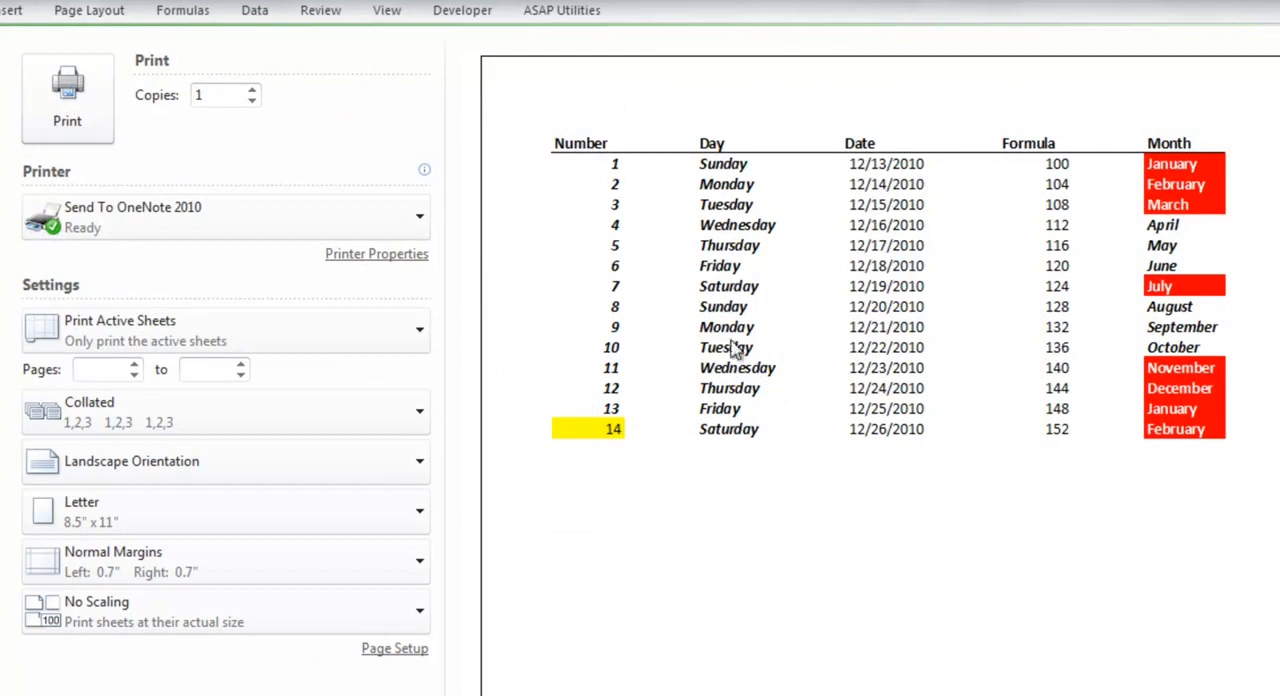
pyautogui.moveTo(1184, 458)
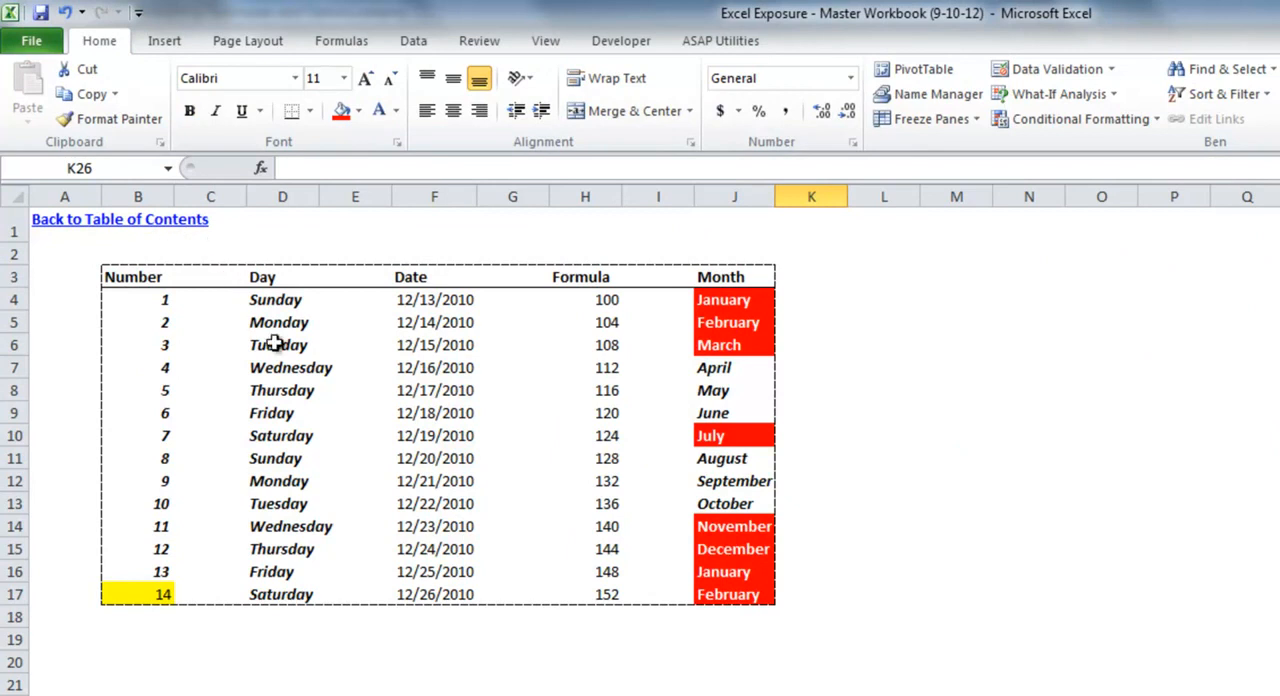
pyautogui.click(356, 640)
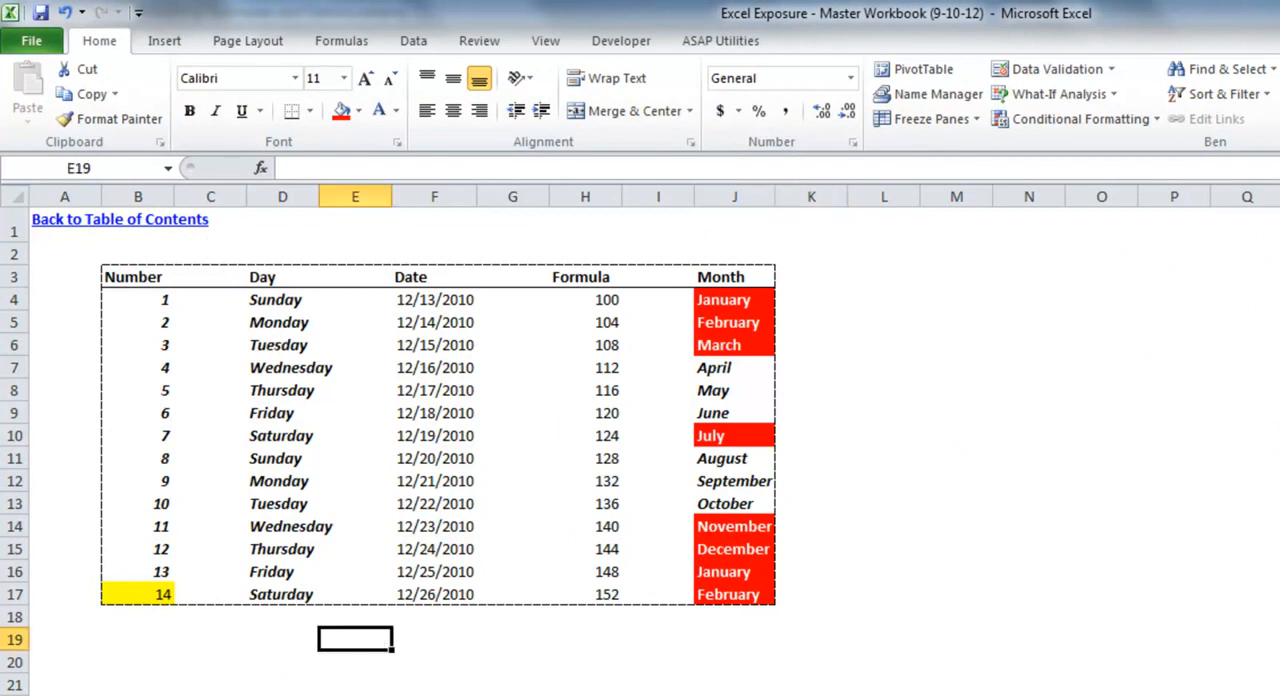
pyautogui.write('Hello!')
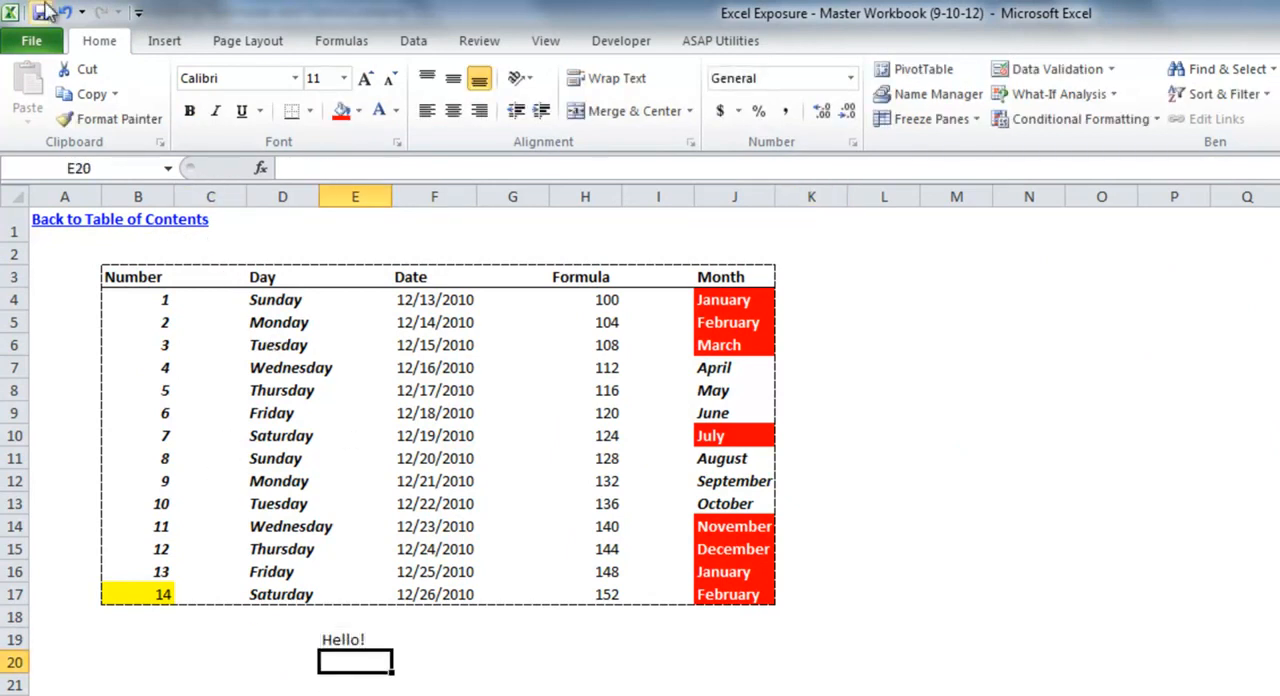
pyautogui.click(32, 40)
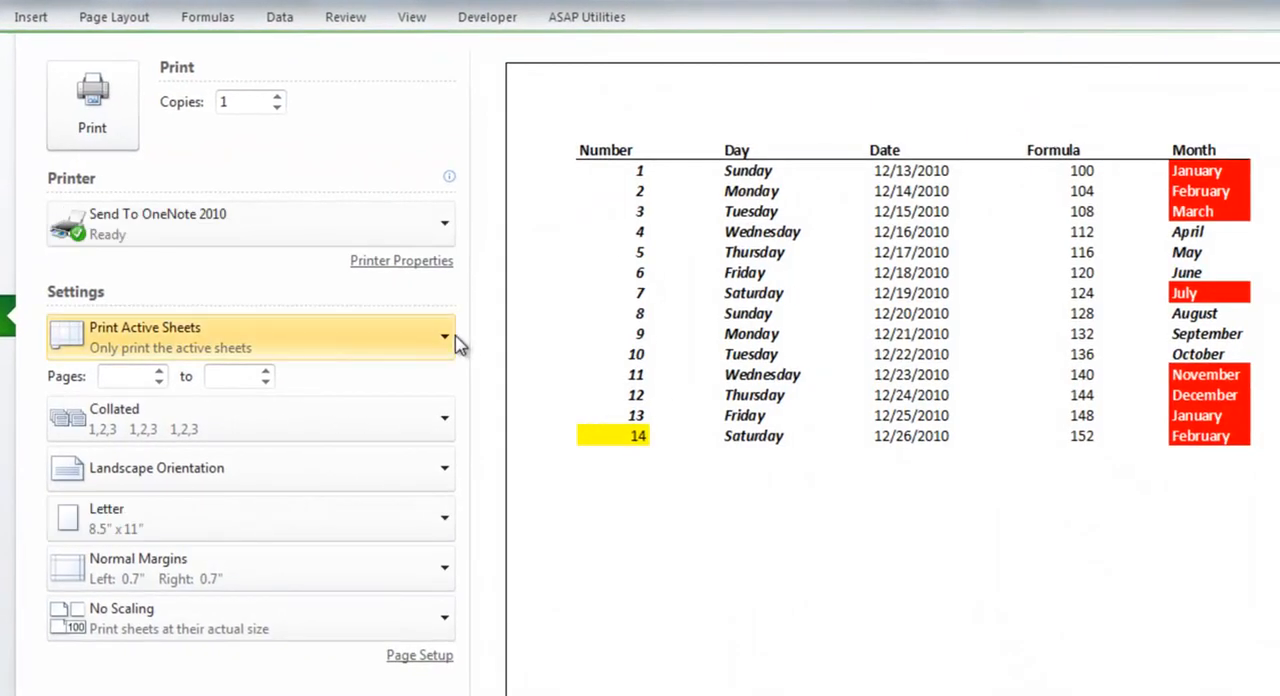
pyautogui.moveTo(128, 330)
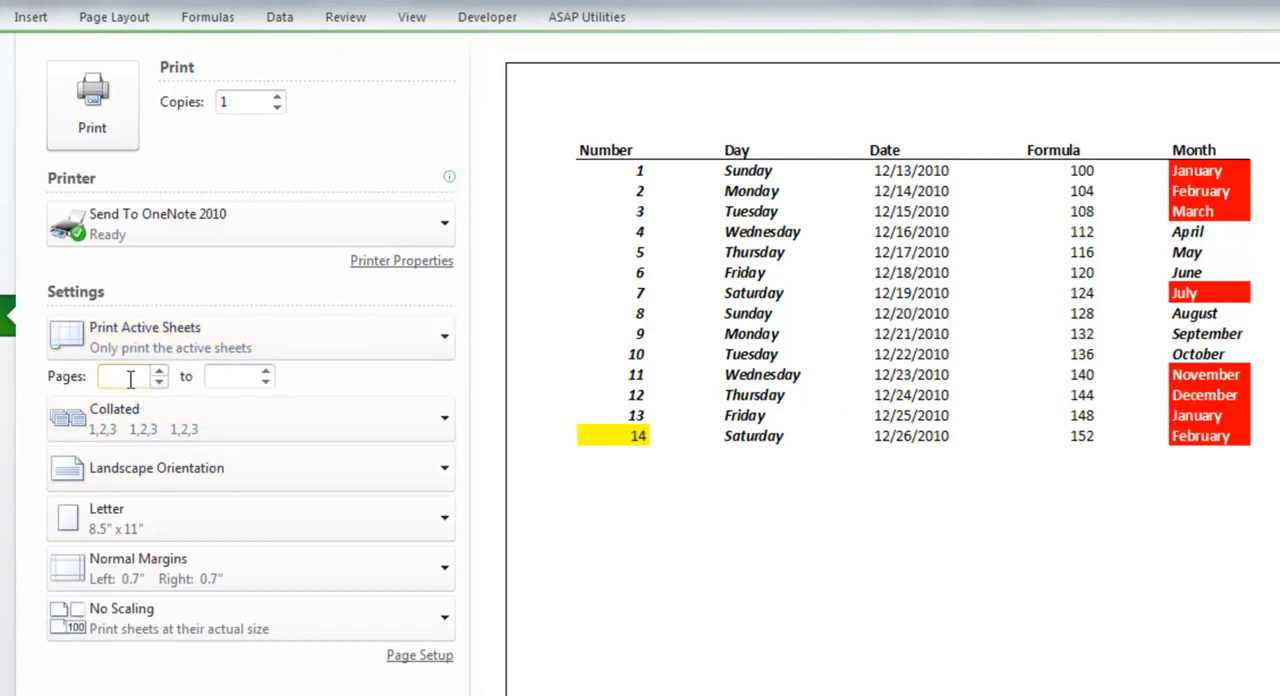
pyautogui.click(250, 336)
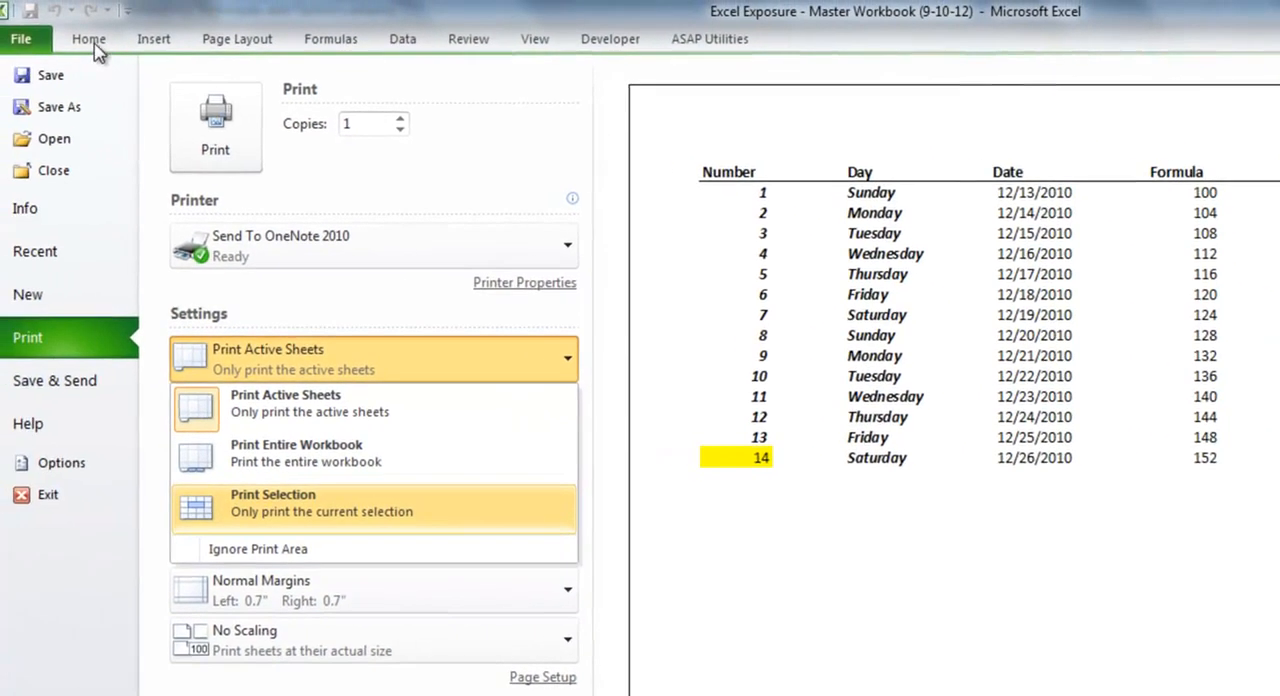
# Preview printing only the header and first four rows via Print Selection
pyautogui.click(88, 38)
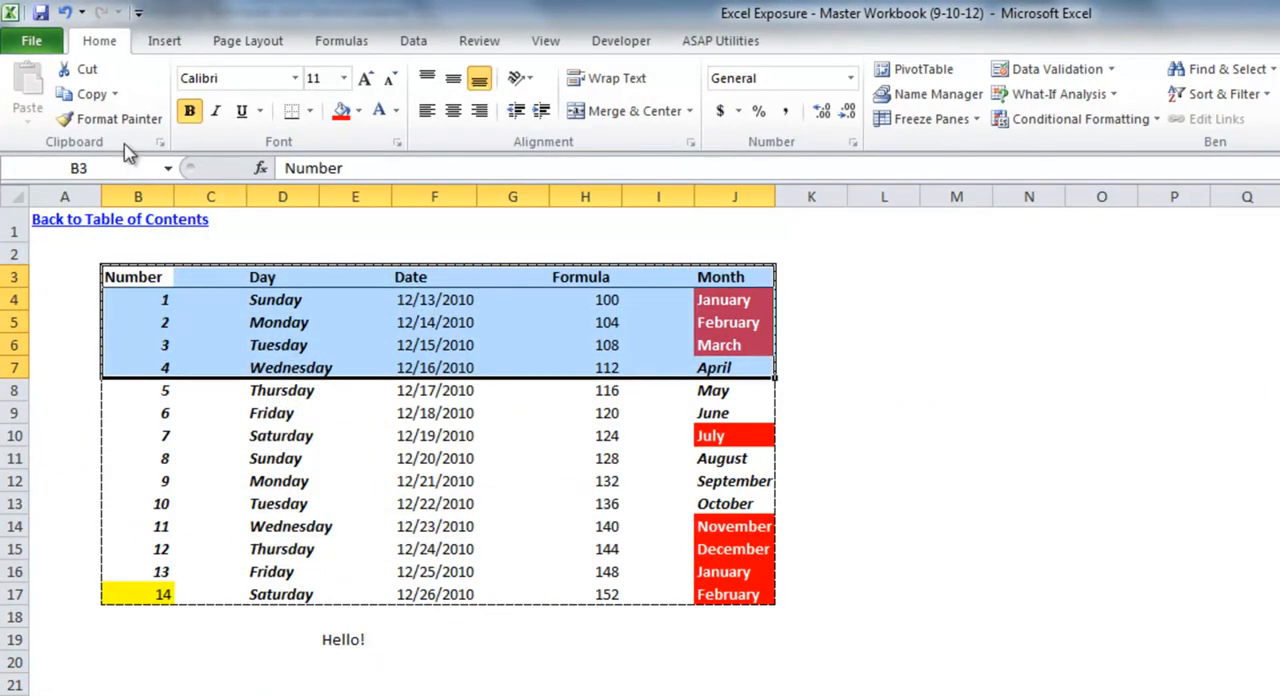
pyautogui.click(32, 40)
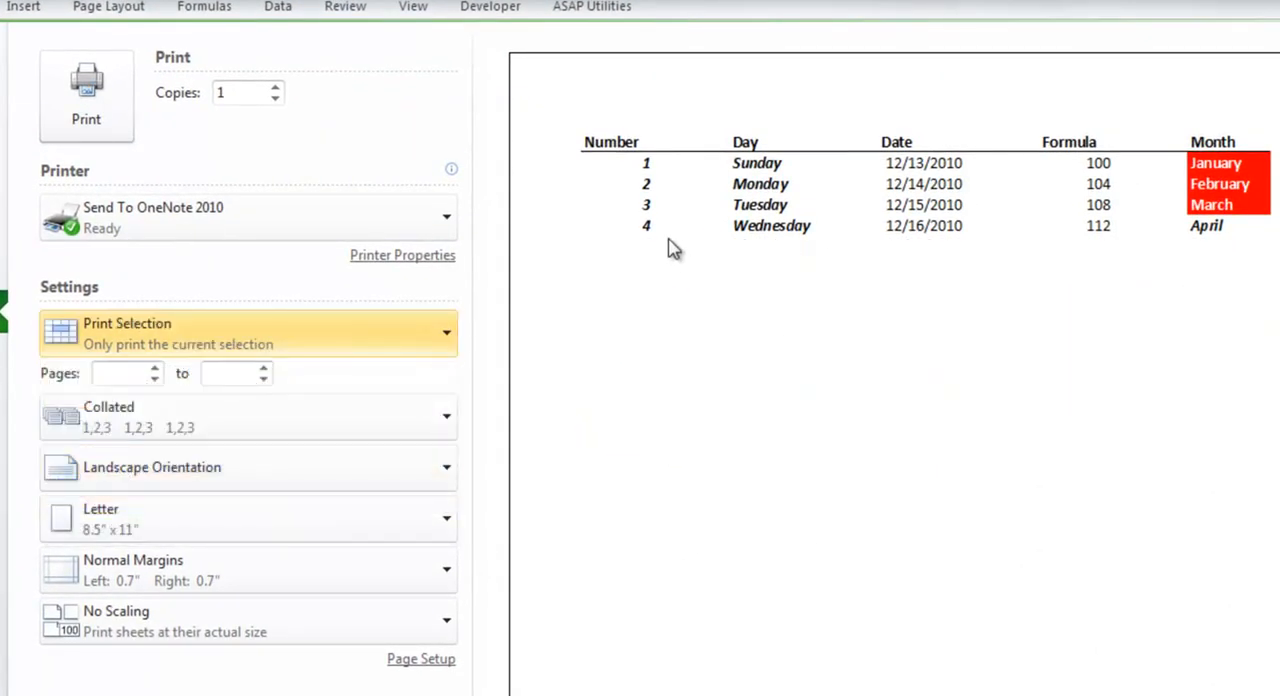
pyautogui.moveTo(772, 292)
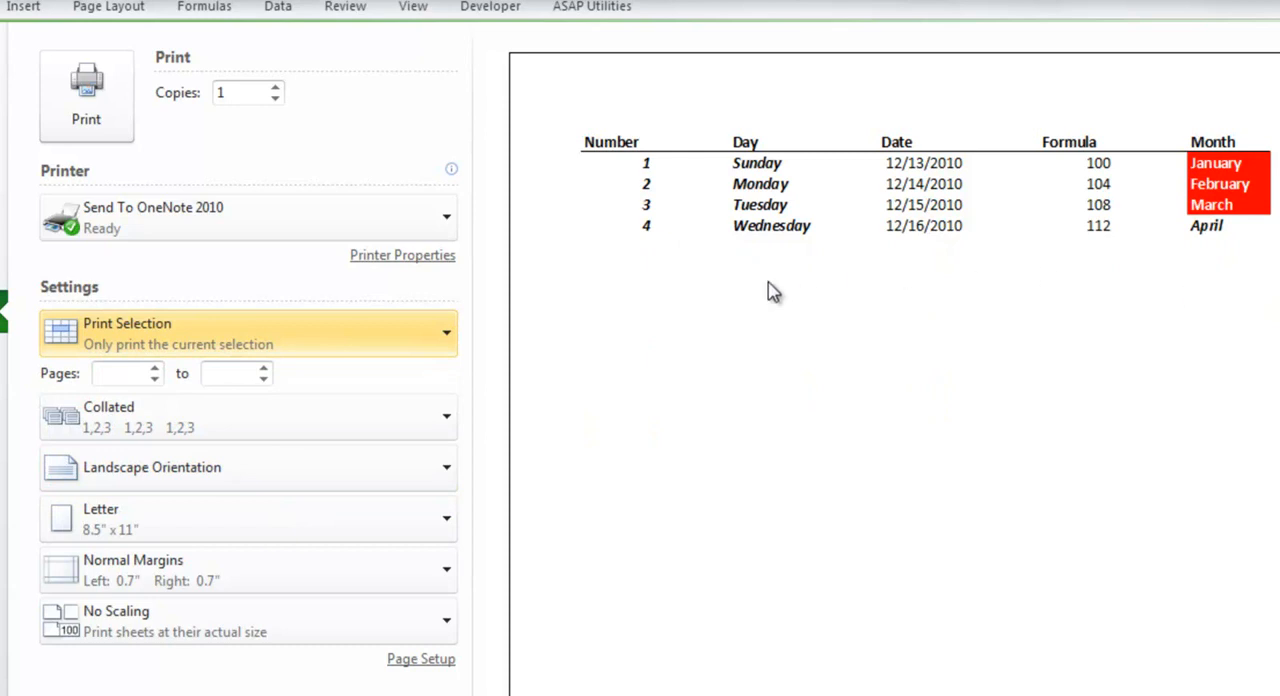
pyautogui.moveTo(730, 230)
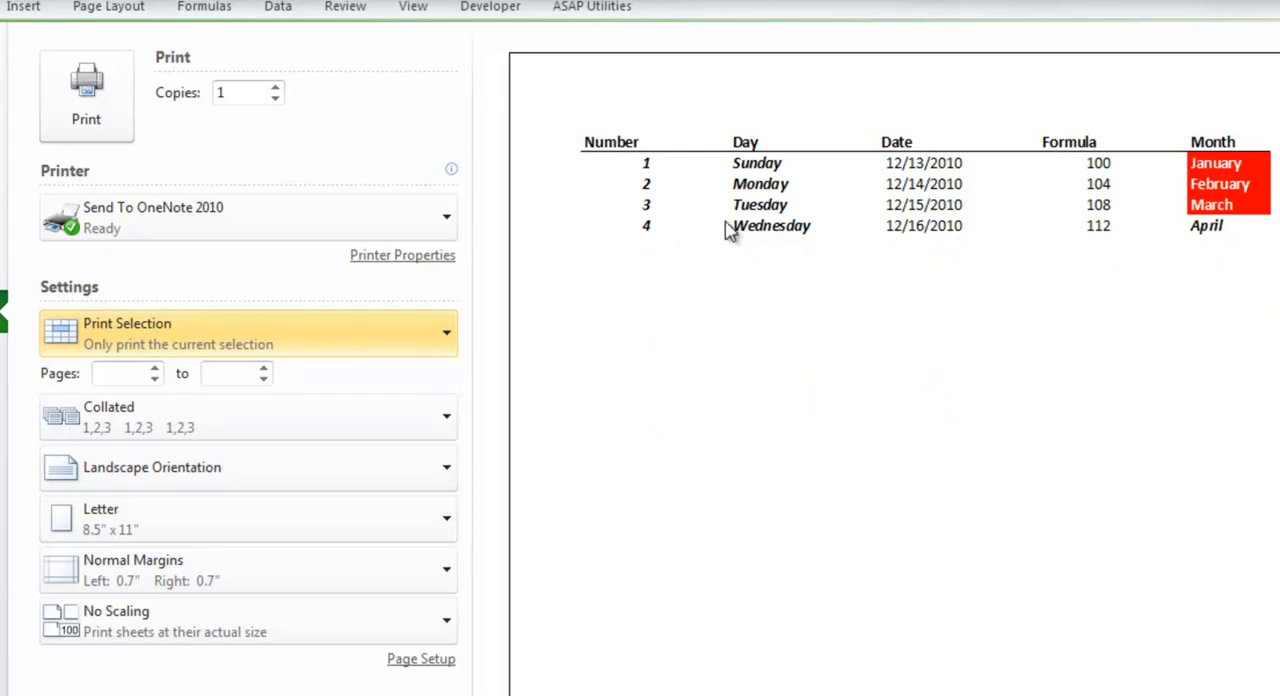
pyautogui.moveTo(740, 344)
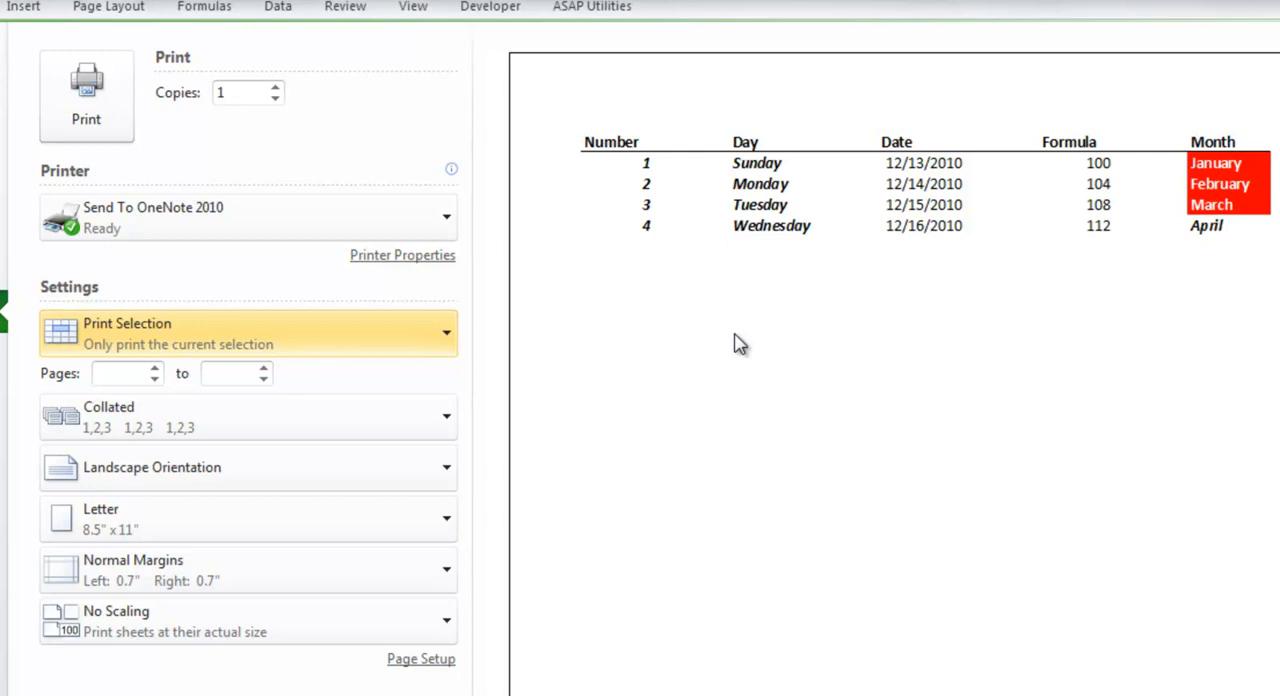
pyautogui.click(248, 468)
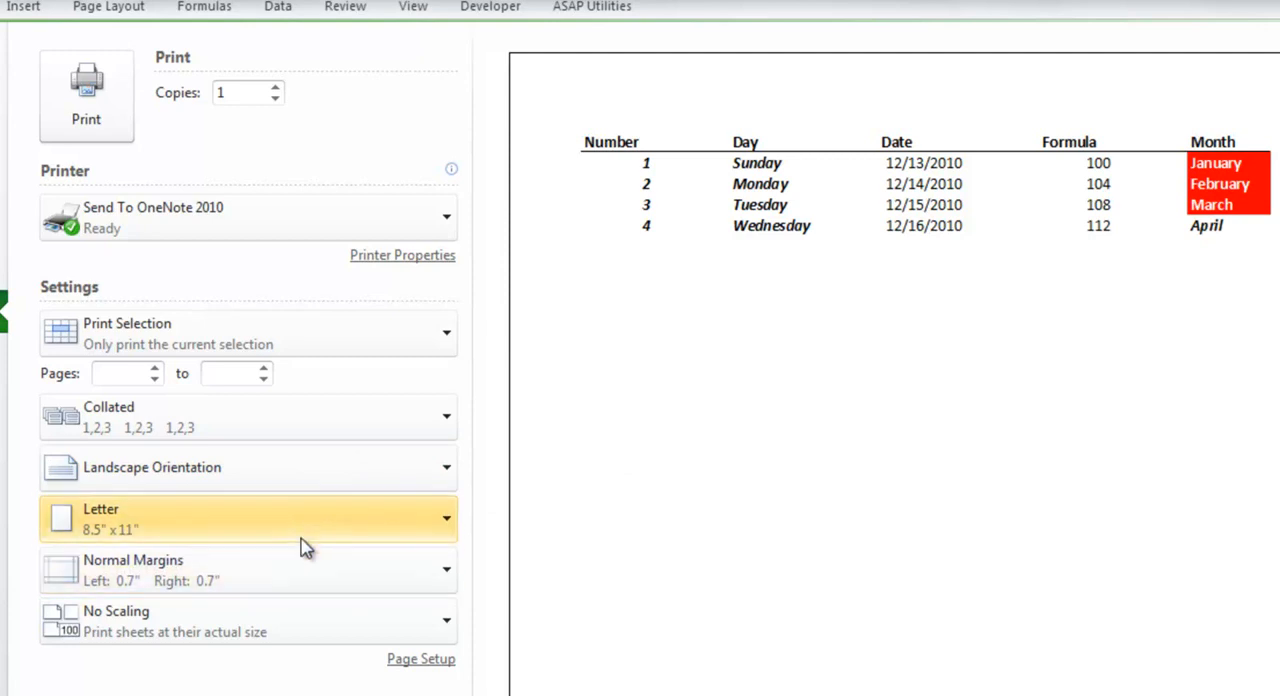
# List the No Scaling alternatives for fitting sheet, columns or rows on one page
pyautogui.click(248, 620)
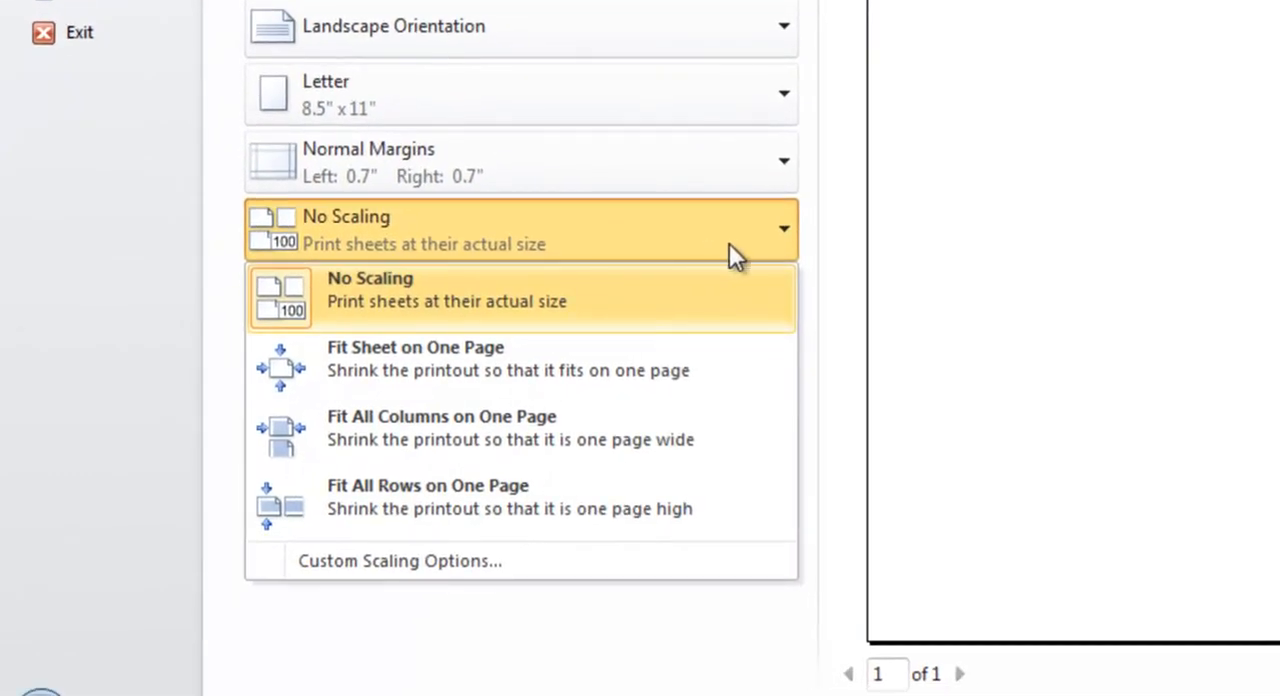
pyautogui.moveTo(724, 336)
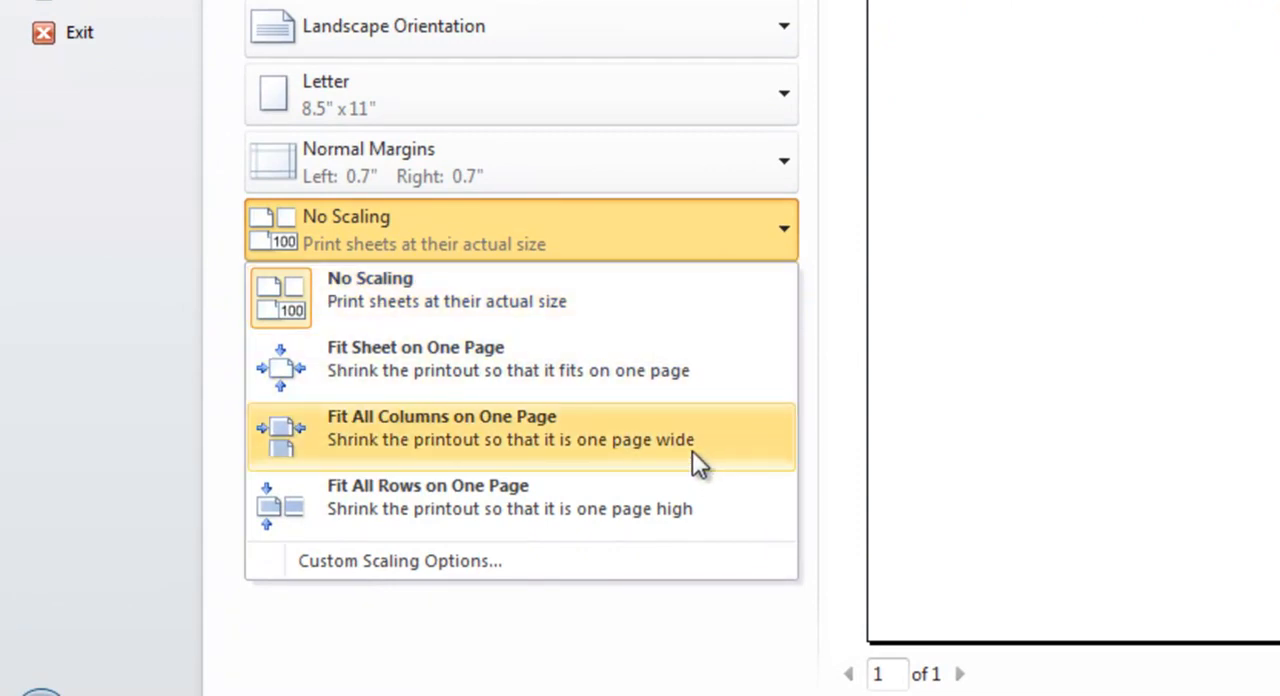
pyautogui.moveTo(670, 508)
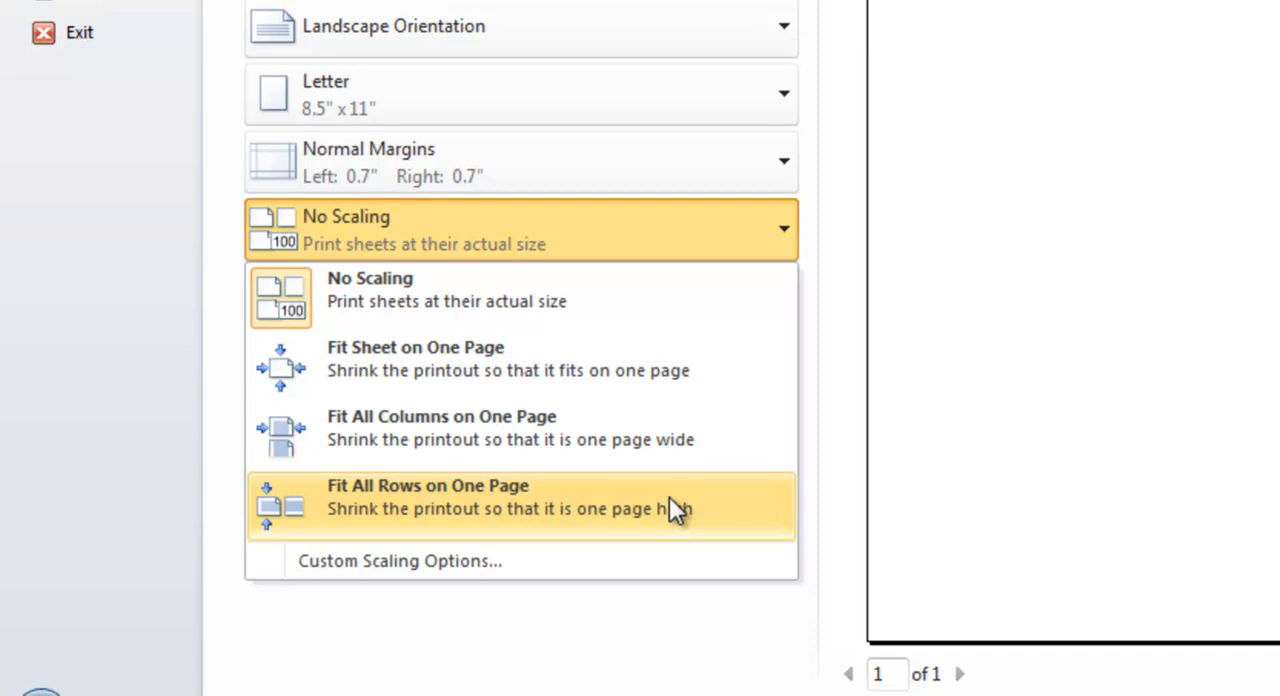
pyautogui.moveTo(780, 276)
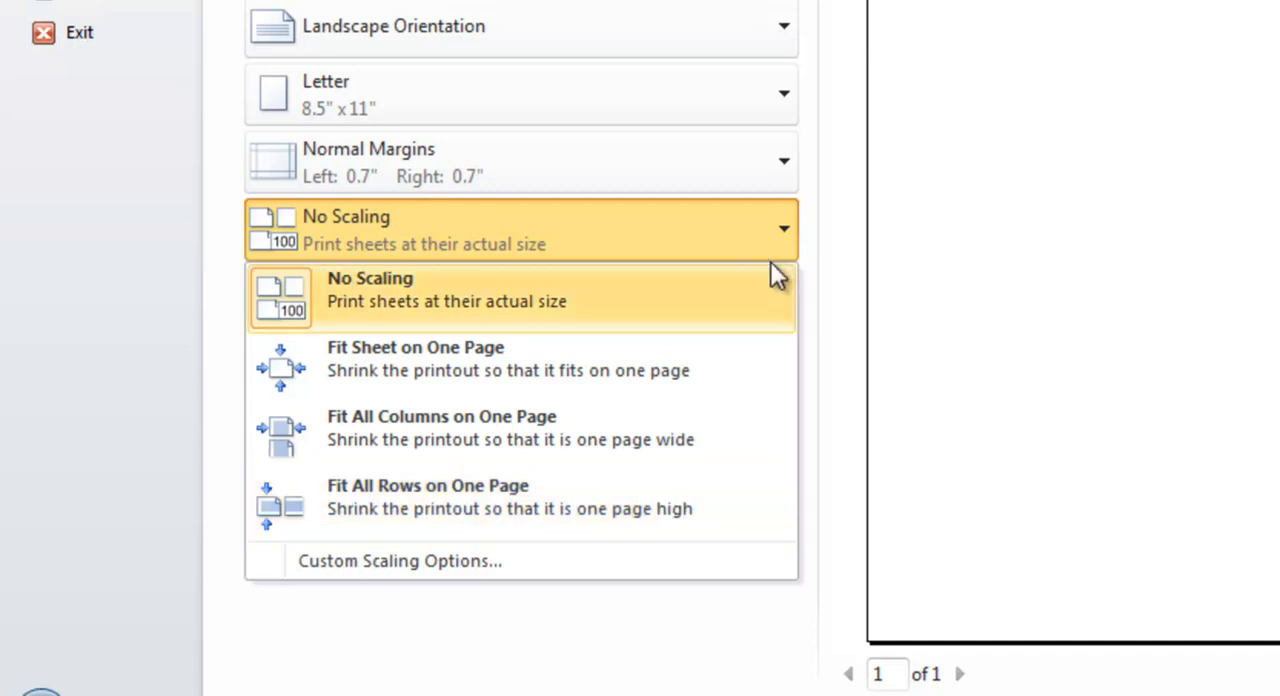
pyautogui.moveTo(530, 560)
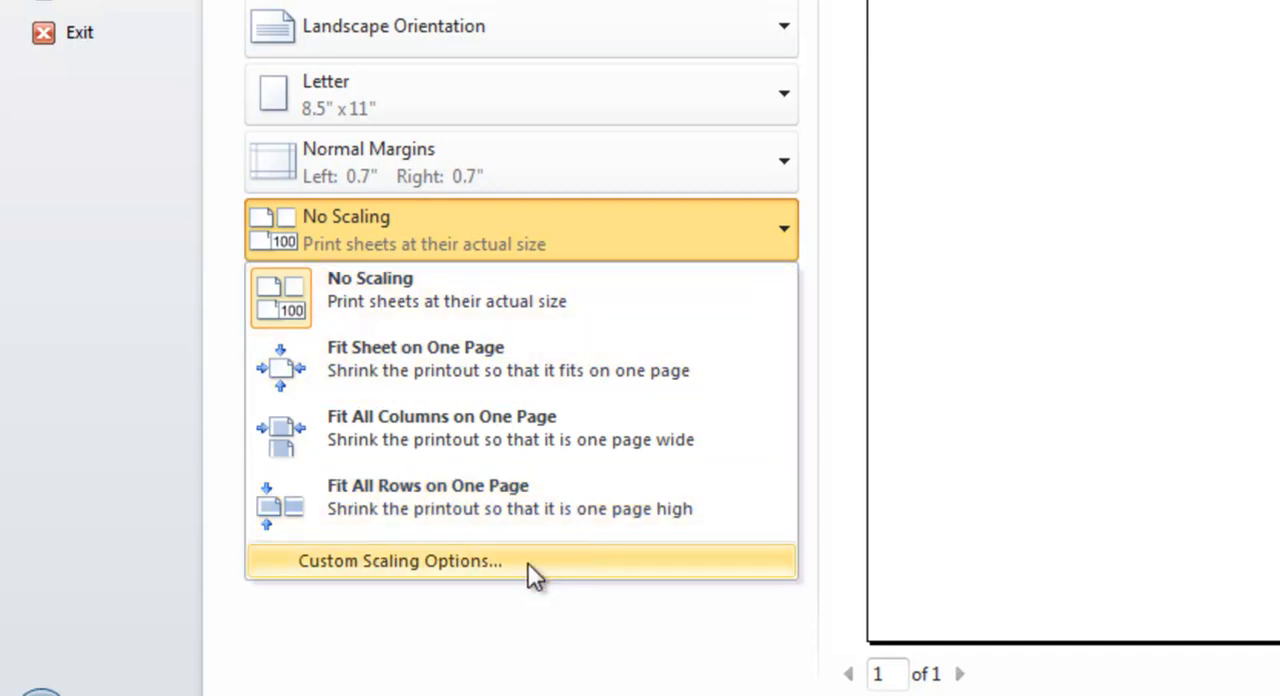
pyautogui.click(400, 560)
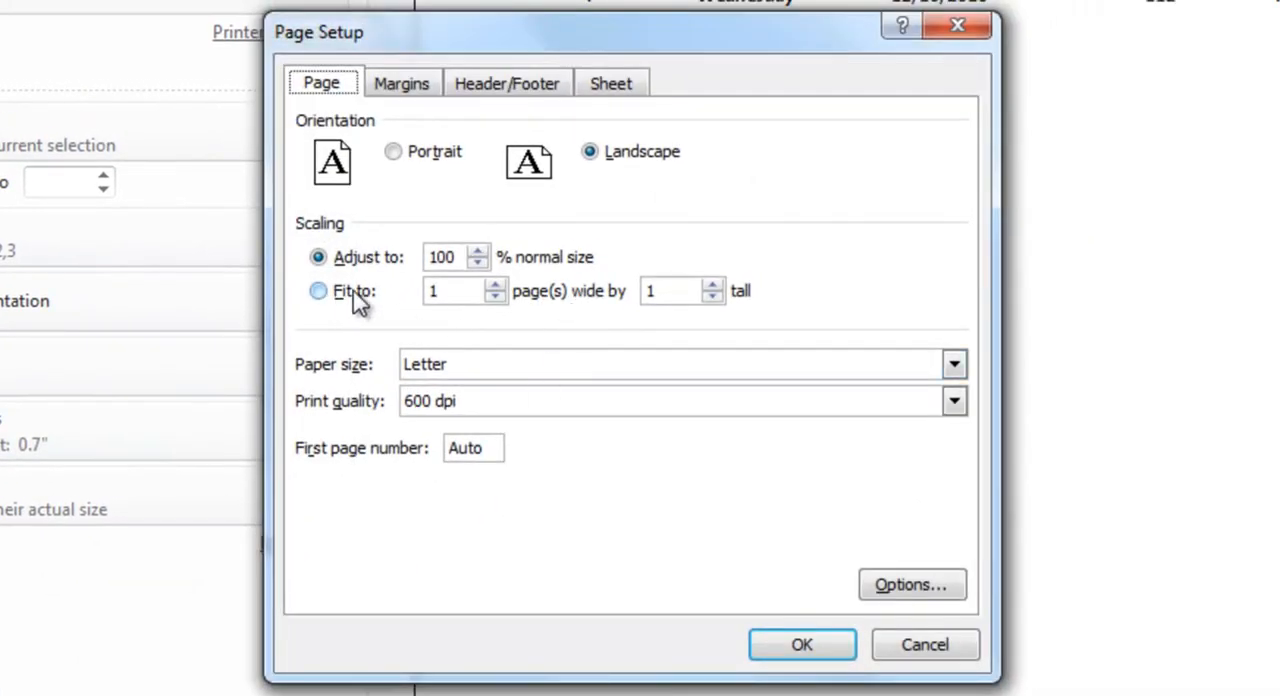
pyautogui.click(318, 290)
pyautogui.write('3')
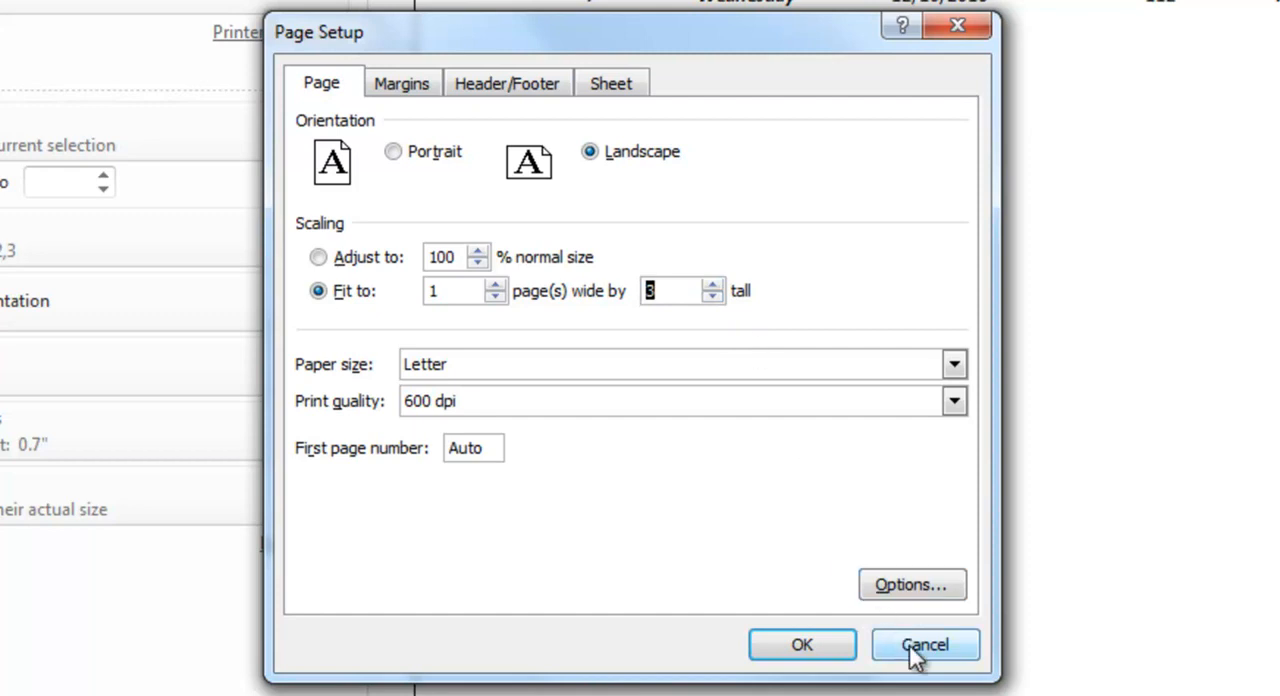
pyautogui.click(924, 644)
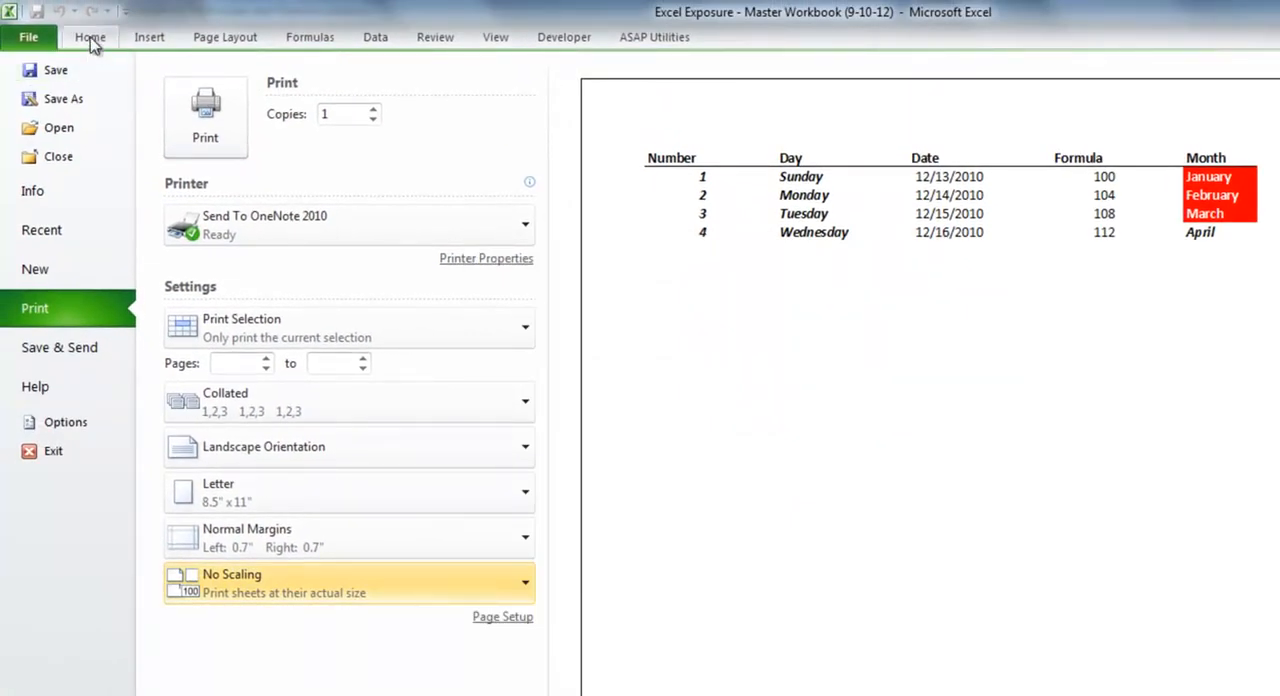